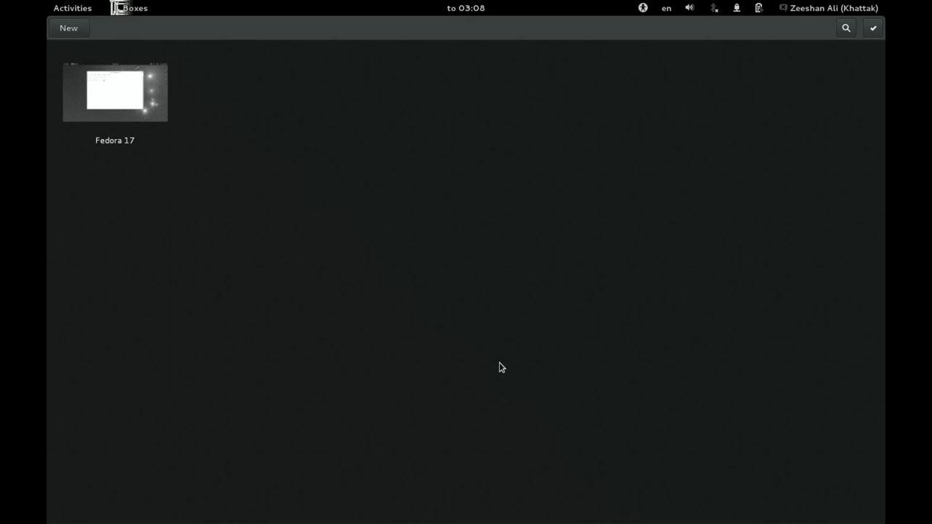
mouse_move(336, 102)
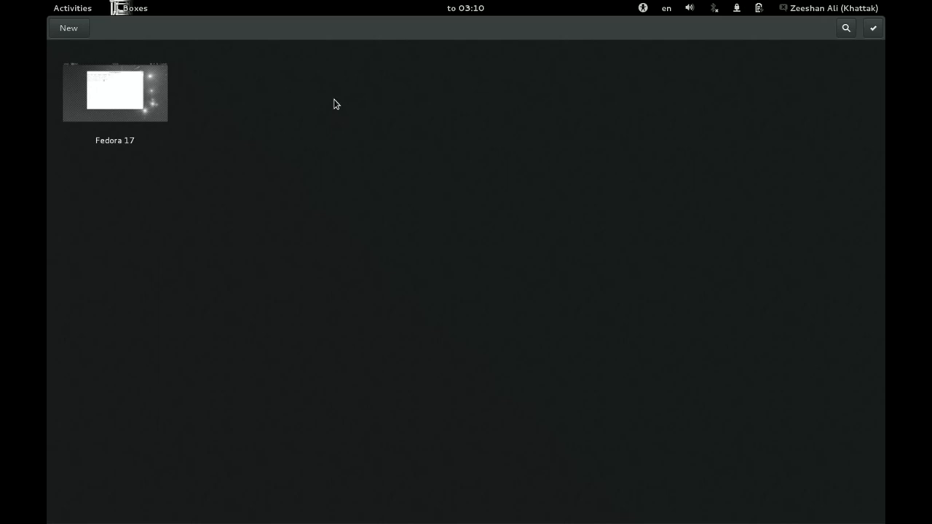
mouse_move(413, 195)
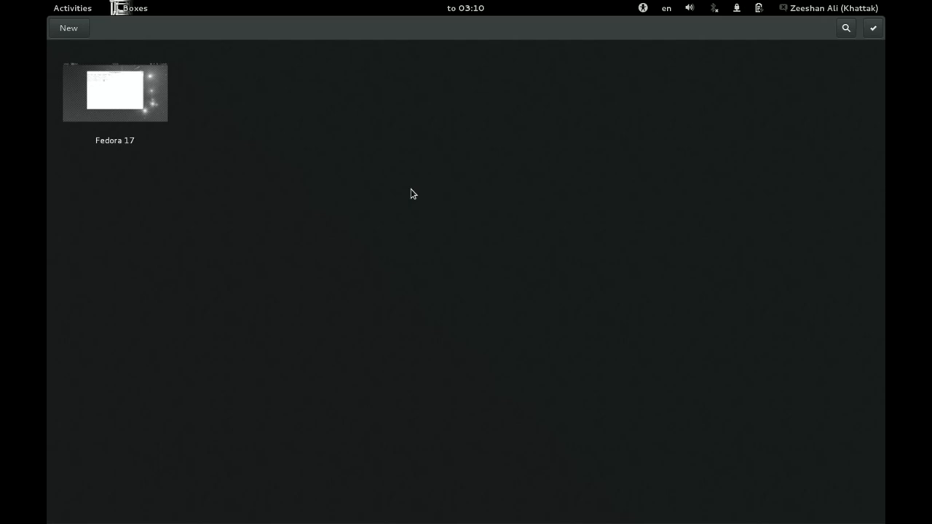
mouse_move(412, 220)
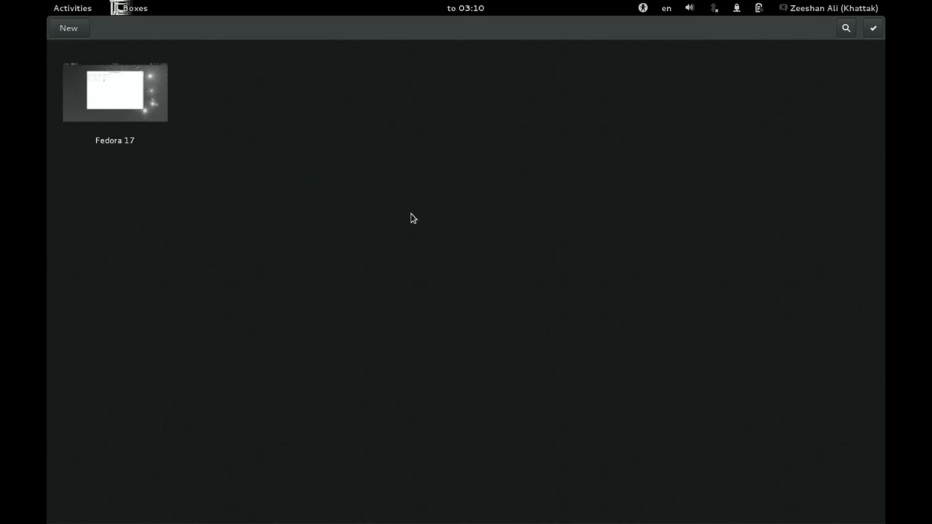
mouse_move(406, 204)
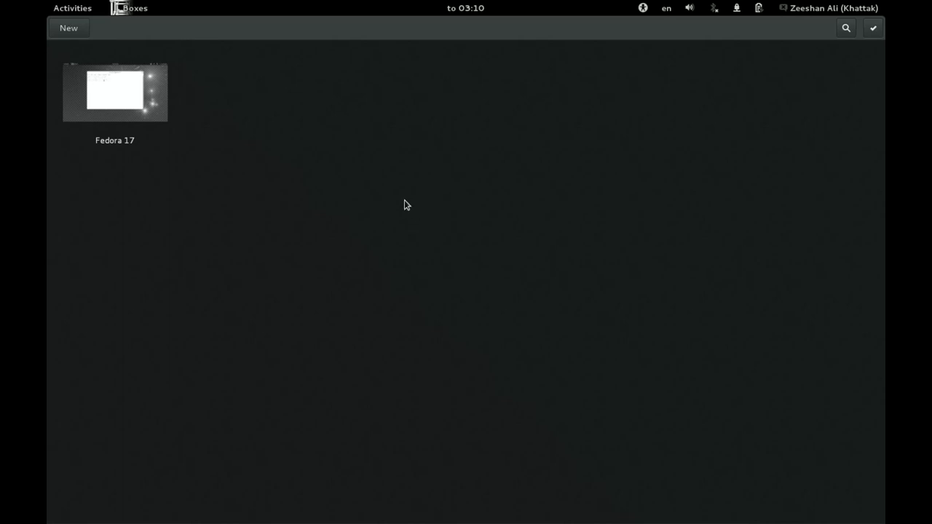
mouse_move(393, 124)
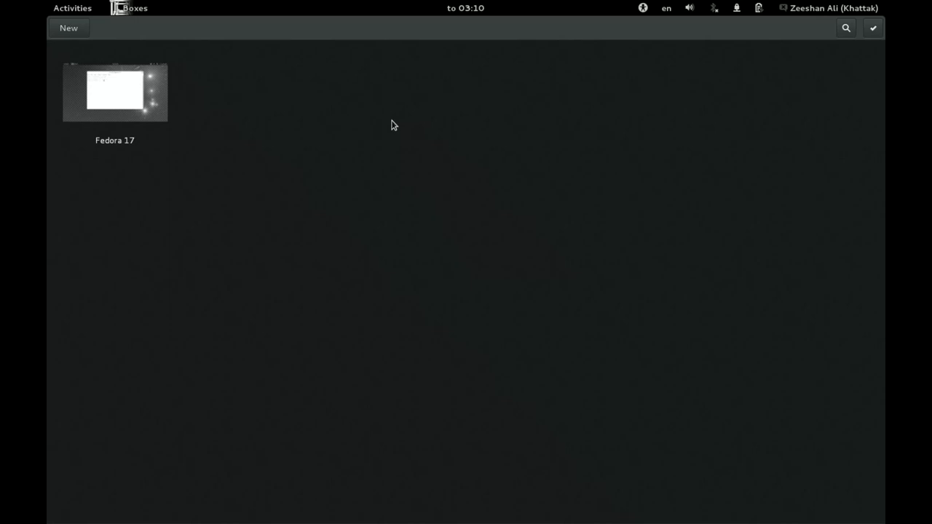
mouse_move(353, 116)
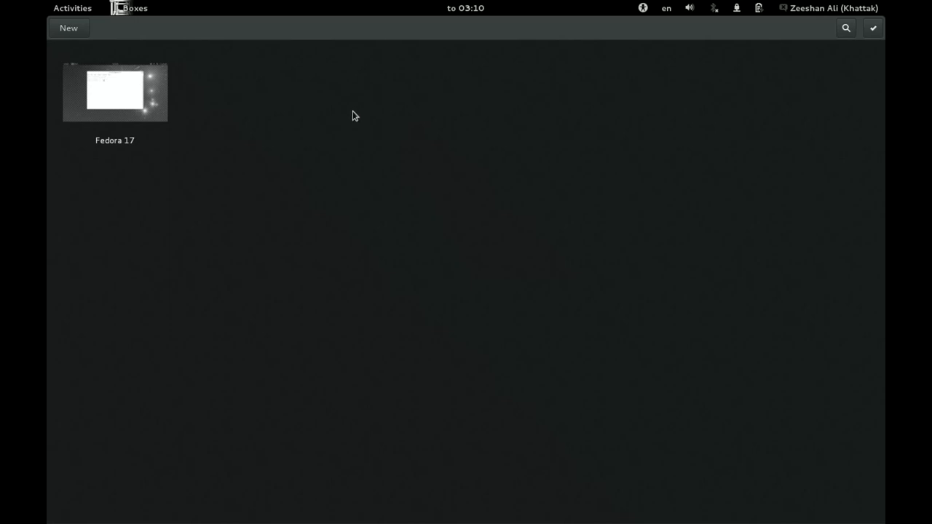
mouse_move(216, 136)
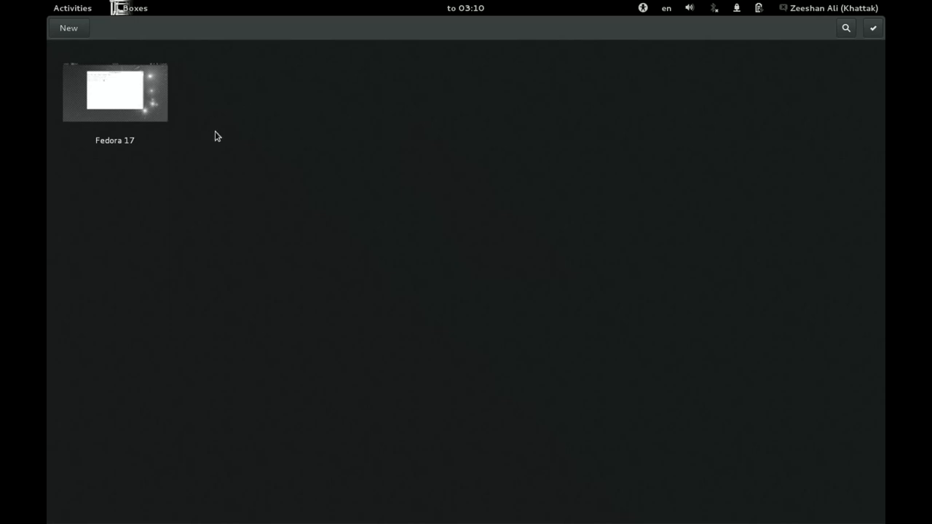
mouse_move(200, 123)
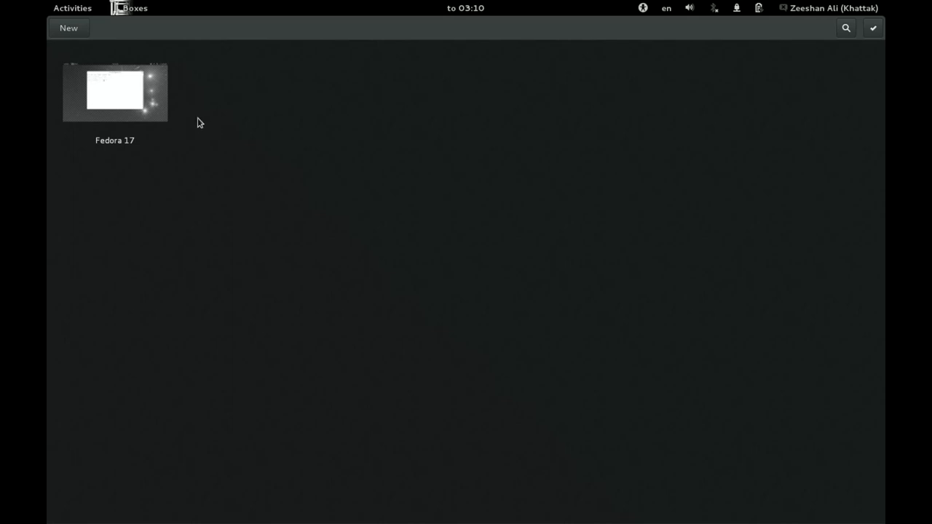
mouse_move(151, 122)
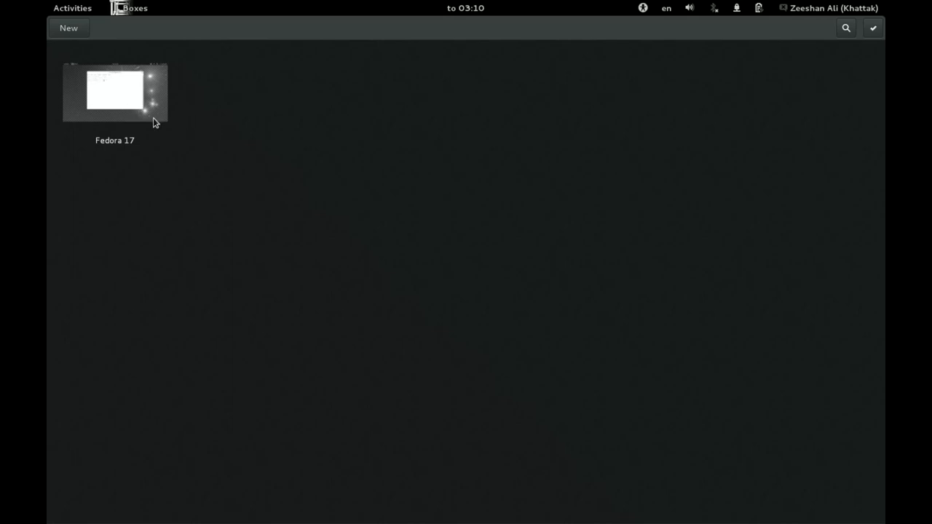
mouse_move(202, 155)
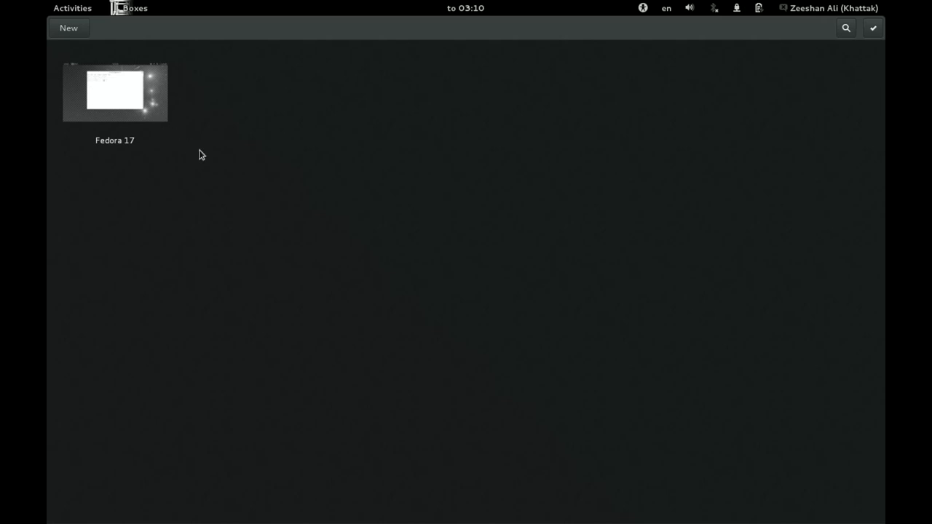
mouse_move(97, 83)
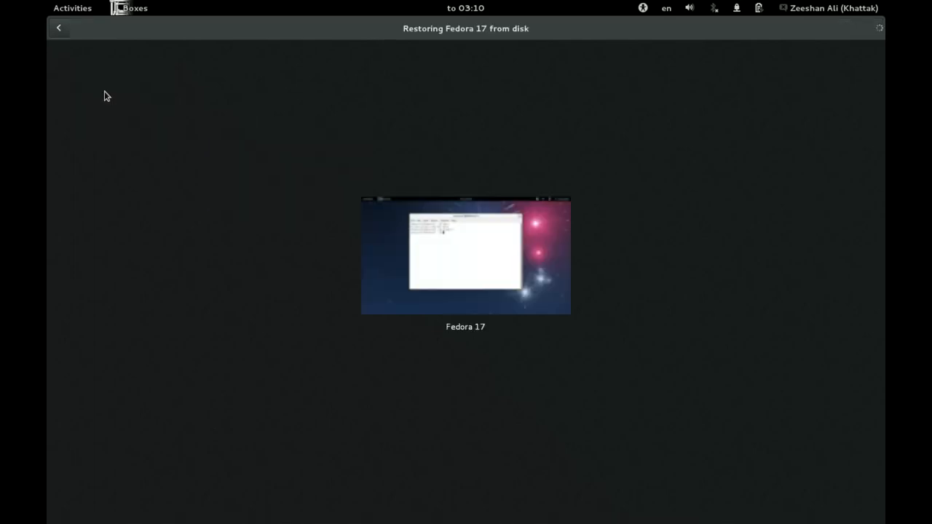
mouse_move(450, 129)
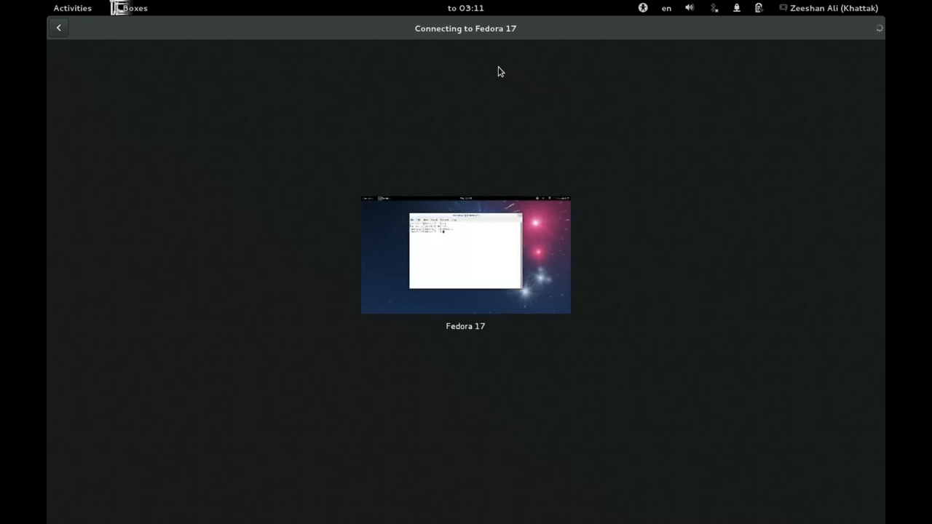
mouse_move(470, 263)
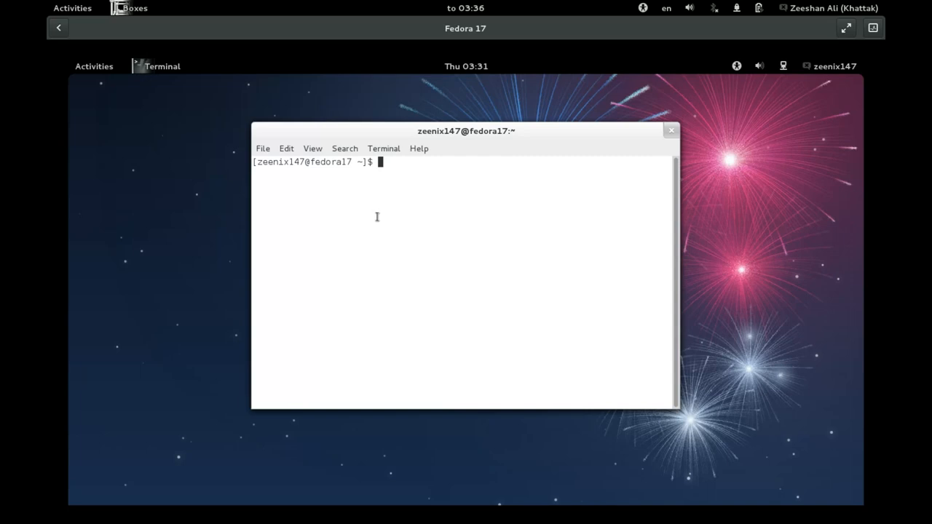
mouse_move(842, 213)
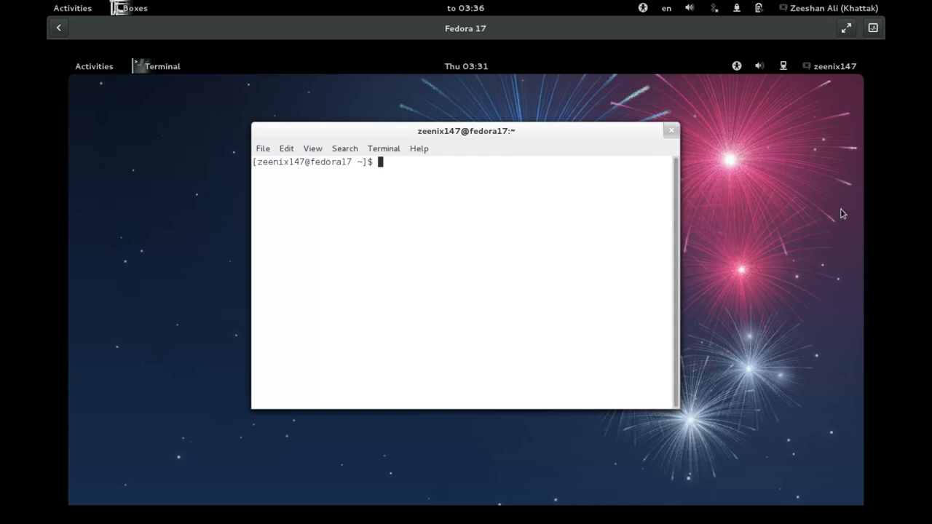
mouse_move(823, 70)
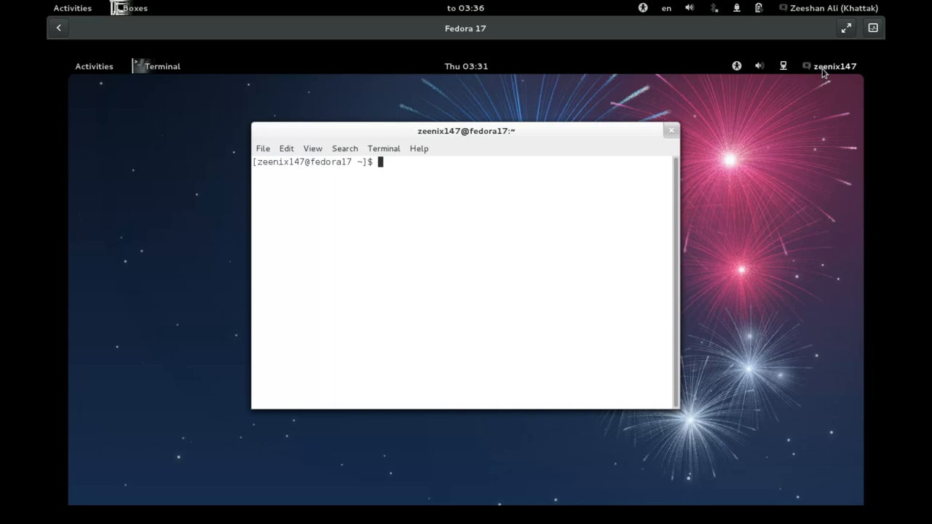
left_click(834, 66)
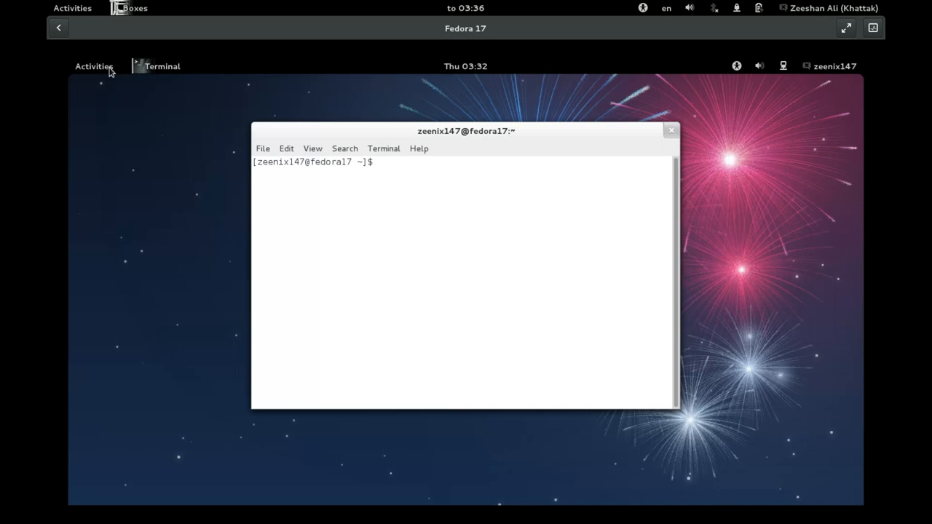
left_click(94, 66)
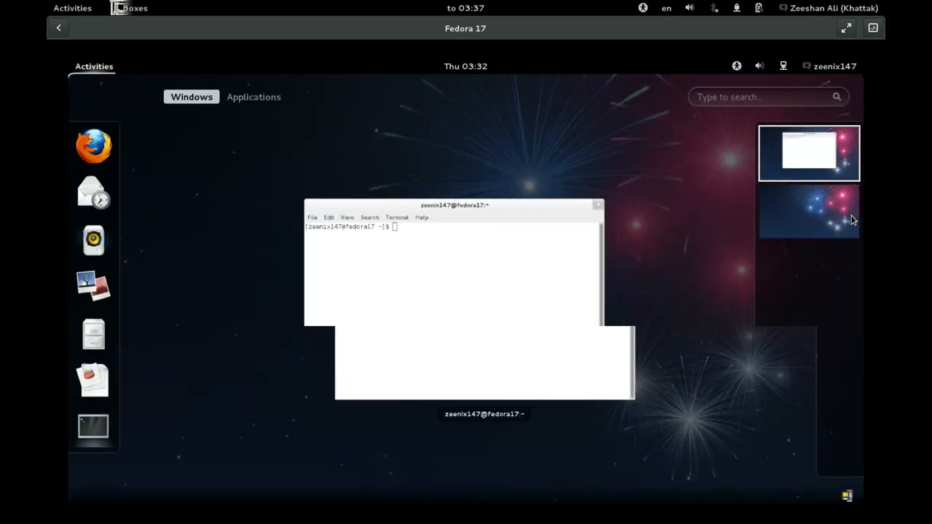
left_click(809, 153)
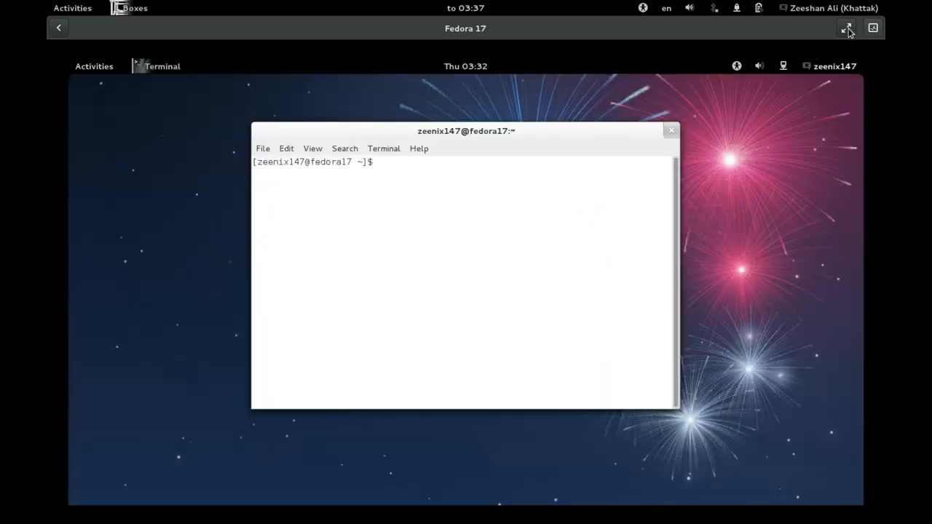
left_click(847, 28)
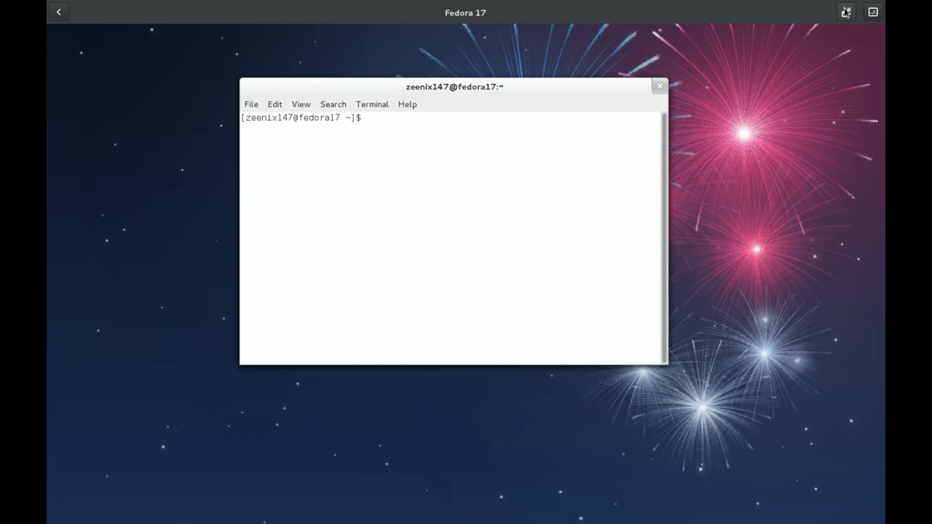
mouse_move(846, 12)
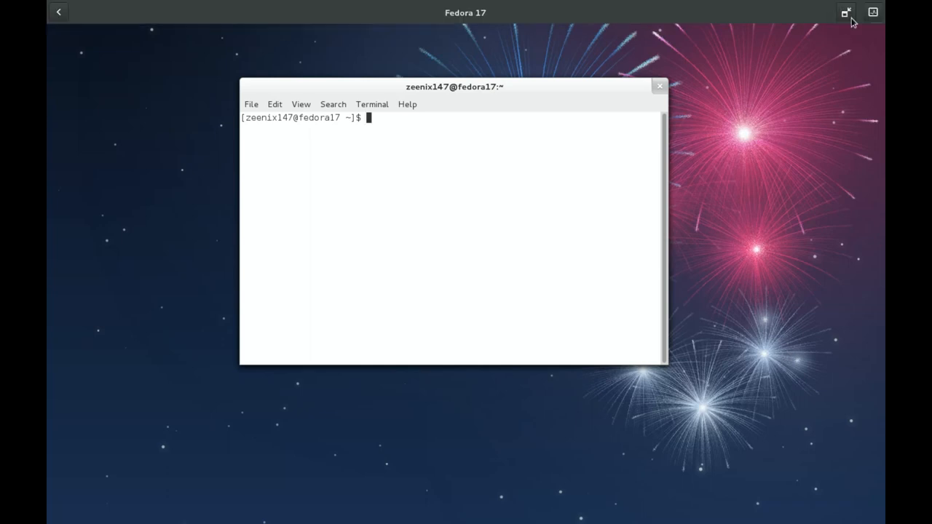
left_click(846, 12)
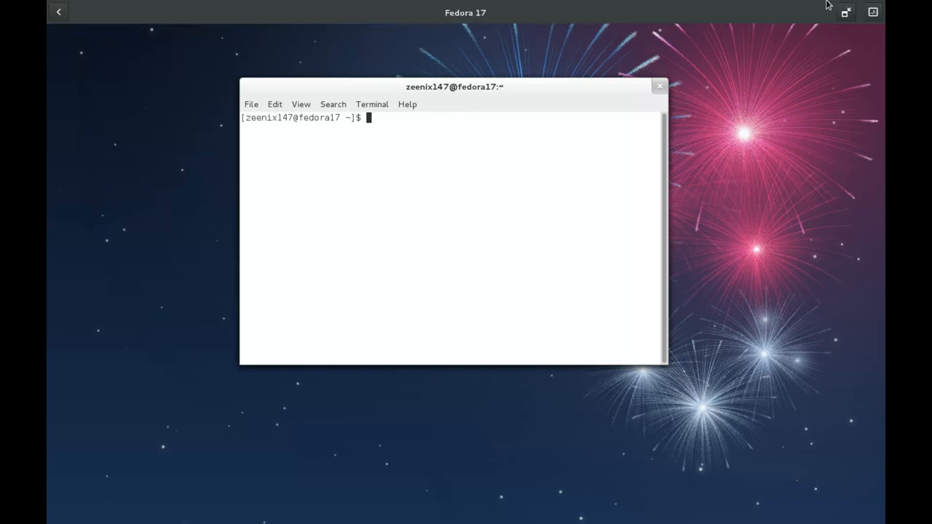
mouse_move(653, 4)
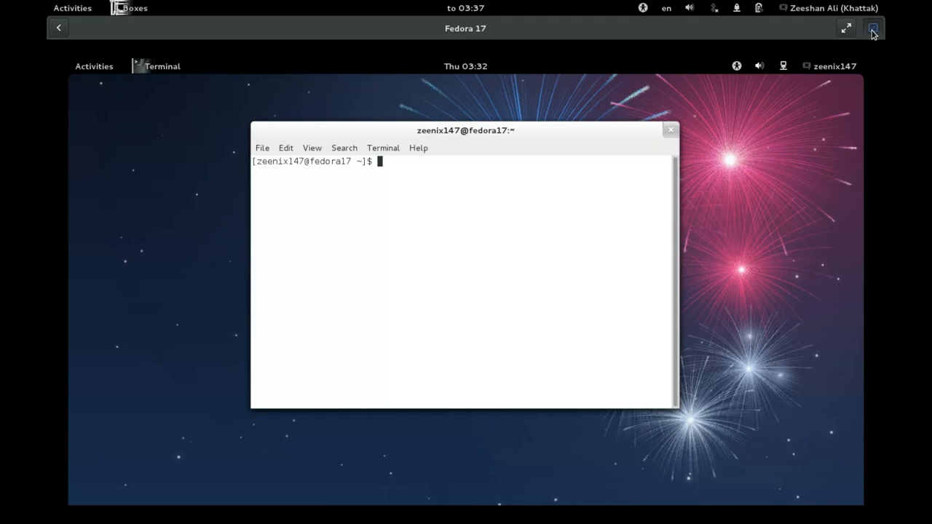
- Open the Fedora 17 box's properties and change its name to 'Fed 17'
left_click(873, 28)
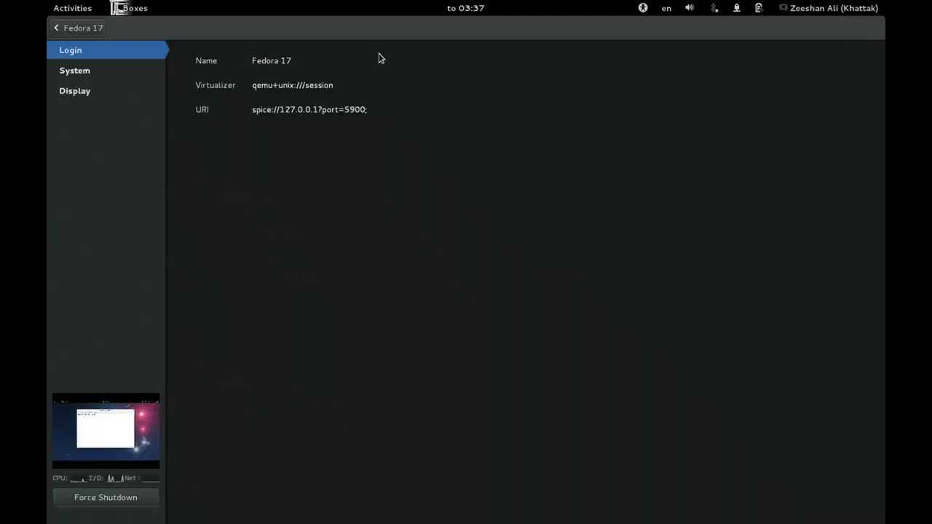
mouse_move(118, 85)
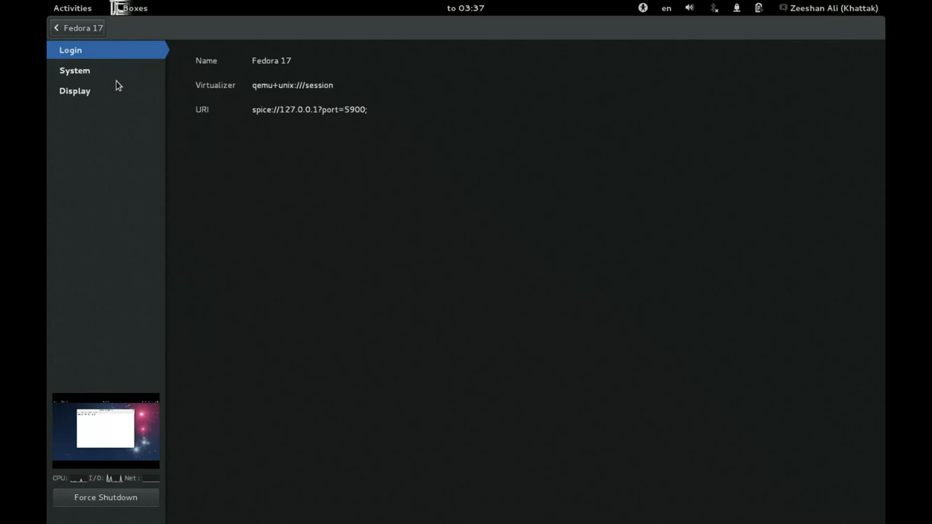
mouse_move(102, 101)
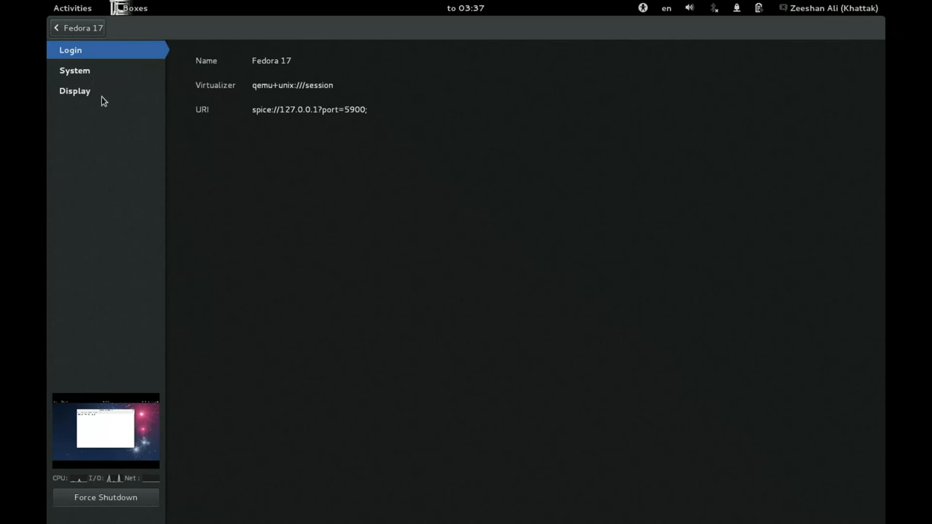
mouse_move(236, 334)
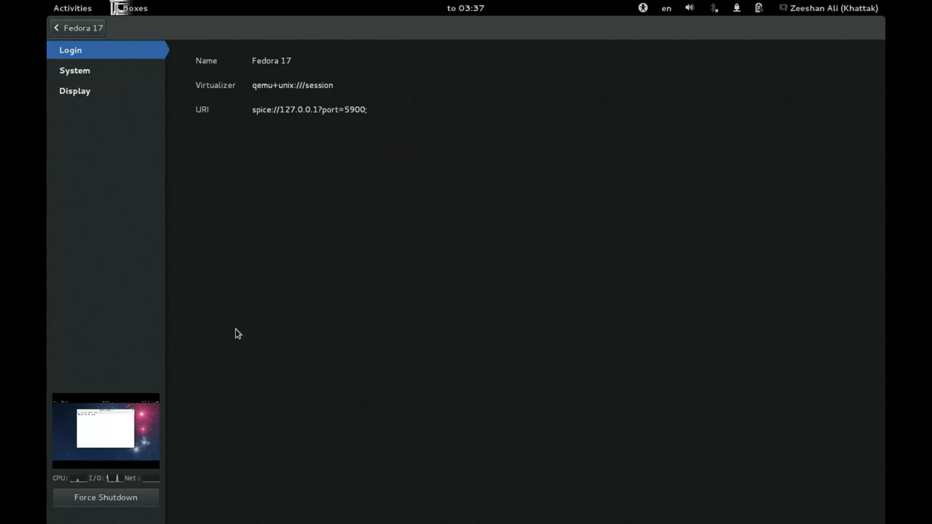
mouse_move(132, 484)
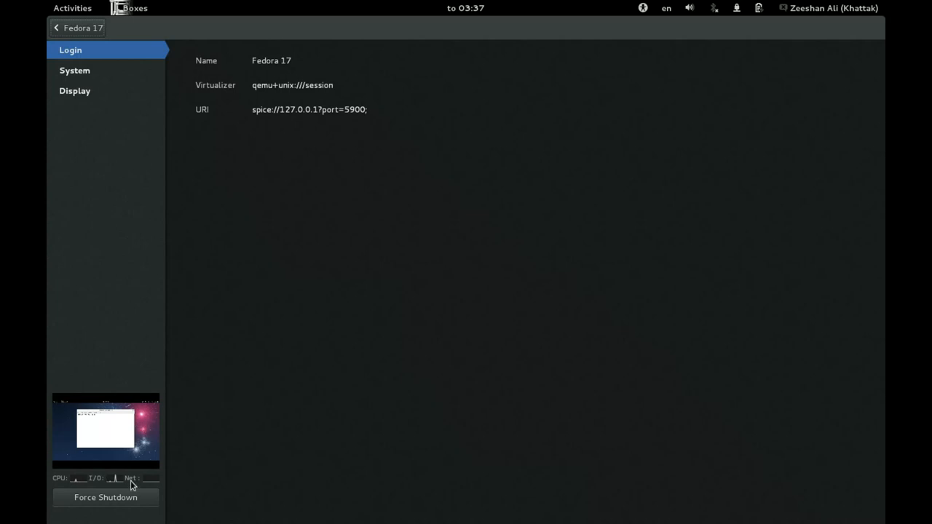
mouse_move(98, 482)
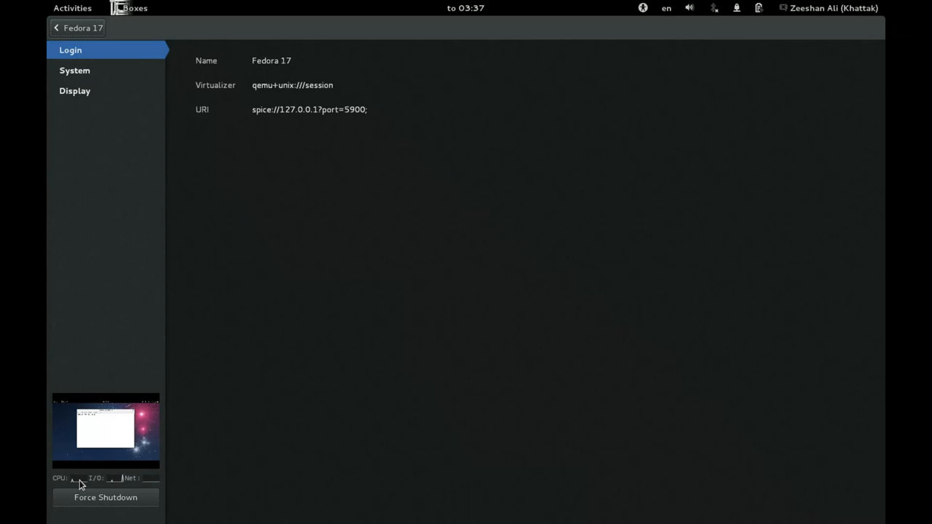
mouse_move(97, 483)
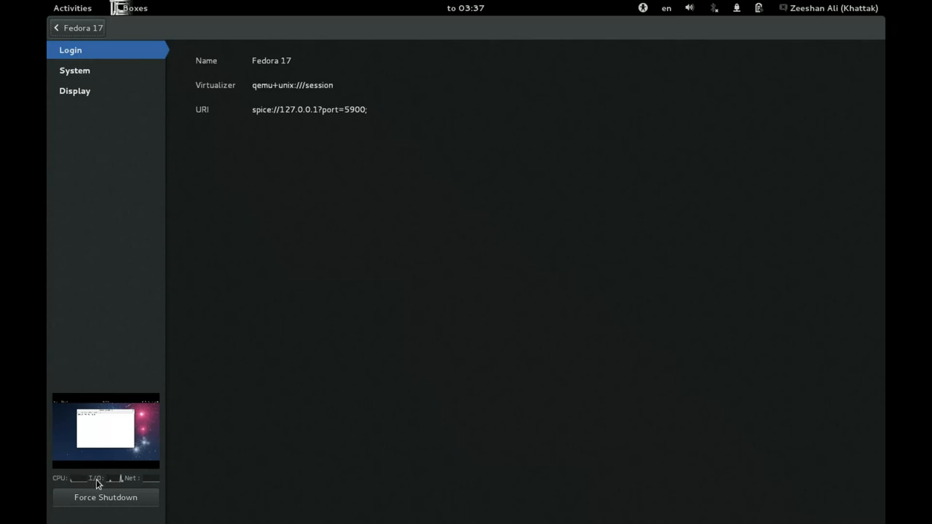
mouse_move(154, 481)
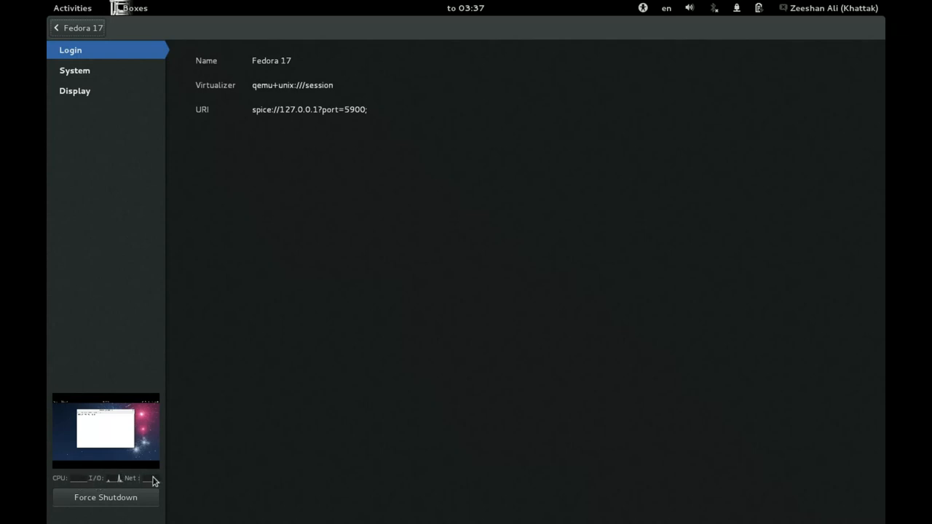
mouse_move(167, 484)
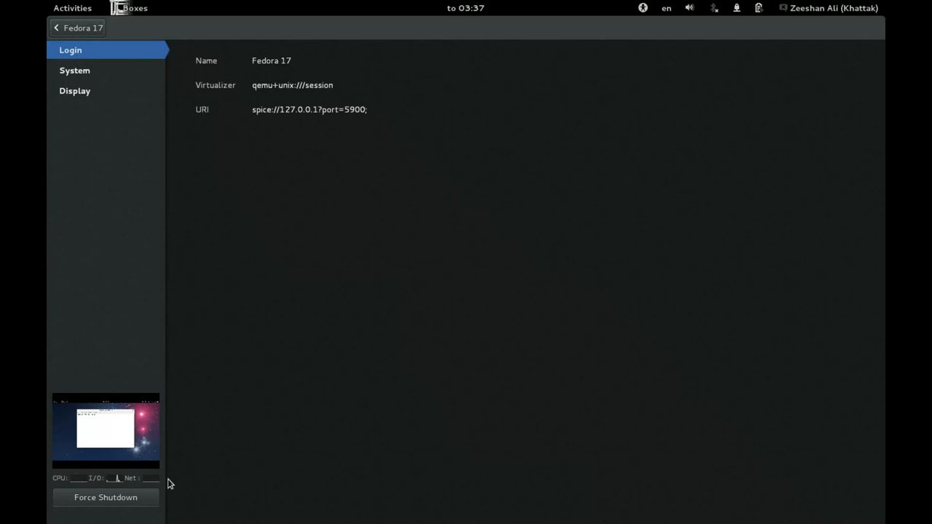
mouse_move(145, 226)
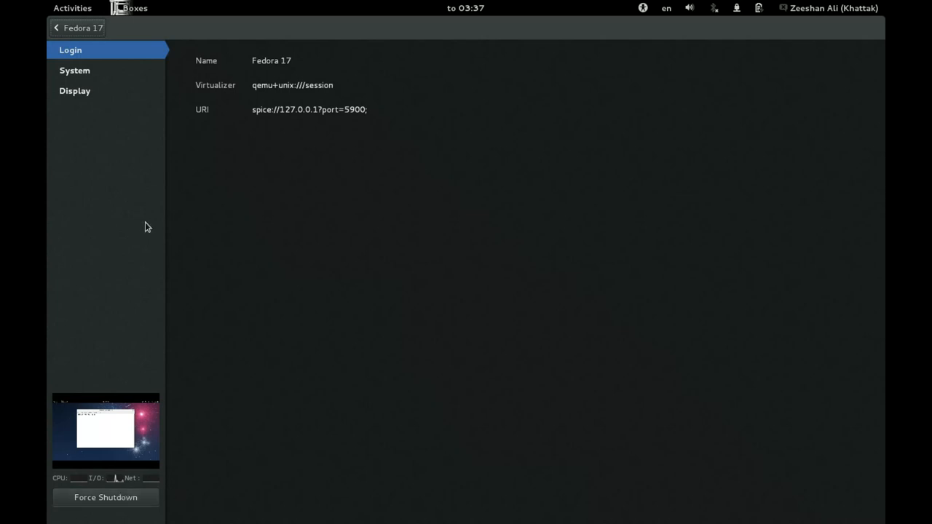
mouse_move(113, 311)
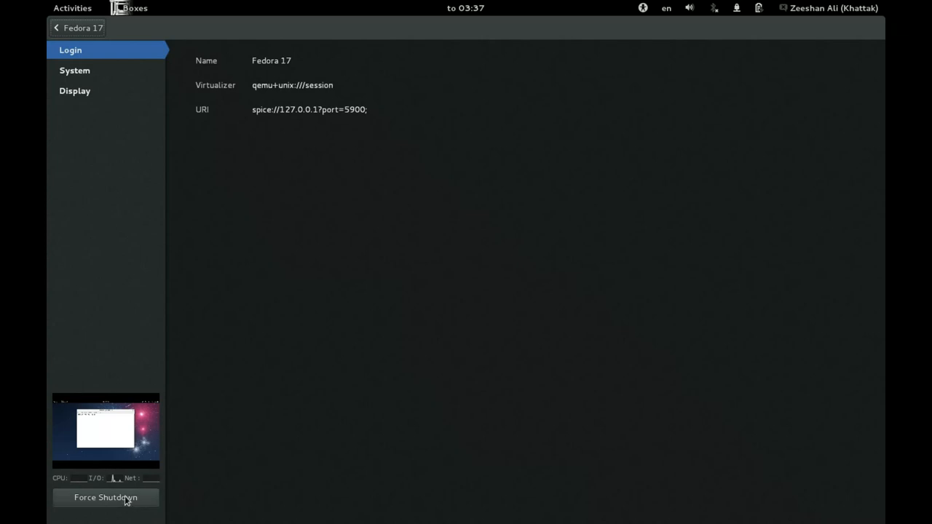
mouse_move(131, 233)
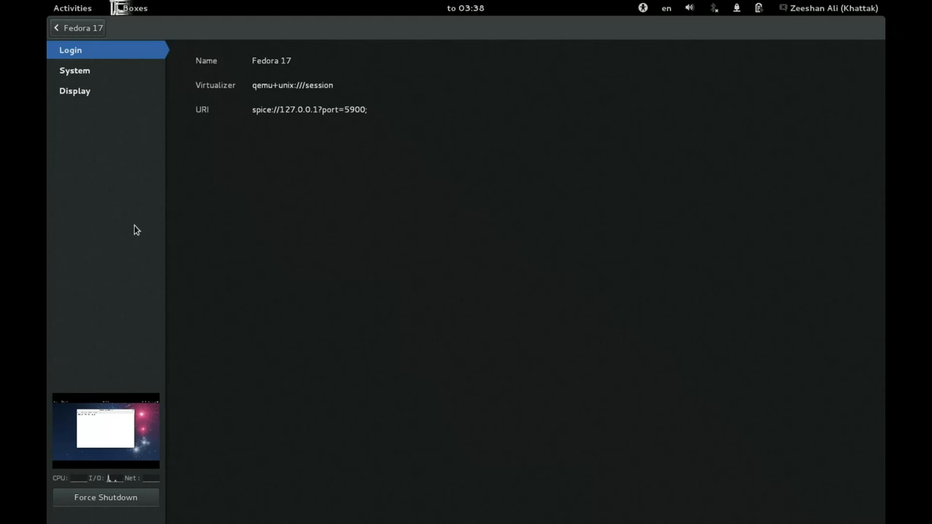
mouse_move(79, 71)
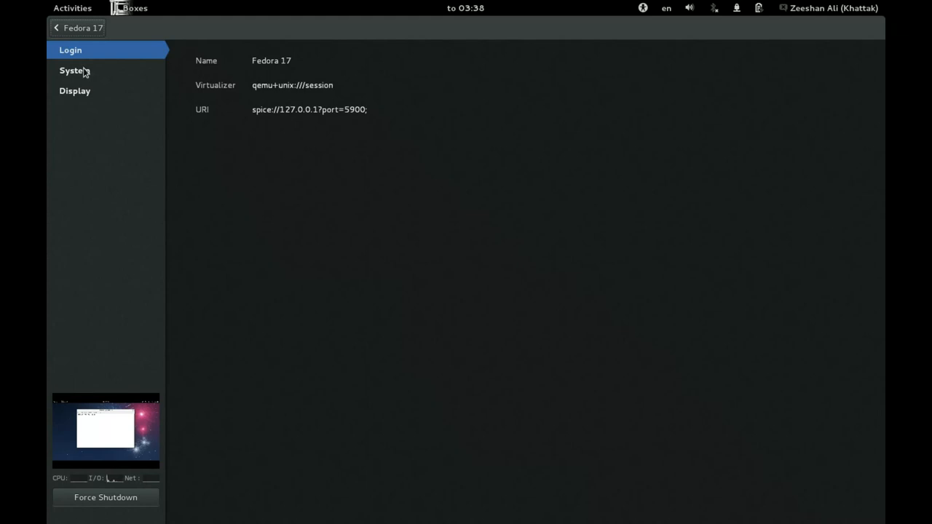
mouse_move(89, 75)
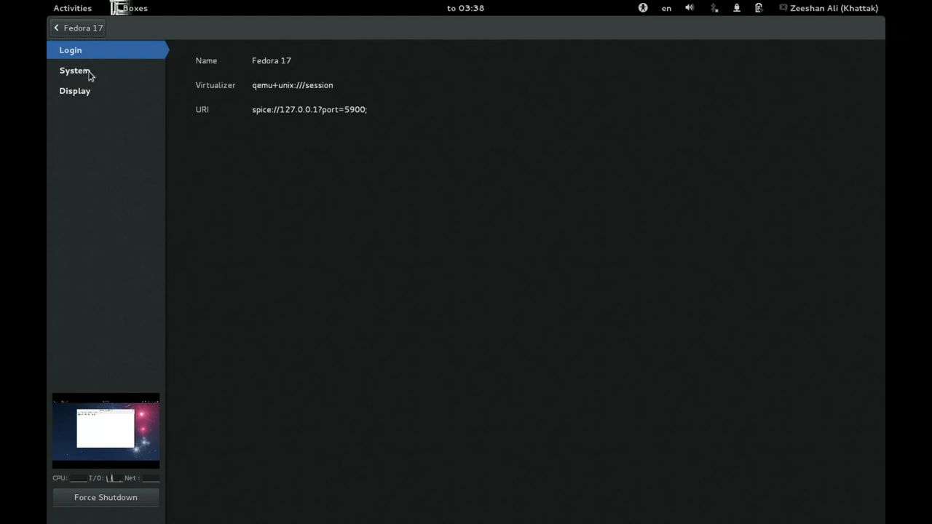
left_click(271, 61)
type("F")
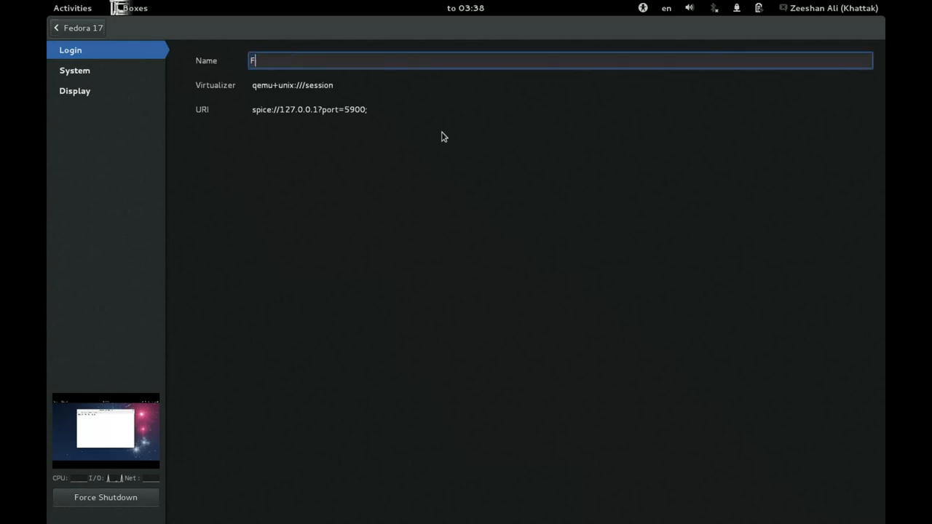
type("edo")
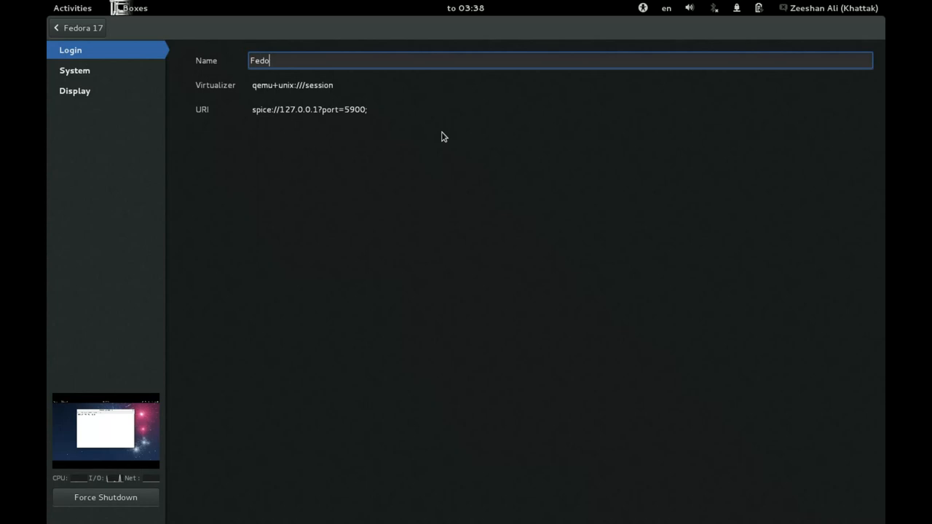
key("BackSpace")
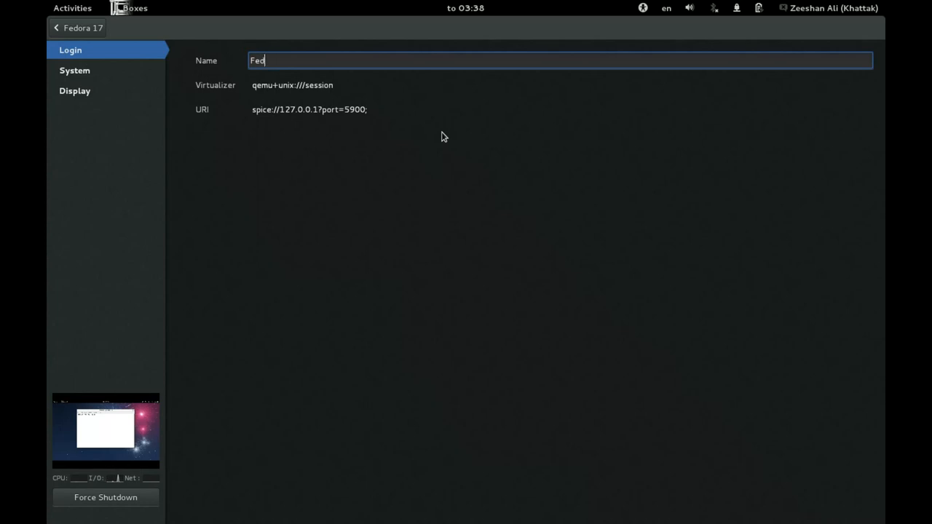
type("17")
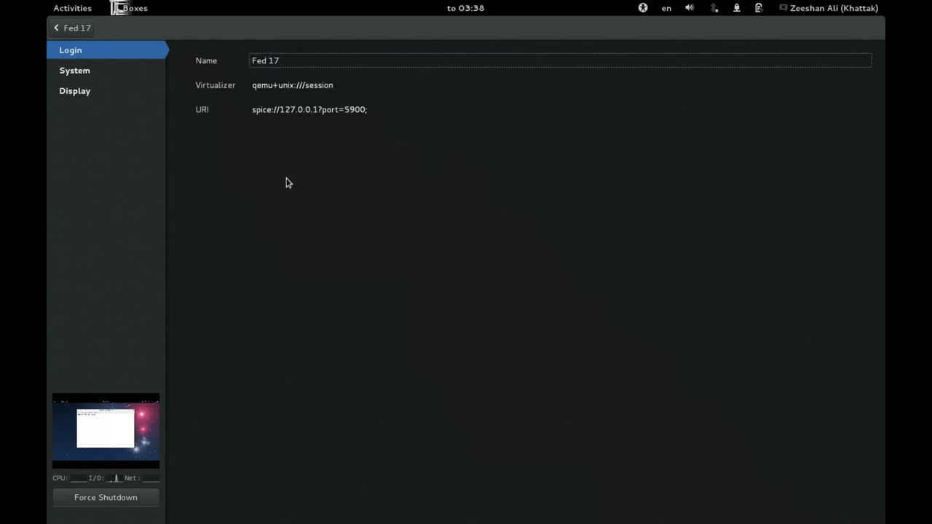
- View Fed 17's Display page, toggle Share clipboard off and on, then return to System
left_click(74, 70)
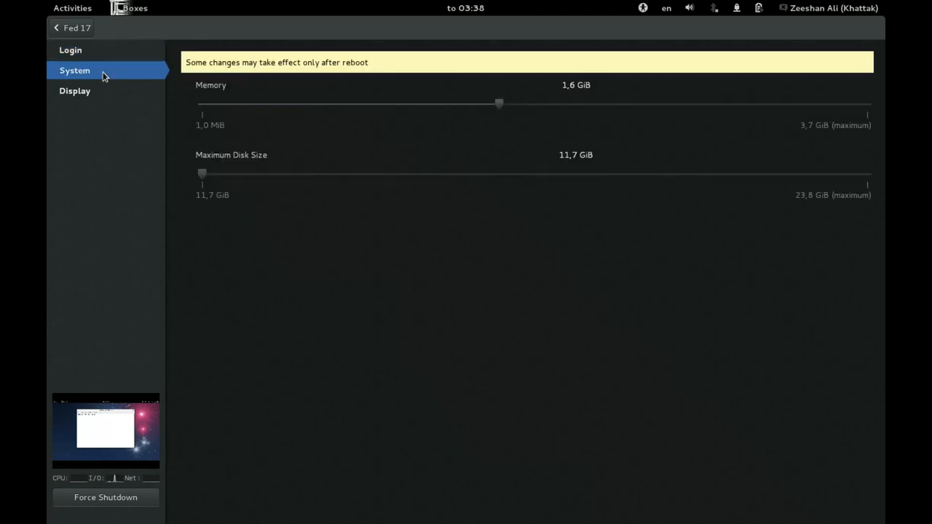
left_click(75, 90)
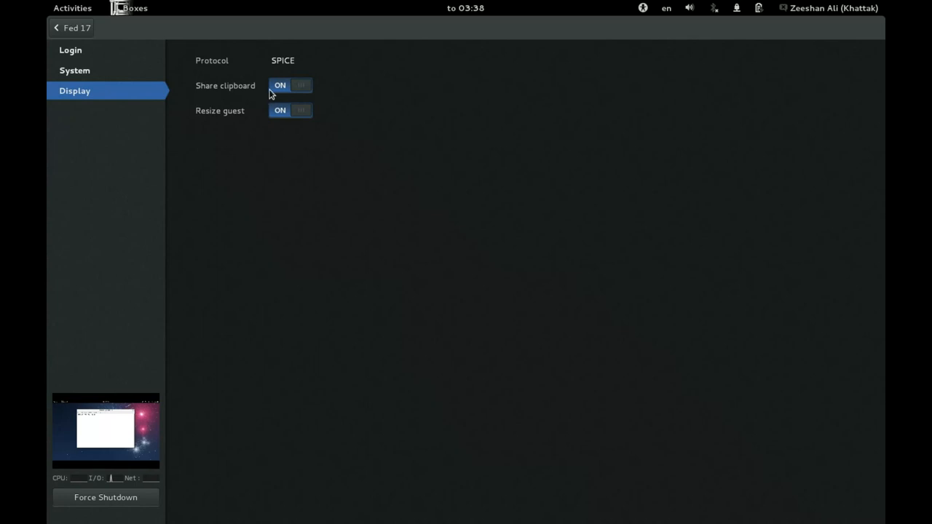
left_click(300, 85)
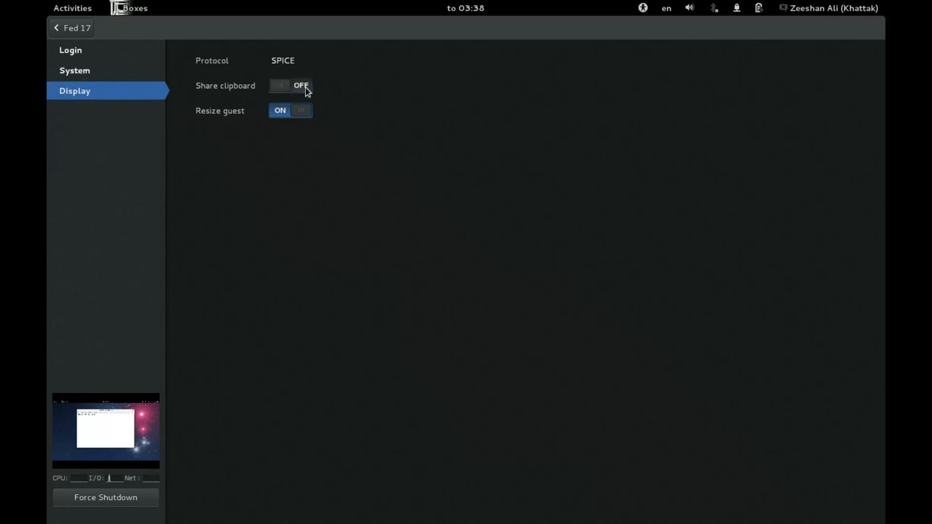
left_click(290, 86)
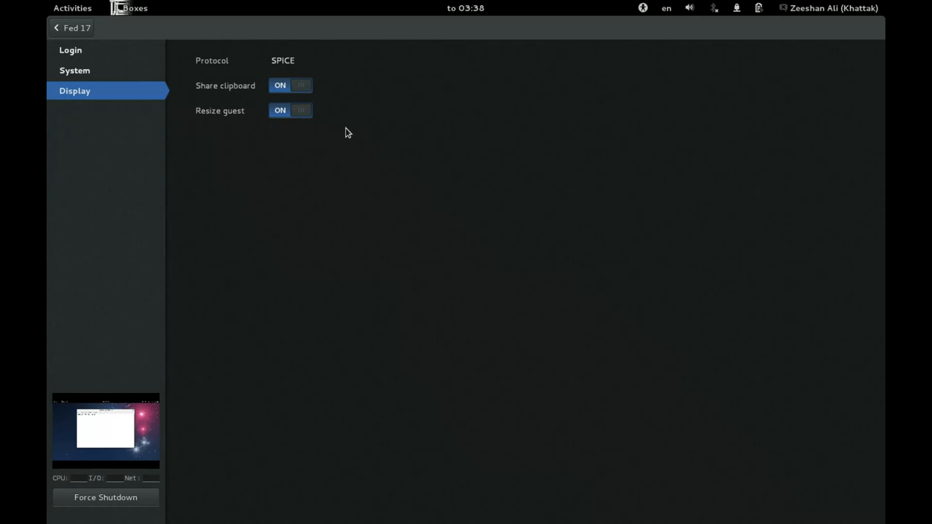
mouse_move(316, 123)
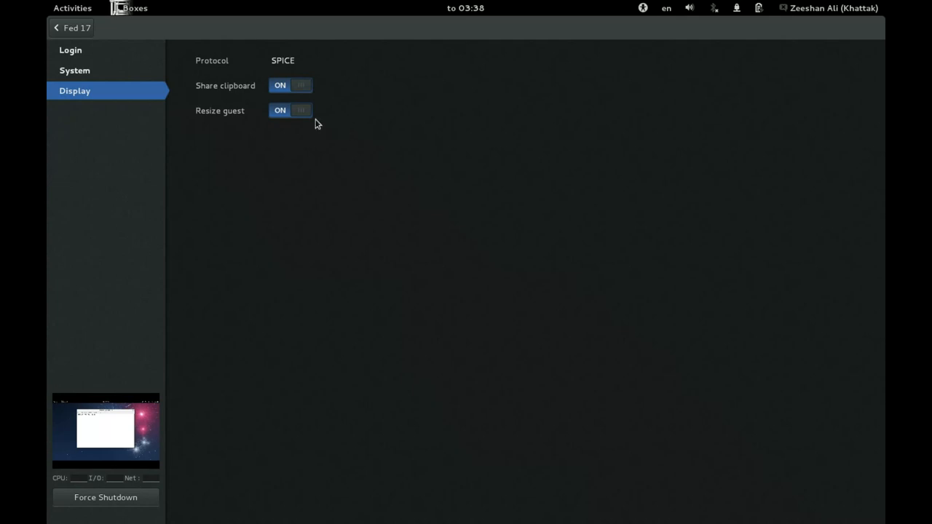
mouse_move(295, 119)
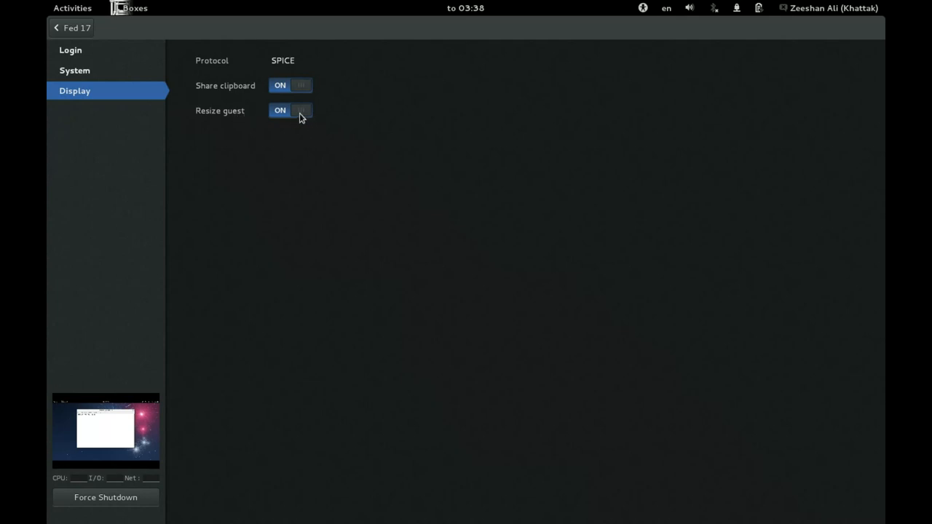
mouse_move(265, 117)
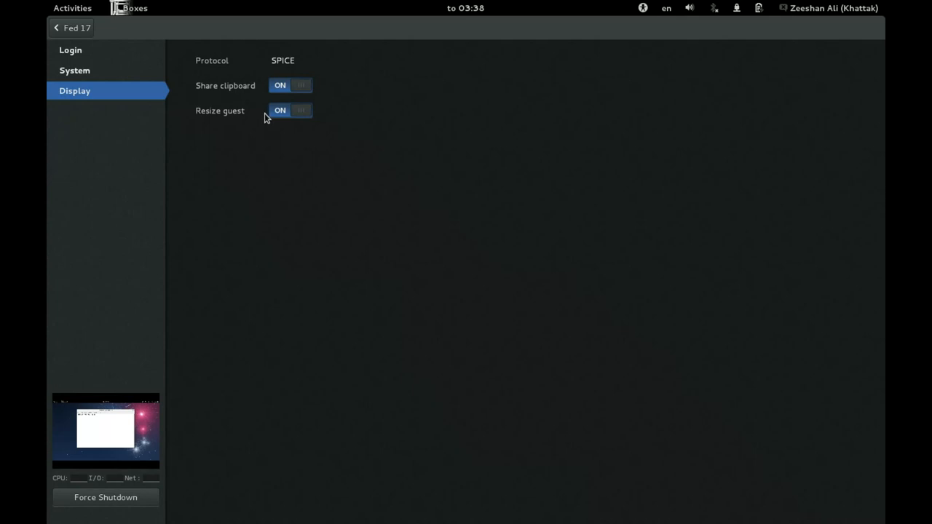
left_click(75, 70)
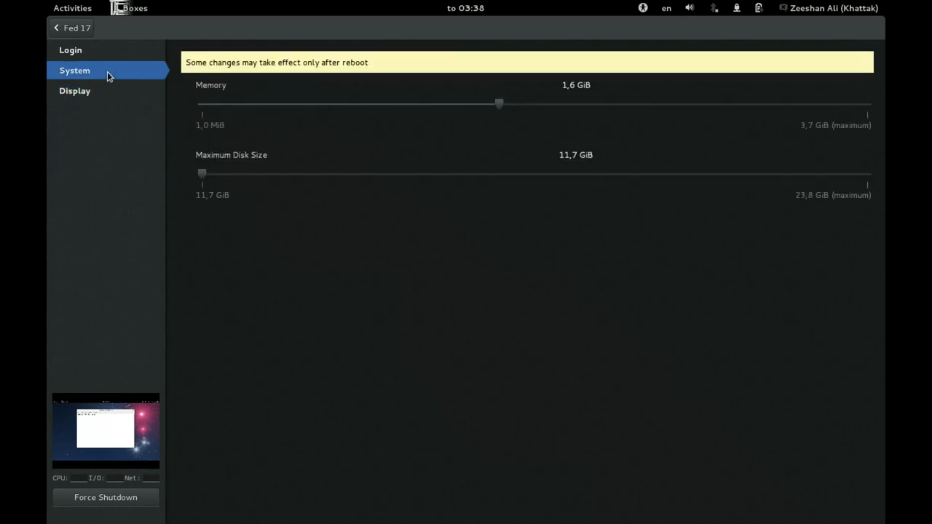
mouse_move(452, 117)
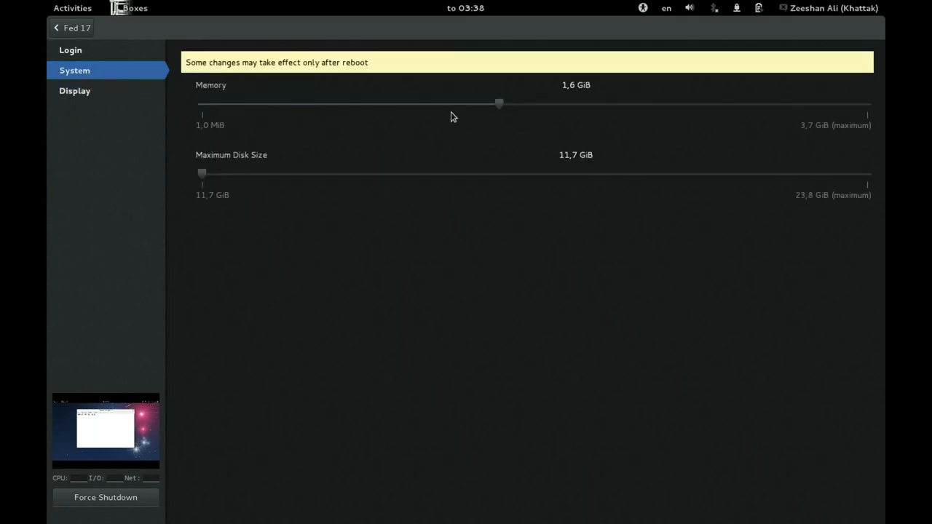
mouse_move(497, 113)
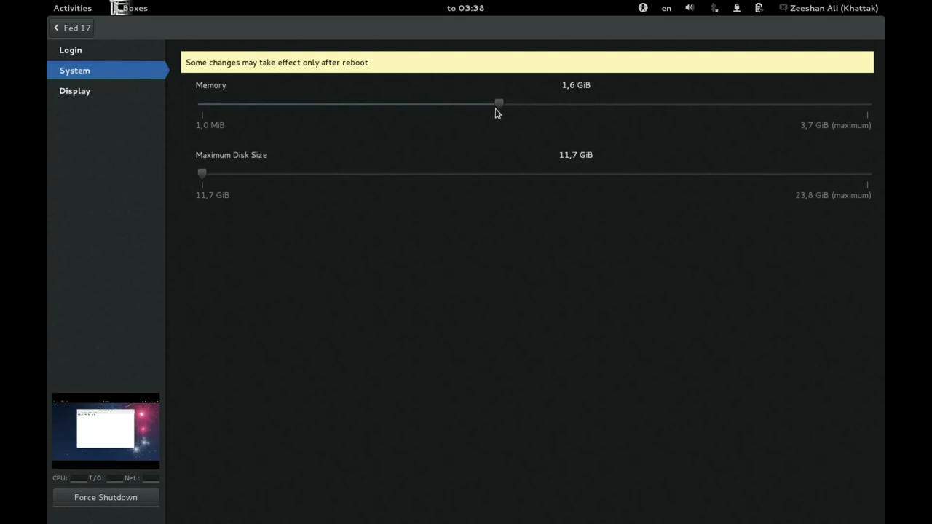
- Lower Fed 17's memory to 1.3 GiB, raise maximum disk to 14.6 GiB, dismiss the restart notice
left_click_drag(499, 102, 438, 102)
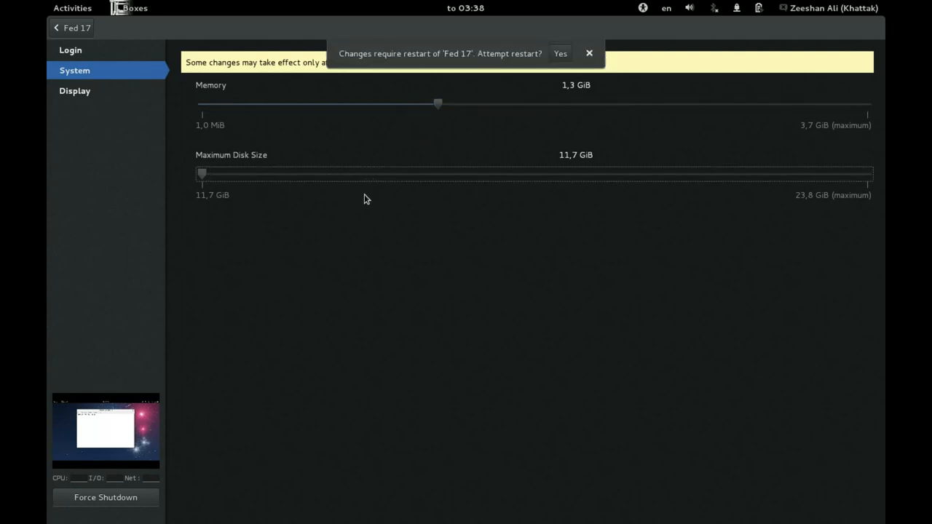
left_click_drag(202, 173, 362, 173)
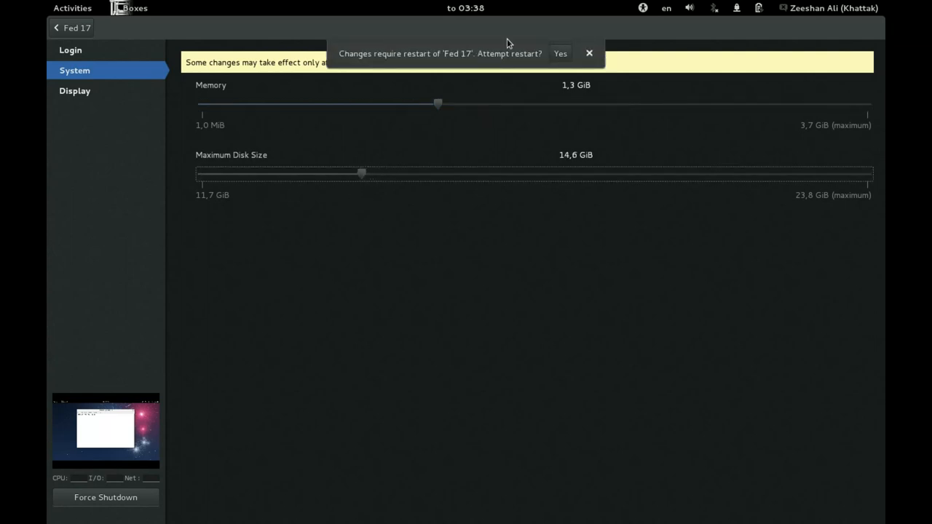
left_click(589, 53)
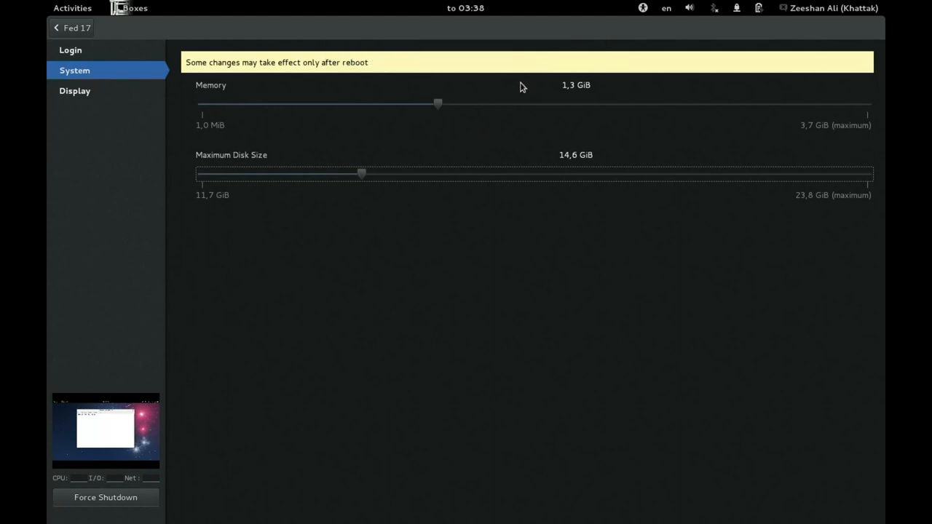
mouse_move(473, 125)
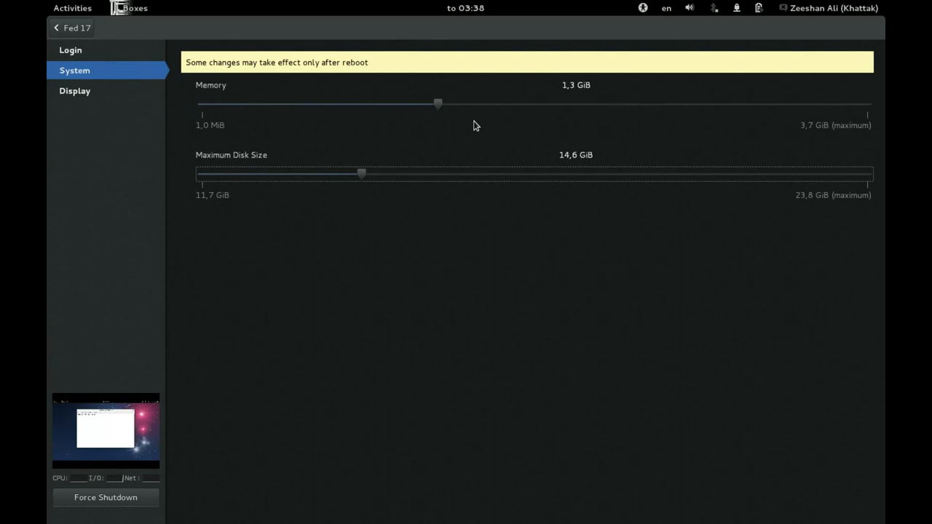
mouse_move(324, 184)
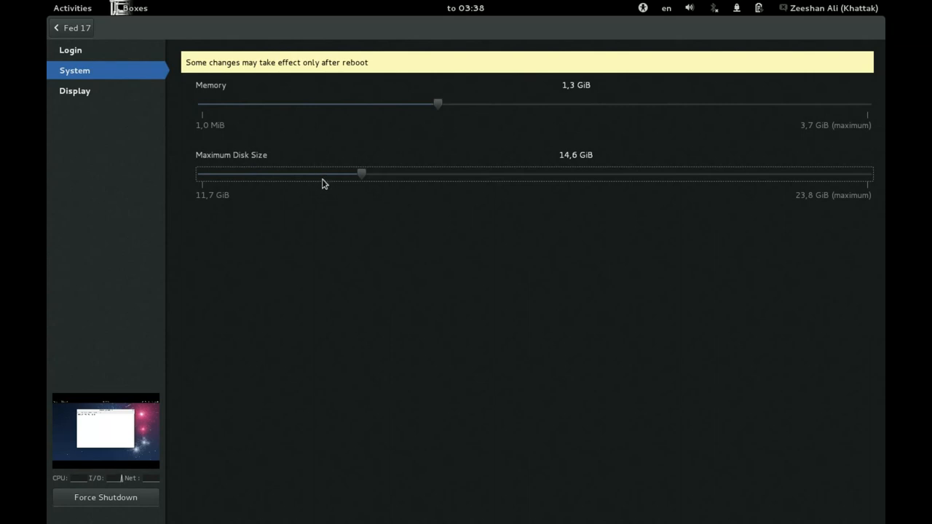
mouse_move(271, 158)
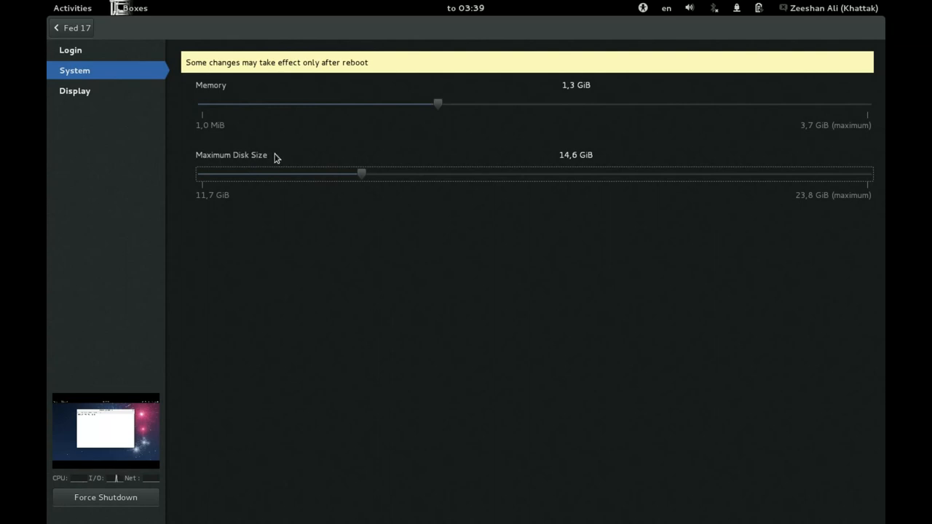
mouse_move(351, 191)
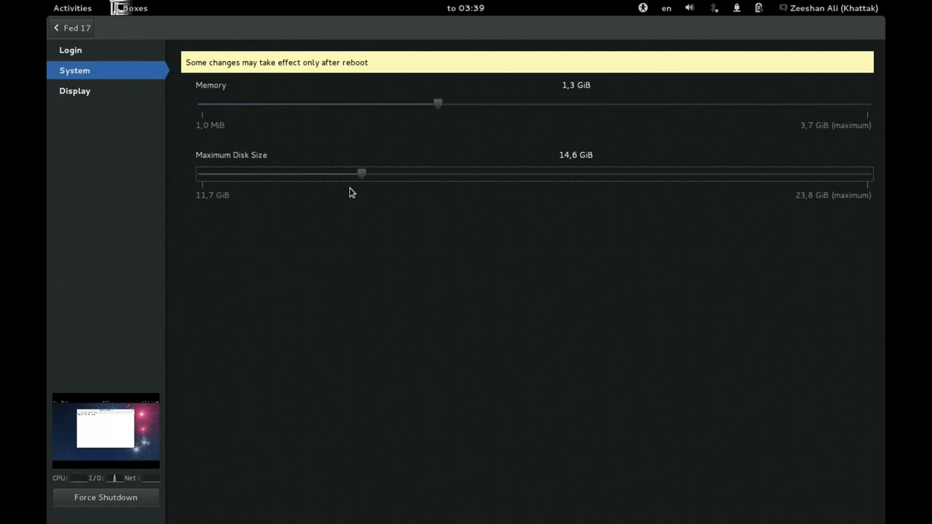
mouse_move(366, 186)
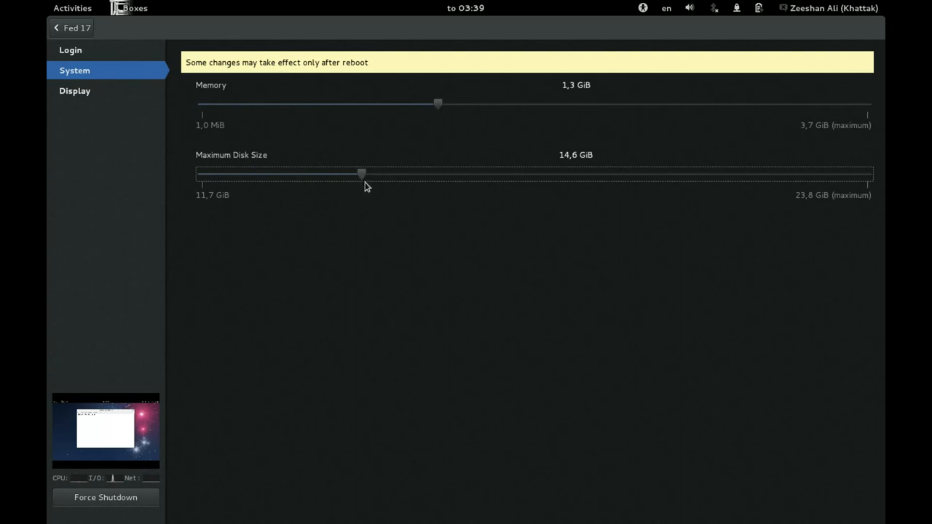
mouse_move(573, 169)
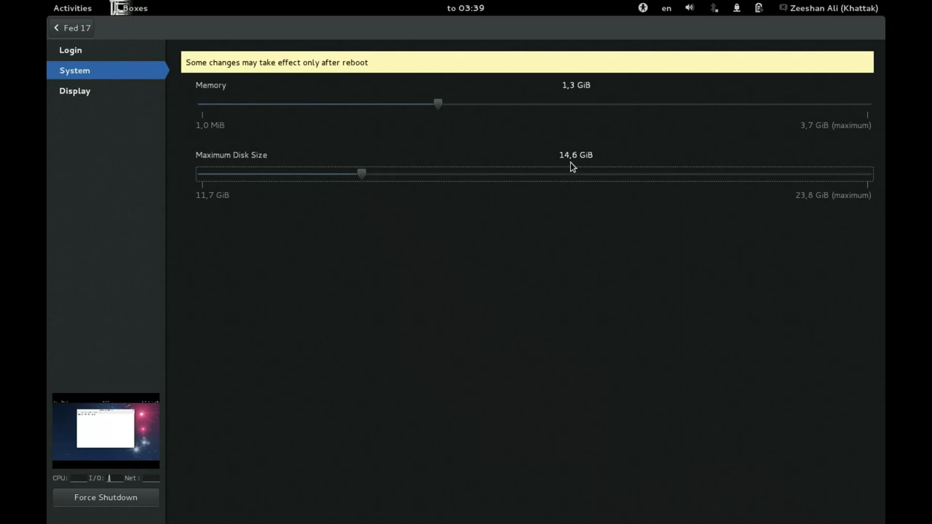
mouse_move(458, 216)
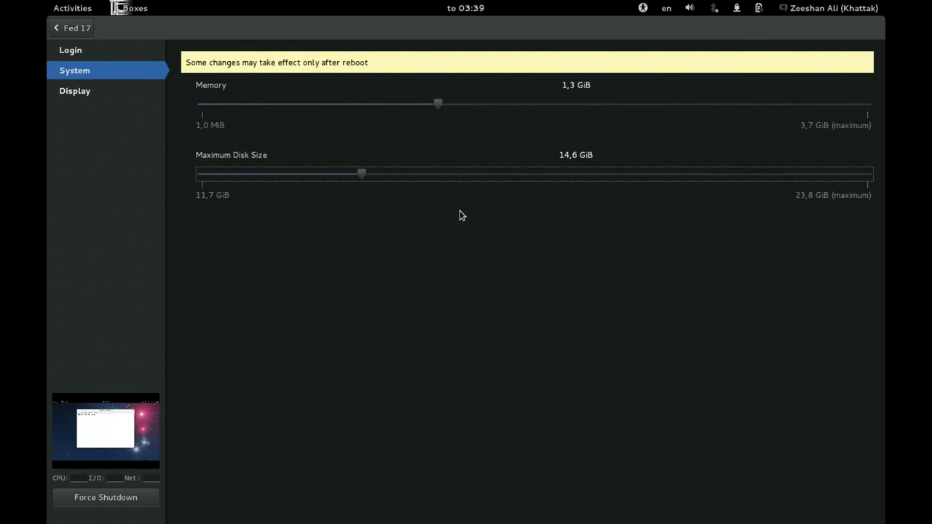
mouse_move(423, 139)
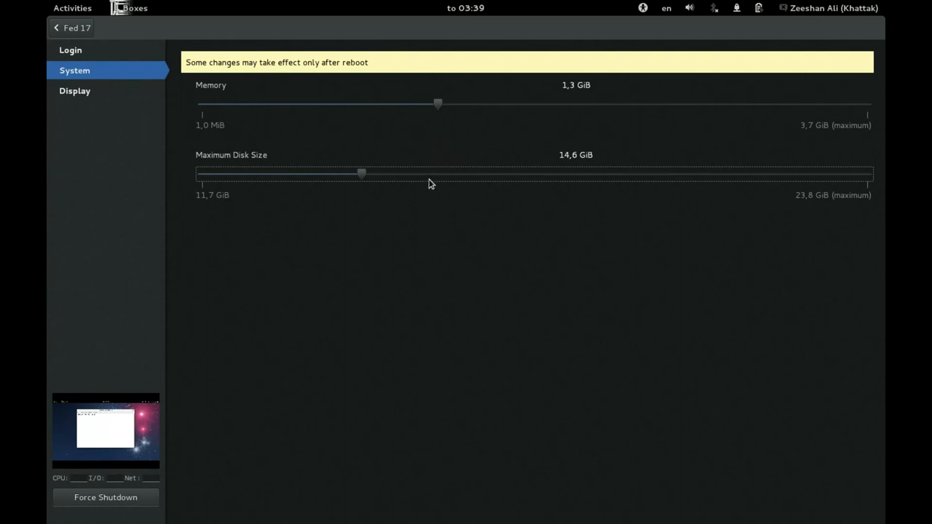
mouse_move(458, 110)
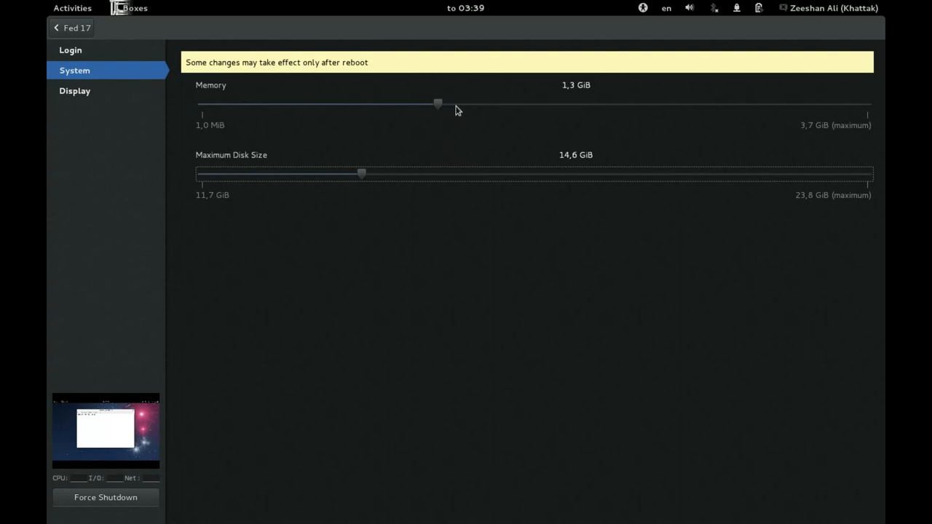
mouse_move(439, 106)
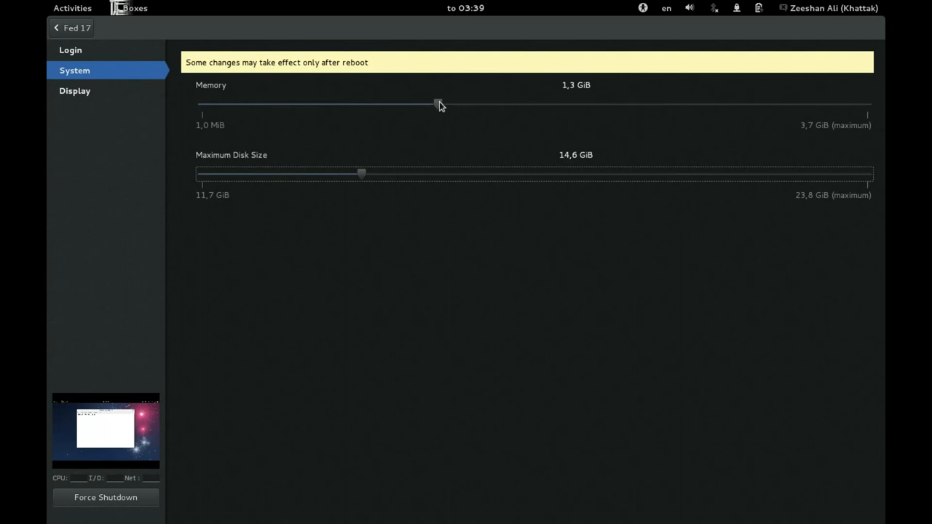
mouse_move(474, 110)
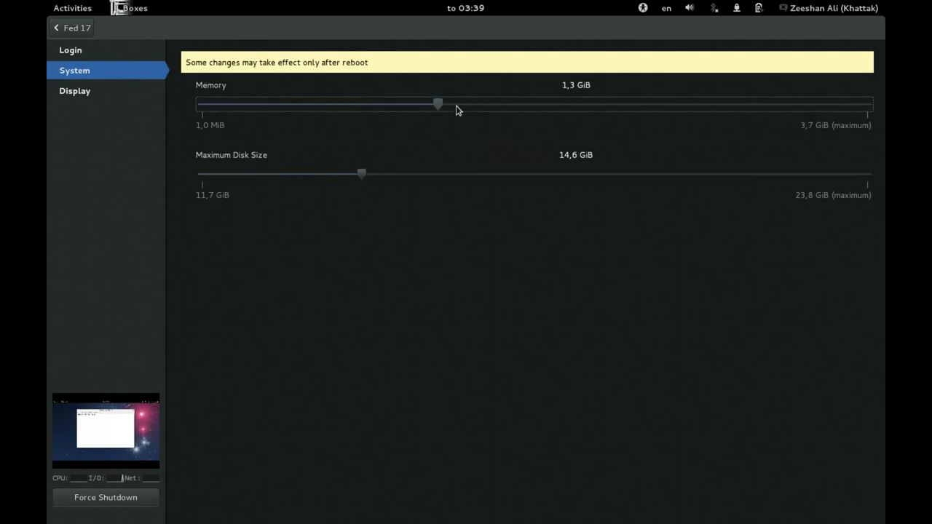
- Raise Fed 17's memory to 1.6 GiB, accept the restart, and return to the collection
left_click_drag(437, 104, 477, 103)
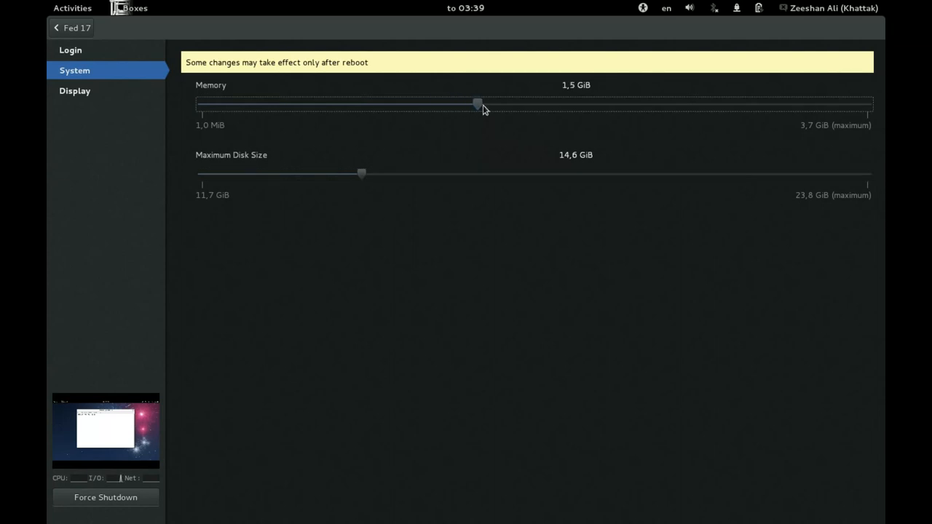
left_click_drag(477, 102, 488, 103)
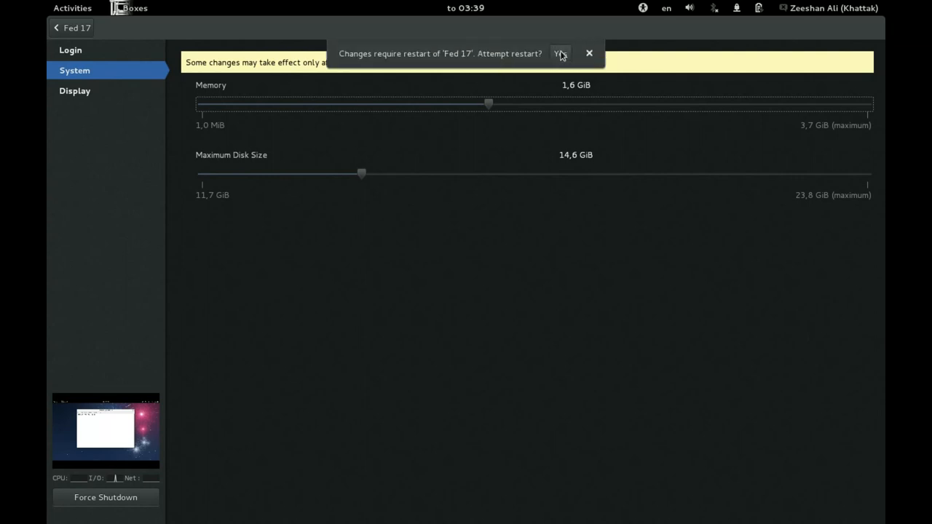
left_click(589, 53)
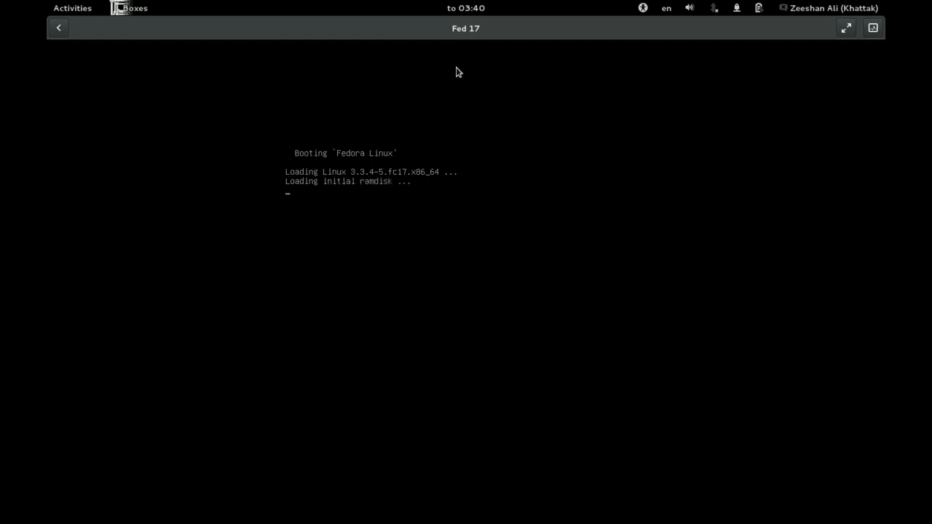
left_click(59, 27)
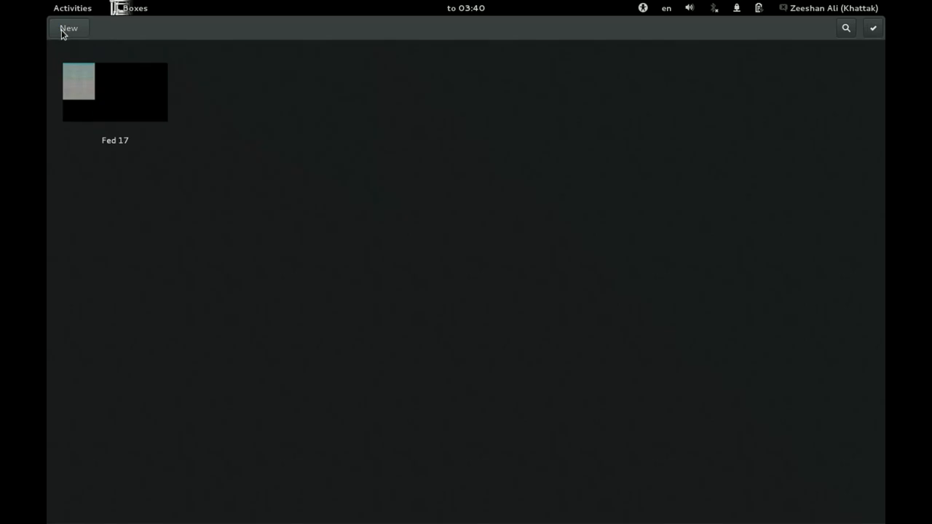
mouse_move(367, 259)
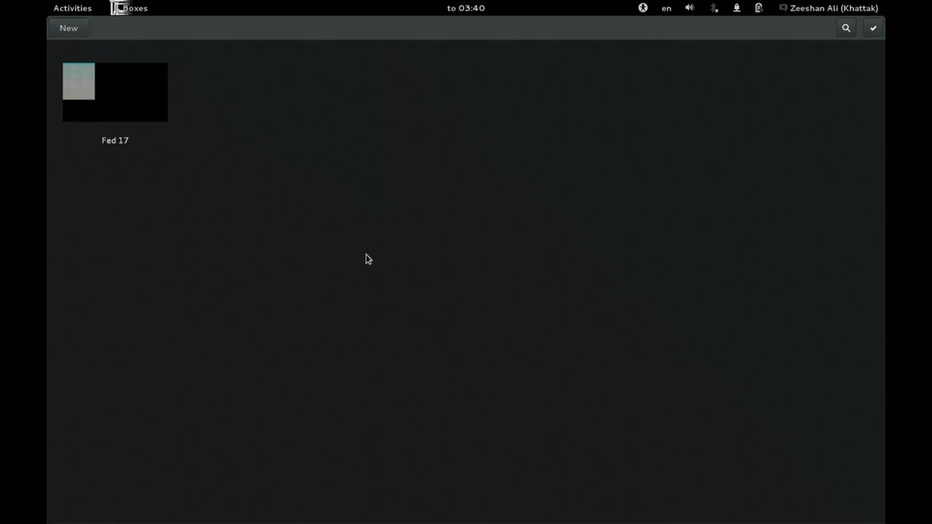
mouse_move(597, 134)
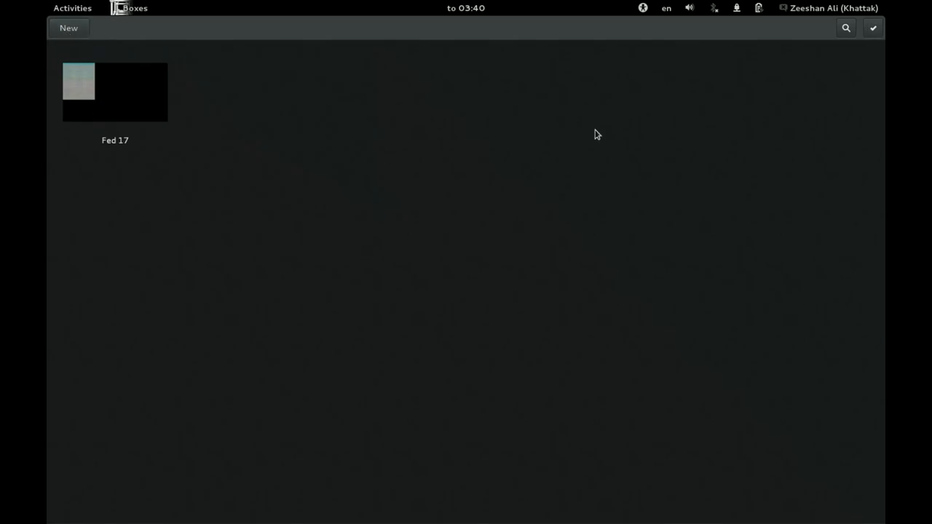
mouse_move(235, 88)
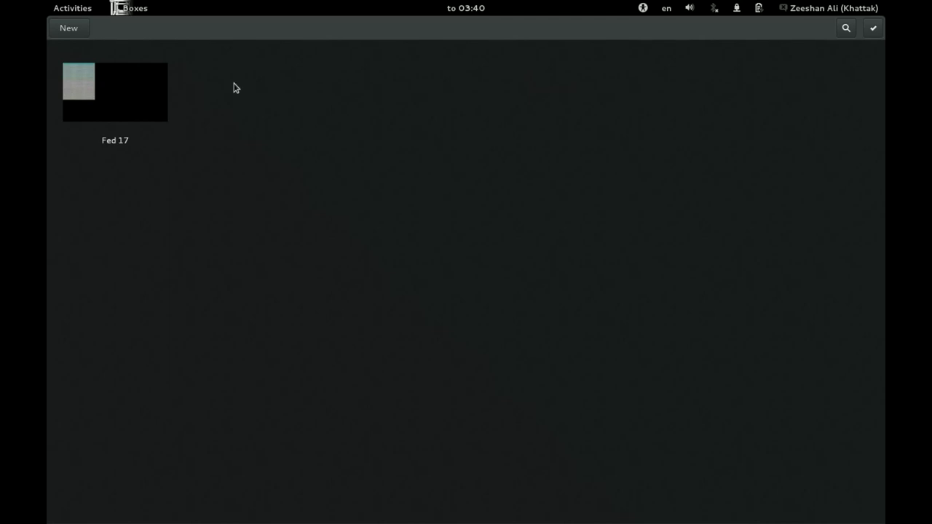
mouse_move(326, 213)
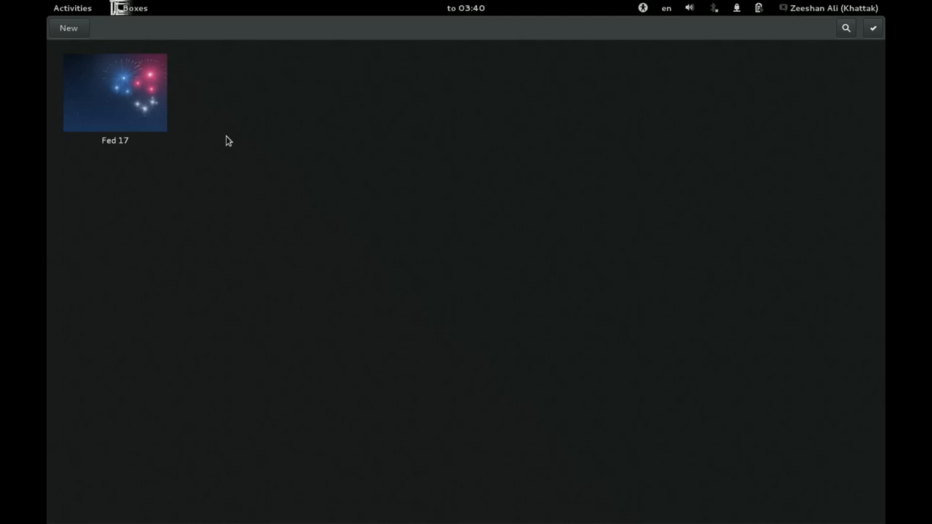
mouse_move(873, 28)
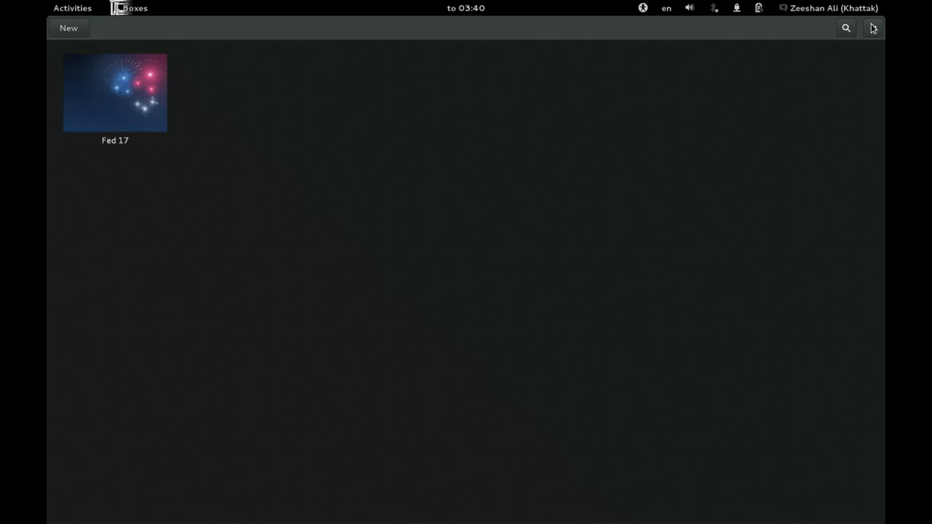
- Select Fed 17 in selection mode, toggling its favourite heart on and off, then reselect it
left_click(871, 28)
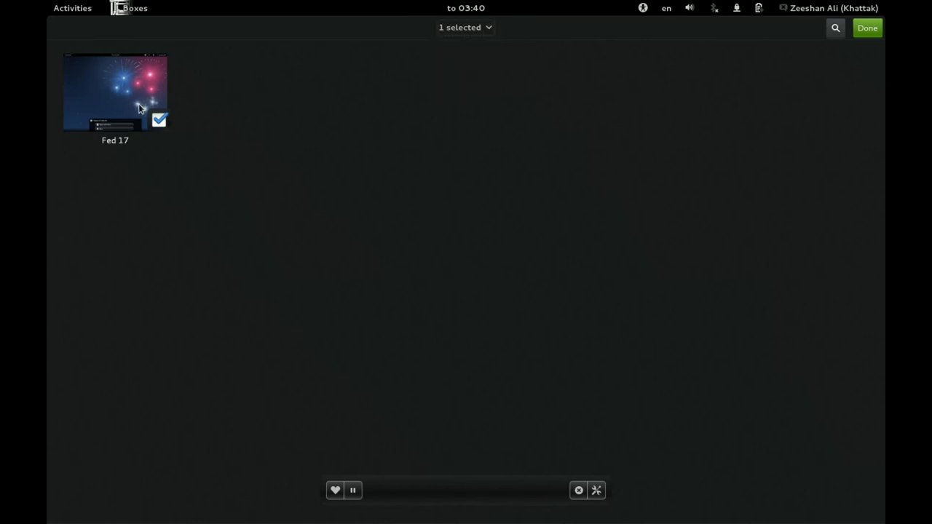
mouse_move(356, 353)
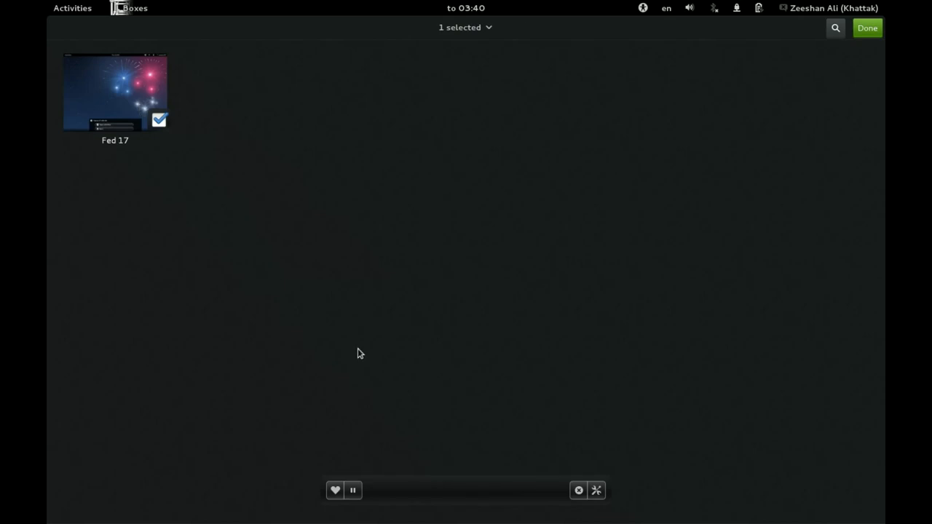
mouse_move(369, 506)
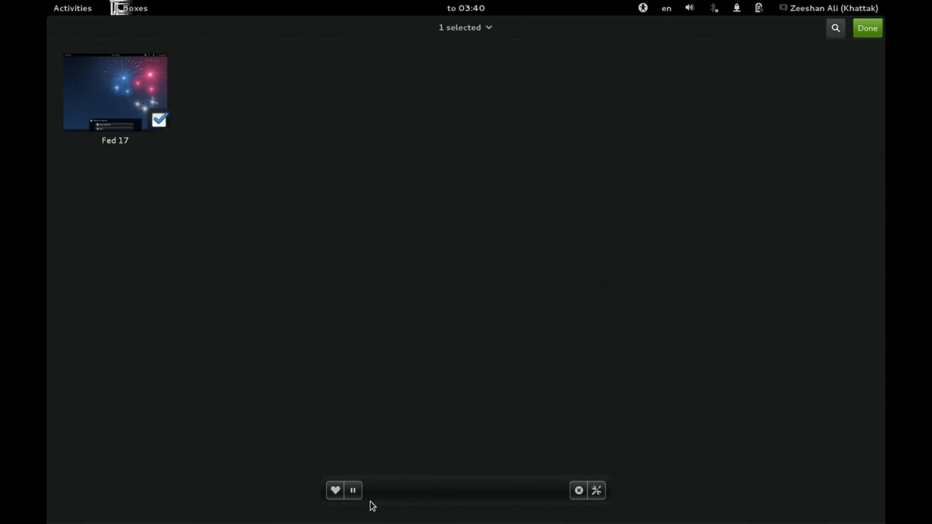
mouse_move(530, 491)
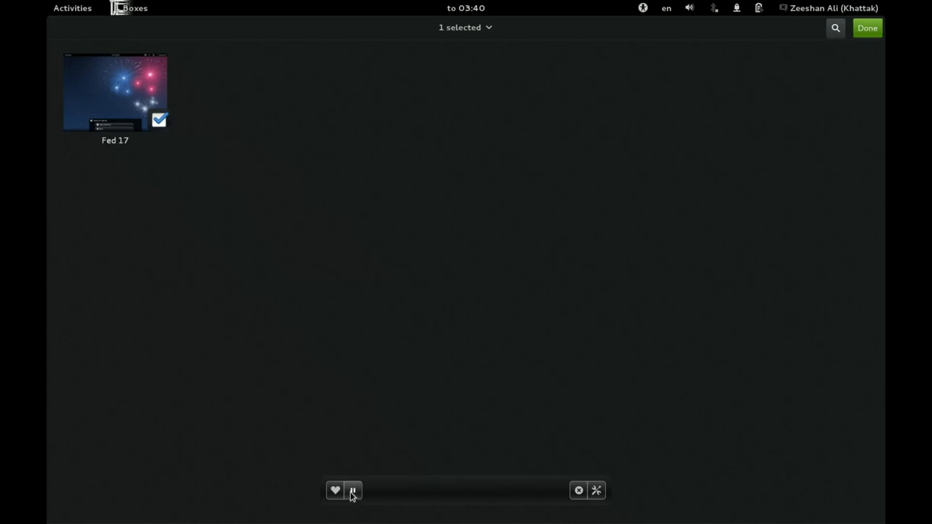
left_click(335, 490)
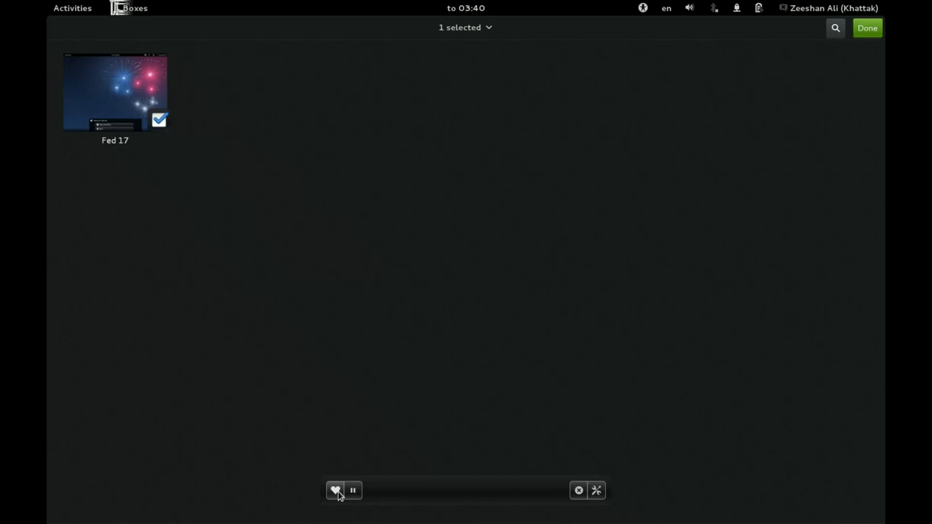
left_click(335, 490)
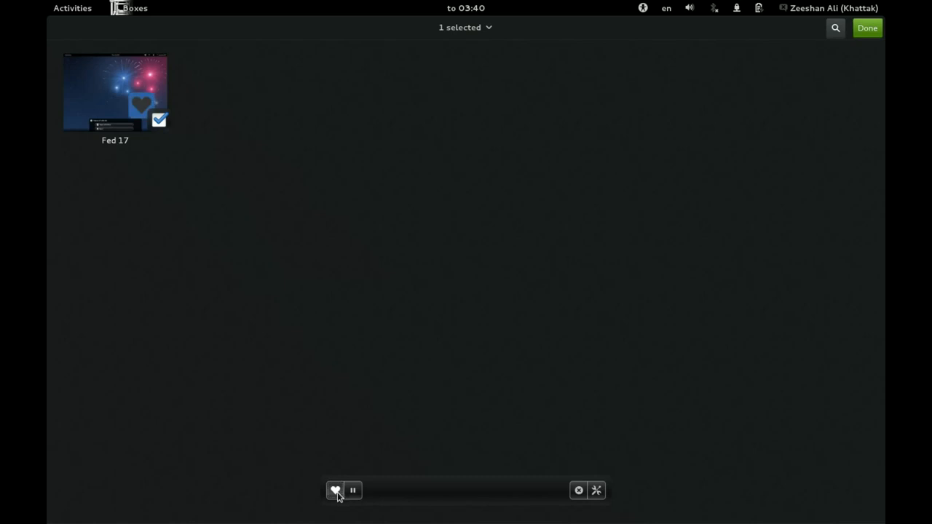
left_click(335, 490)
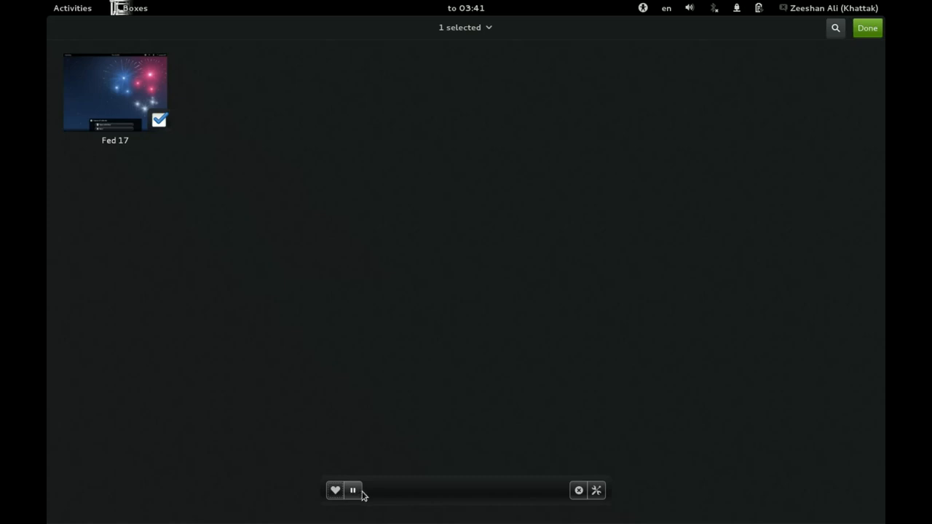
mouse_move(357, 475)
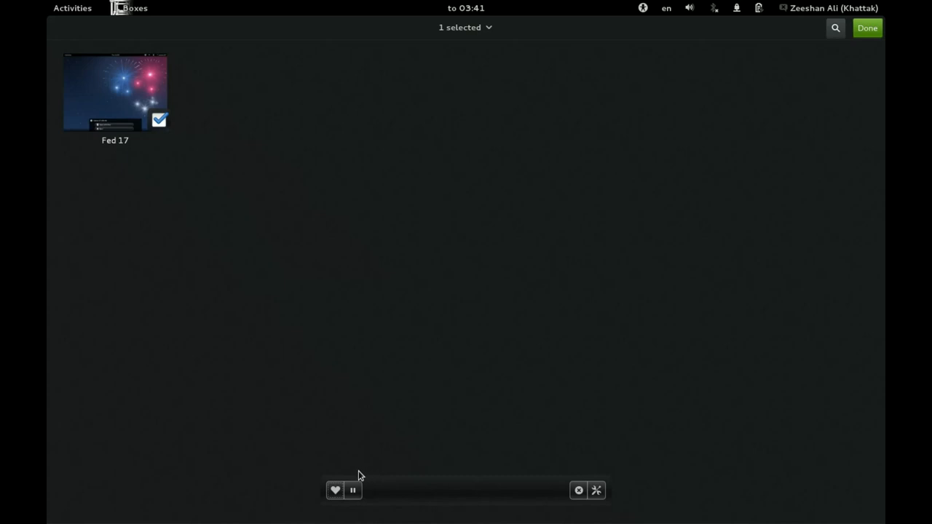
mouse_move(356, 466)
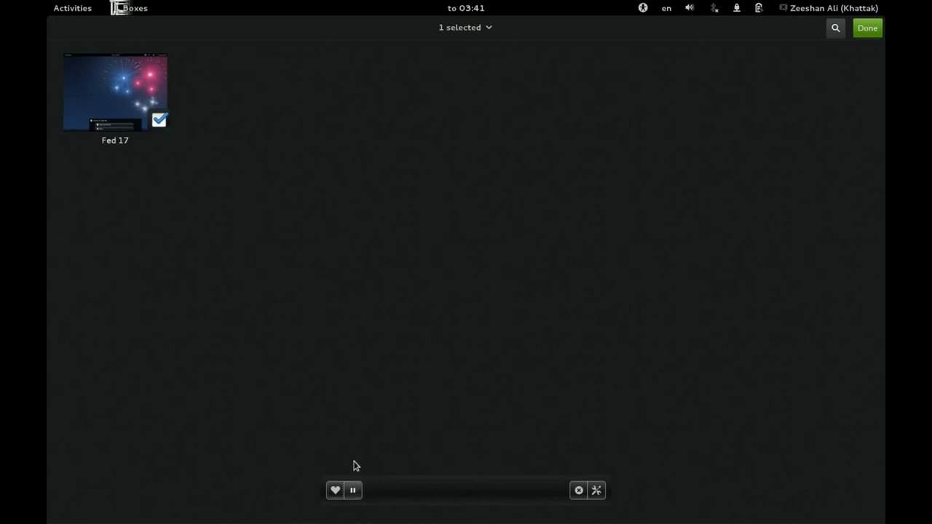
mouse_move(353, 445)
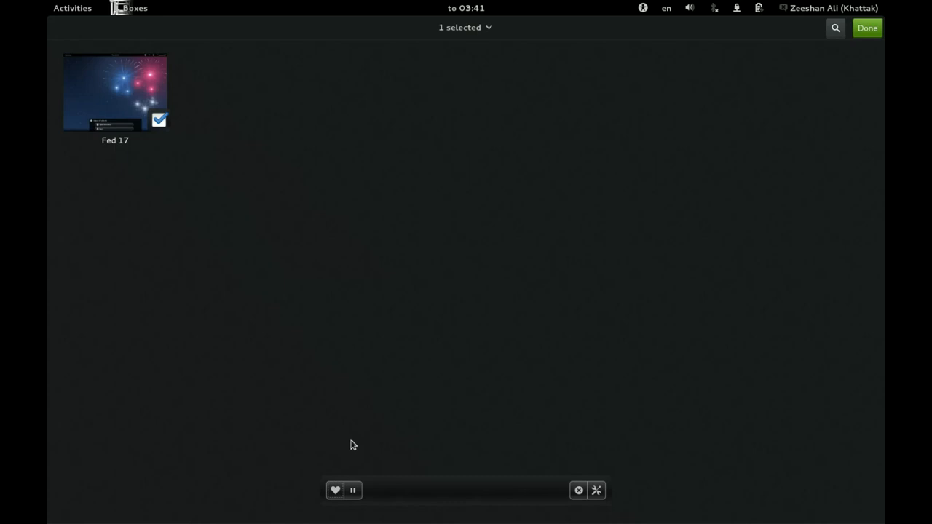
mouse_move(574, 516)
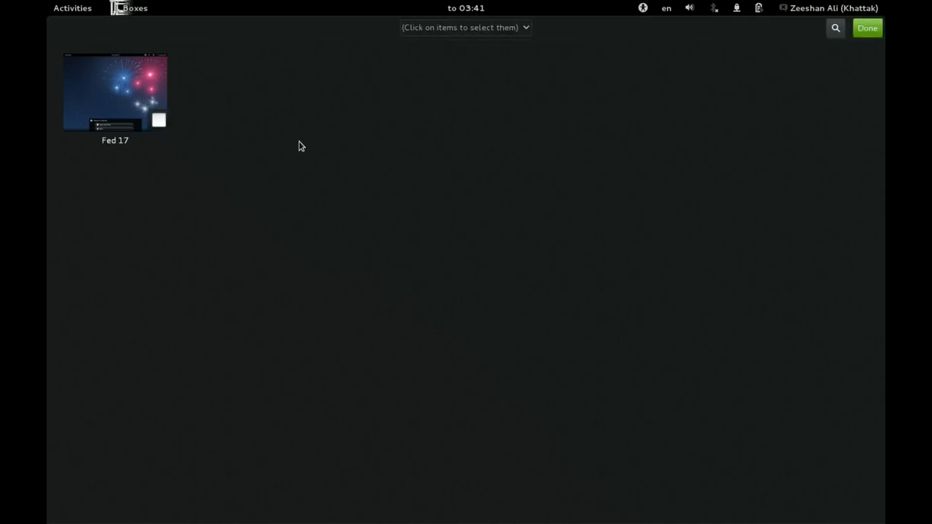
left_click(115, 91)
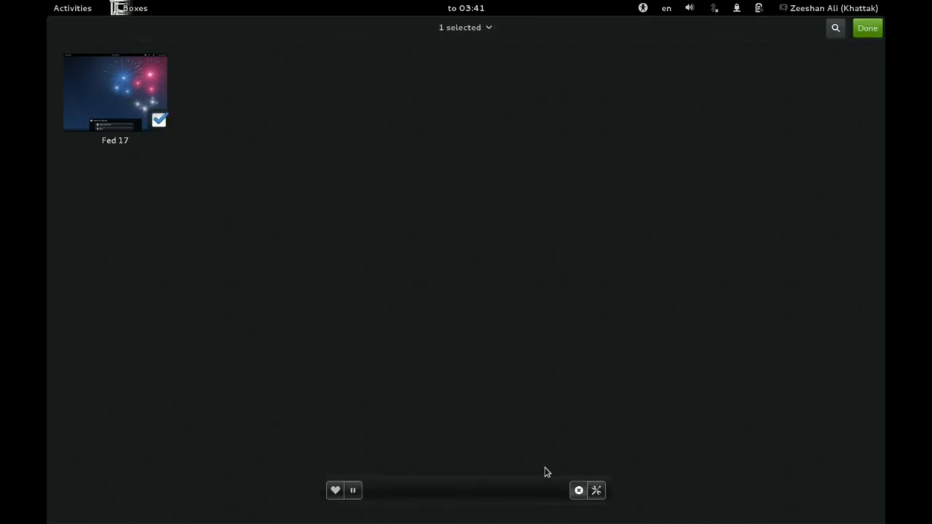
mouse_move(595, 490)
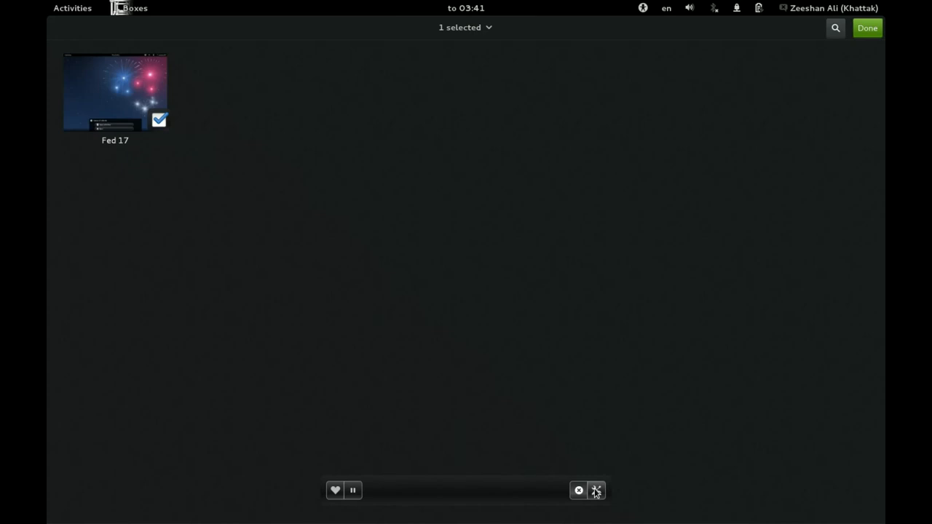
- Open Fed 17's properties, view its Display settings, and go back to the collection
left_click(596, 490)
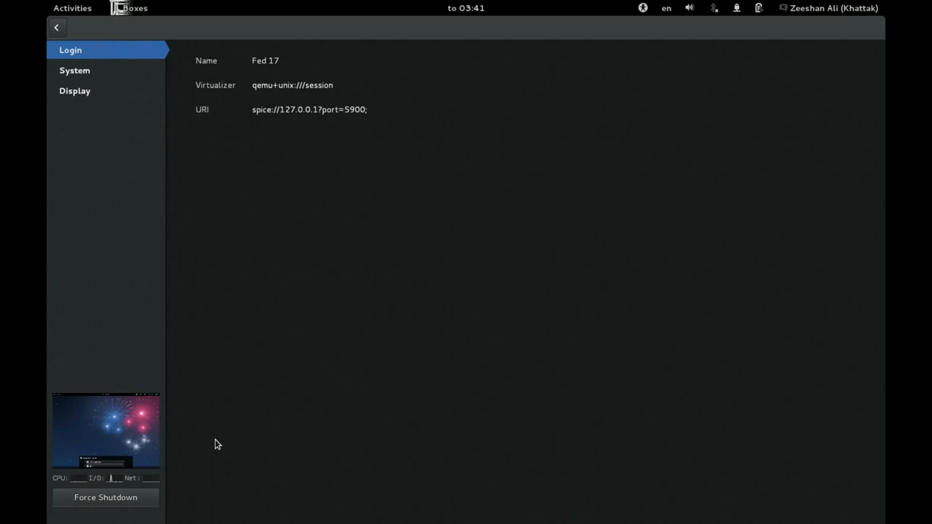
mouse_move(241, 131)
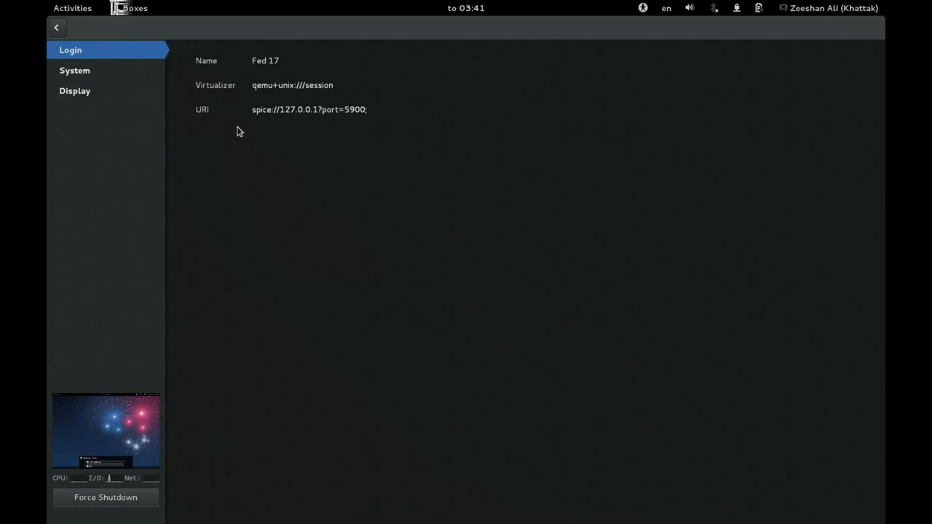
mouse_move(100, 80)
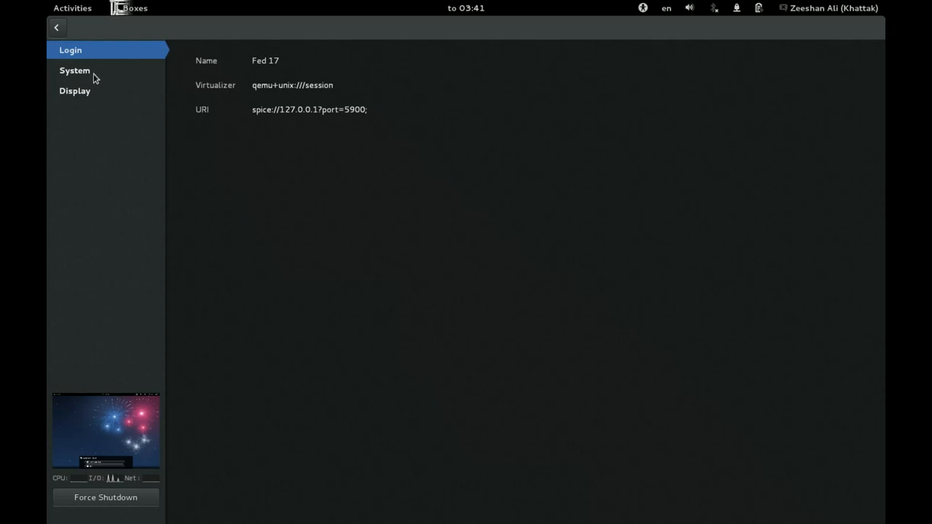
left_click(75, 90)
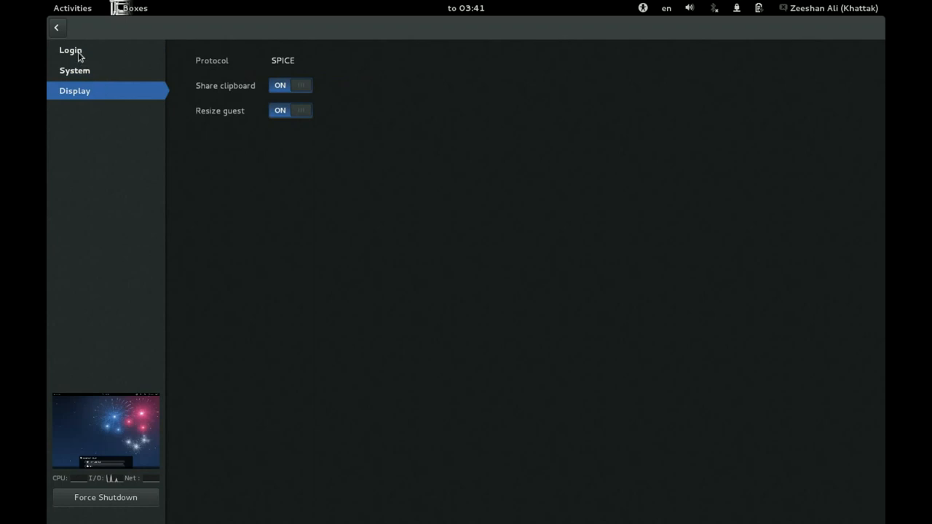
left_click(56, 27)
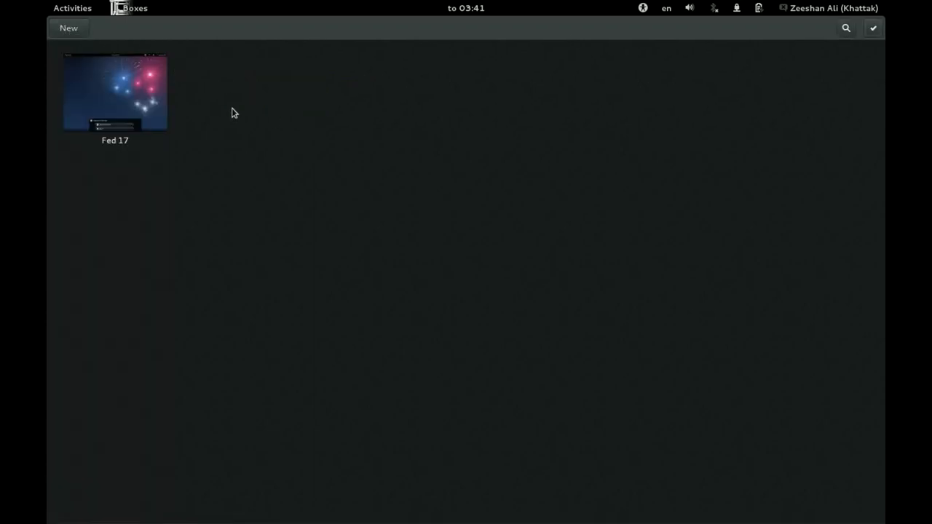
mouse_move(201, 137)
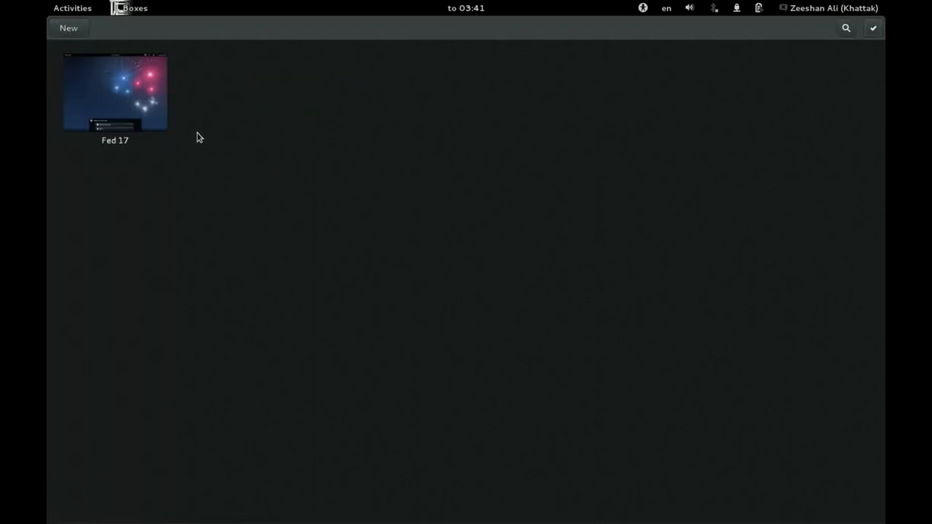
- Select Fed 17, pause it from the bottom bar, and exit selection mode with Done
left_click(115, 90)
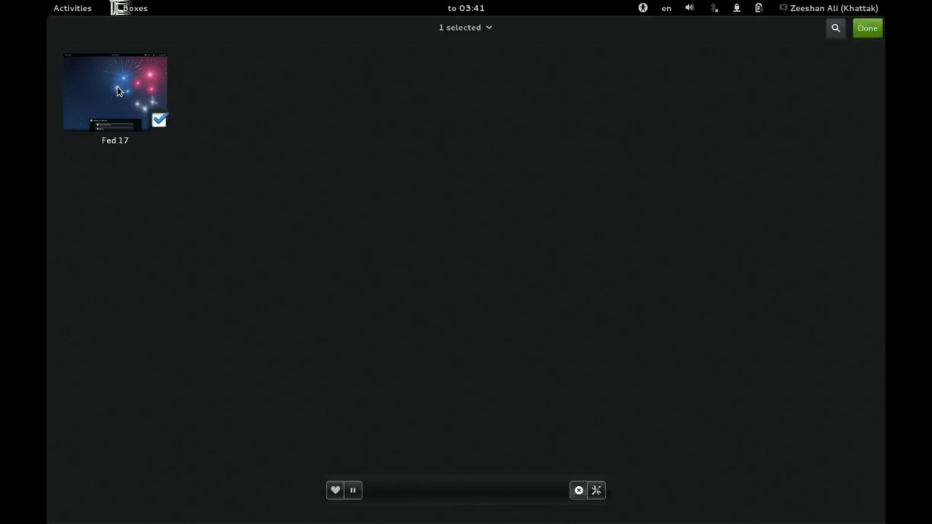
mouse_move(332, 332)
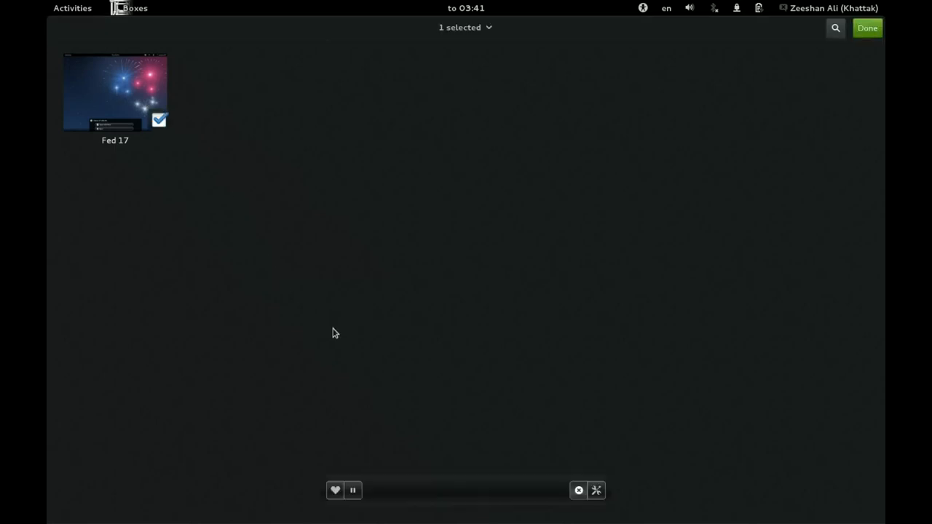
mouse_move(534, 499)
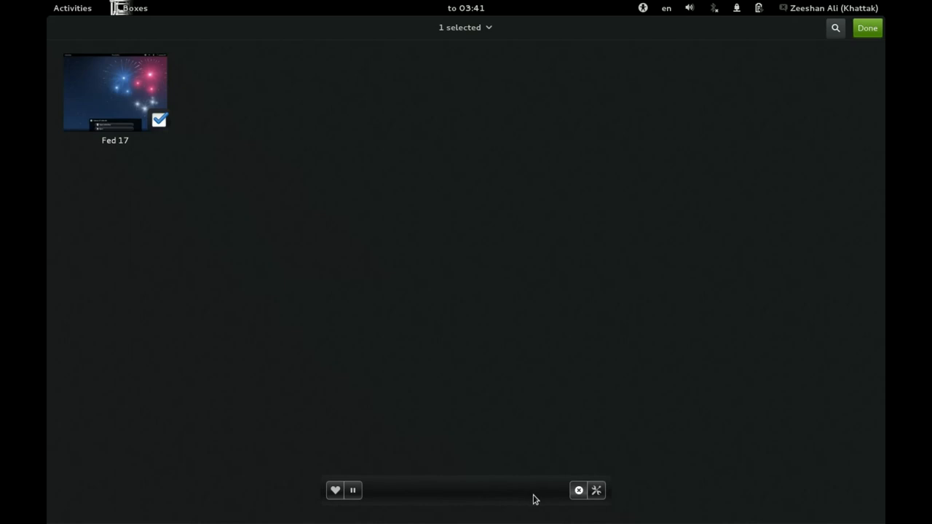
left_click(352, 490)
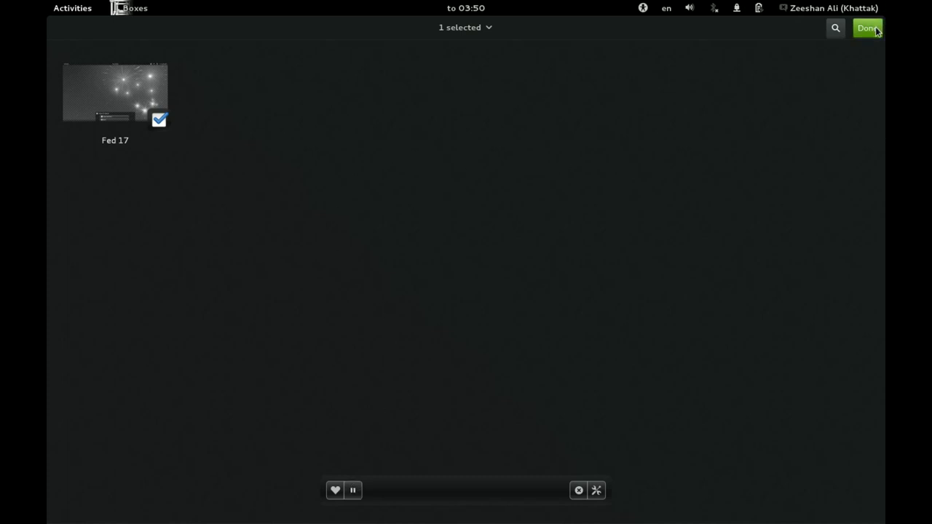
left_click(867, 28)
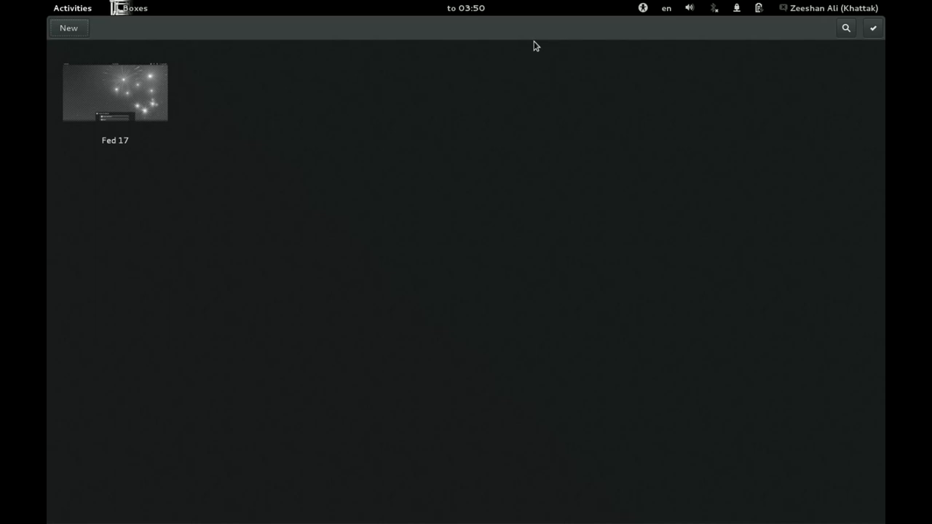
mouse_move(227, 116)
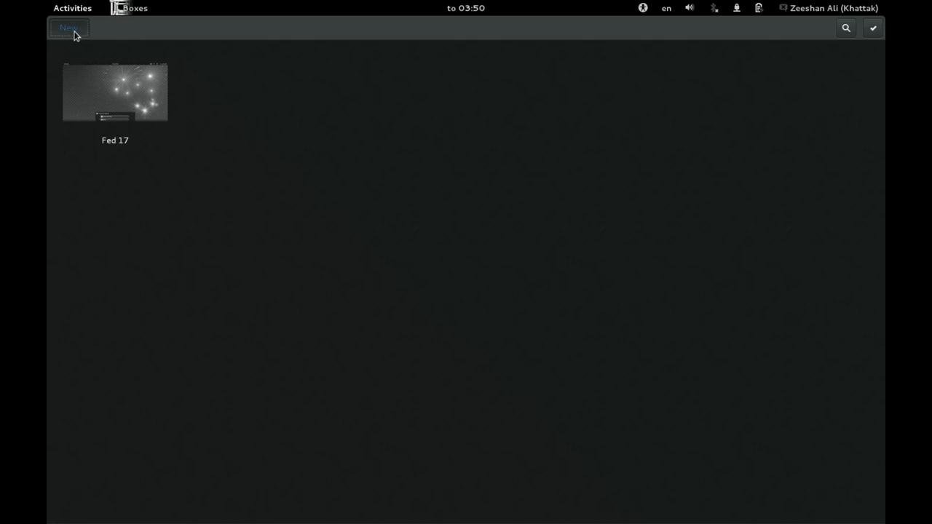
- Start a new box with New and continue past the Introduction page
left_click(68, 28)
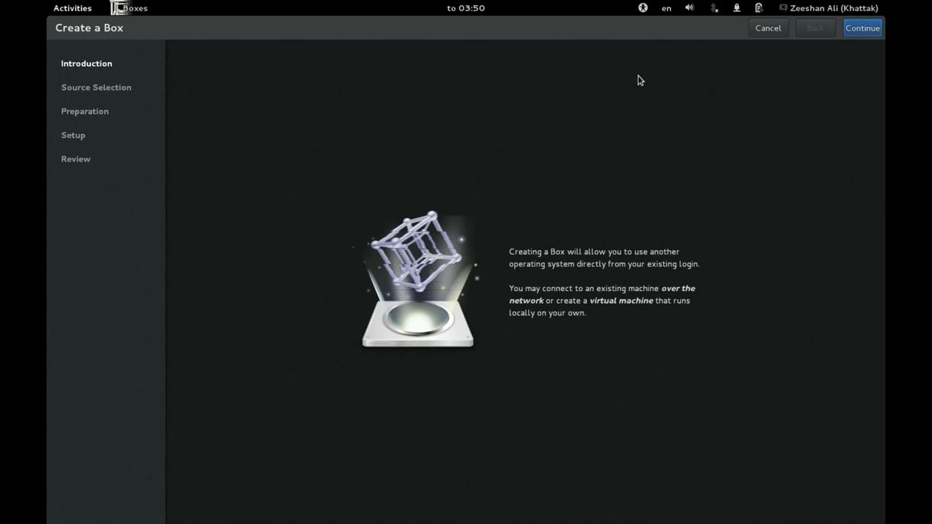
mouse_move(873, 31)
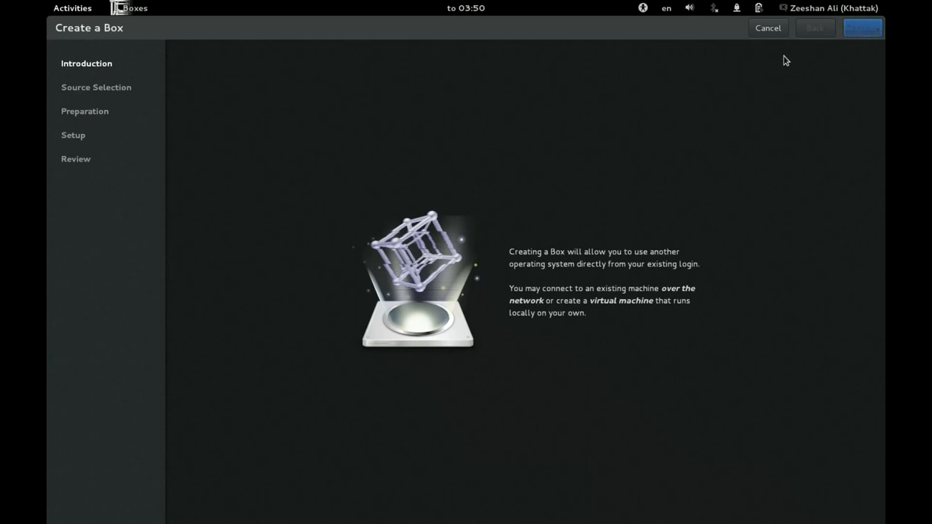
left_click(862, 28)
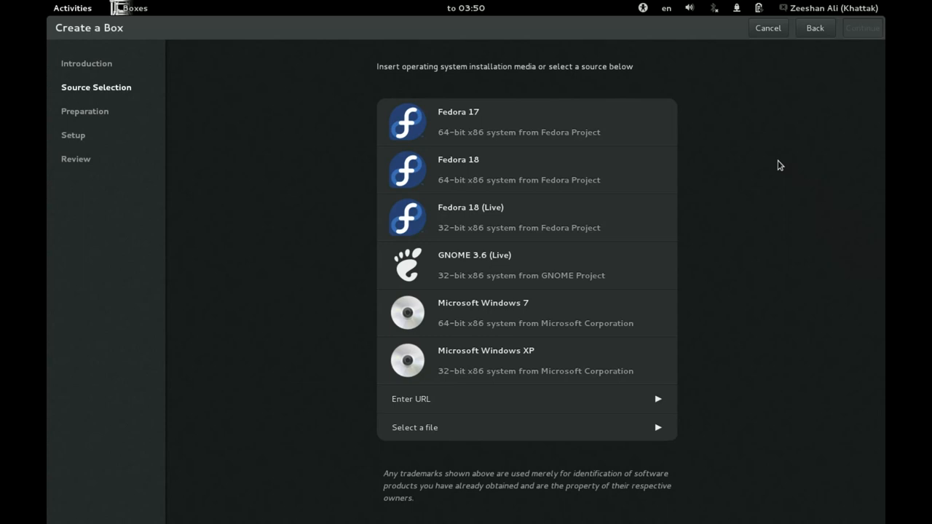
mouse_move(308, 284)
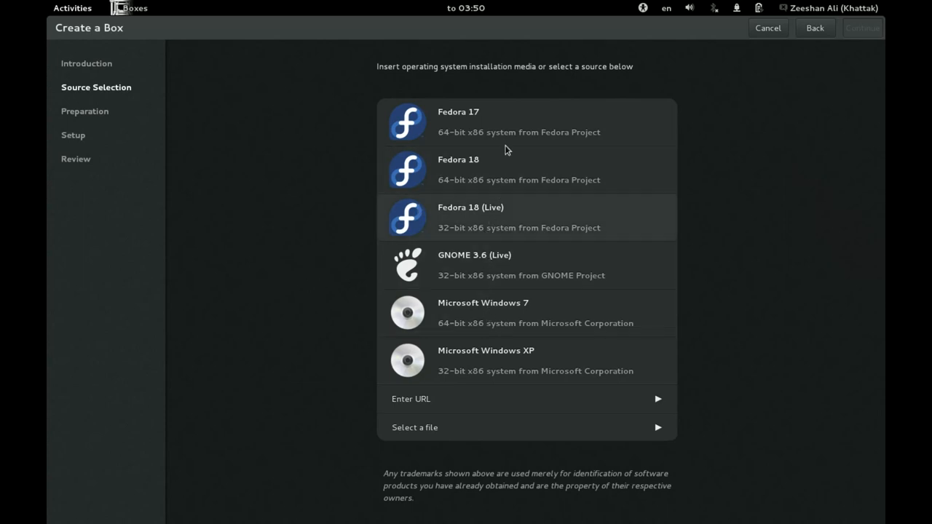
mouse_move(517, 363)
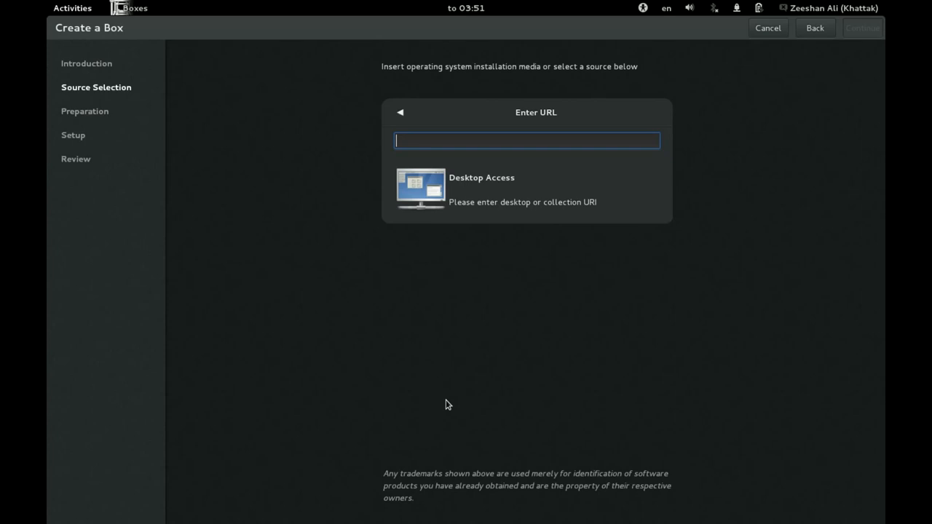
- Enter the desktop address 'spice://localhost:' in the URL field
type("sp")
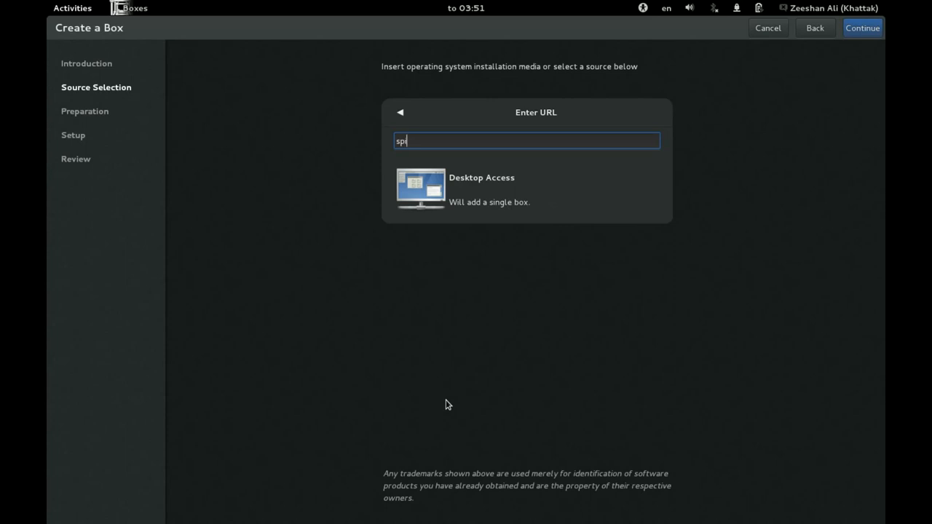
type("ice://")
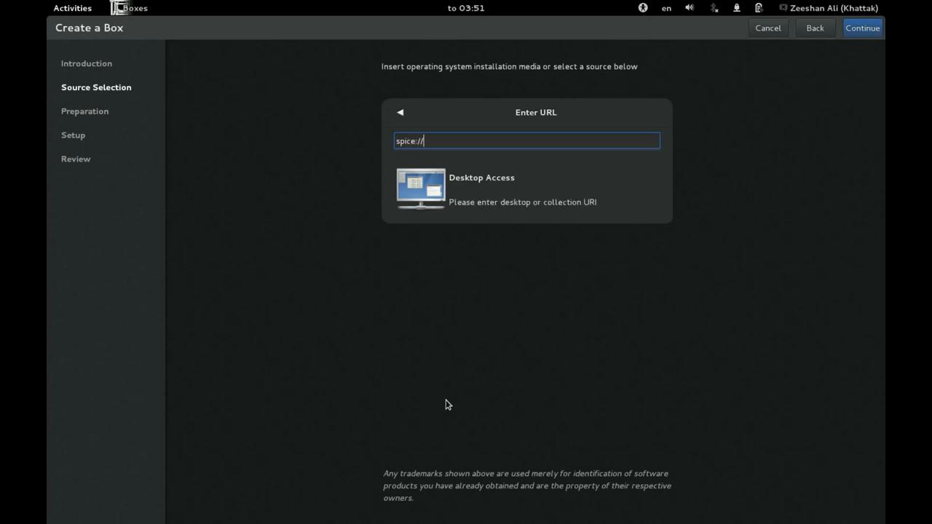
type("lo")
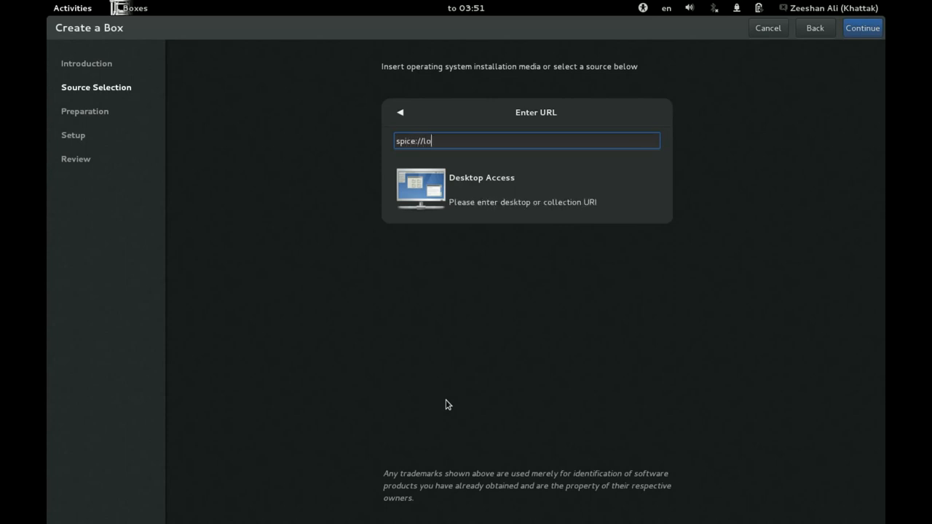
type("calhos")
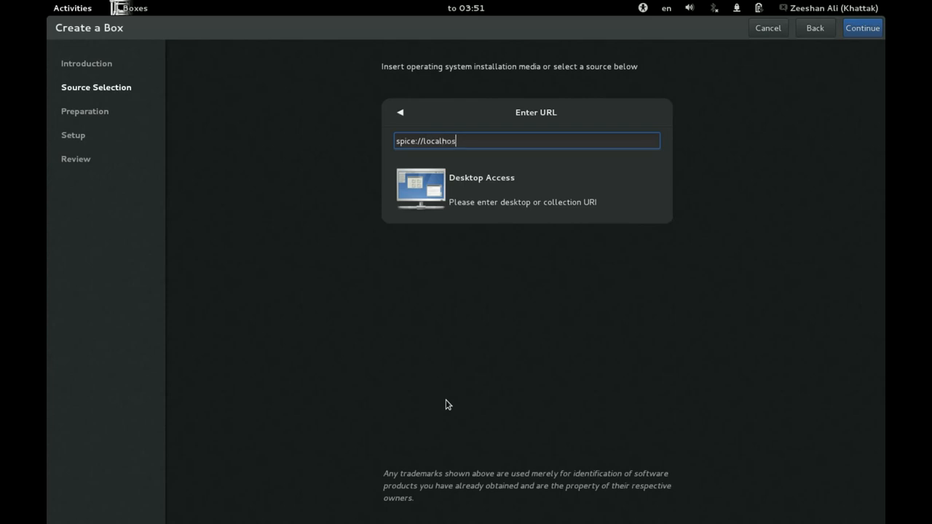
type("t:")
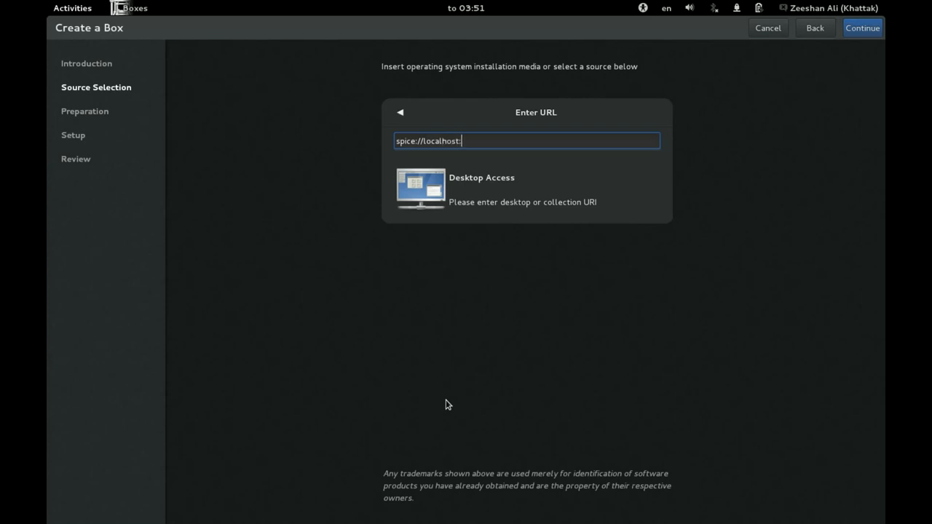
mouse_move(489, 277)
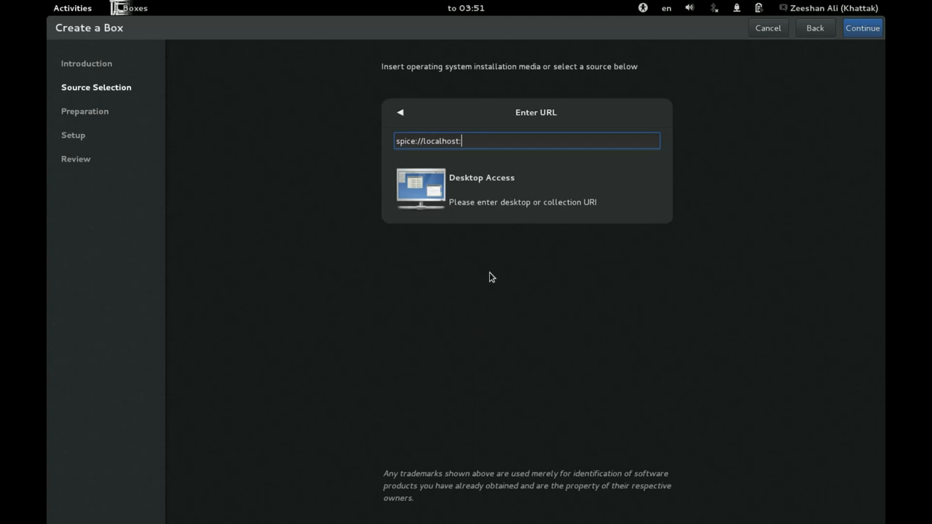
mouse_move(489, 190)
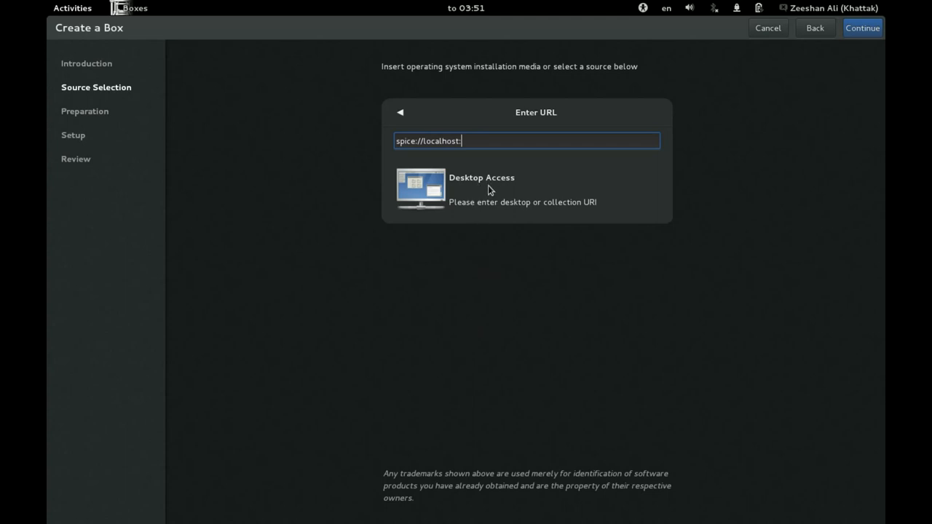
mouse_move(492, 203)
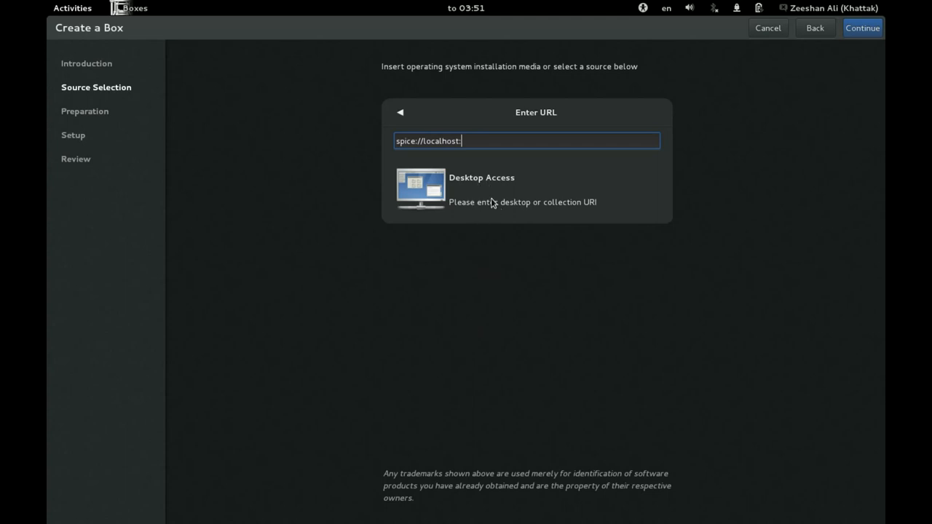
- Retry addresses 'file://' and 'spice://localhost', then go back to the source list
key("BackSpace")
type("f")
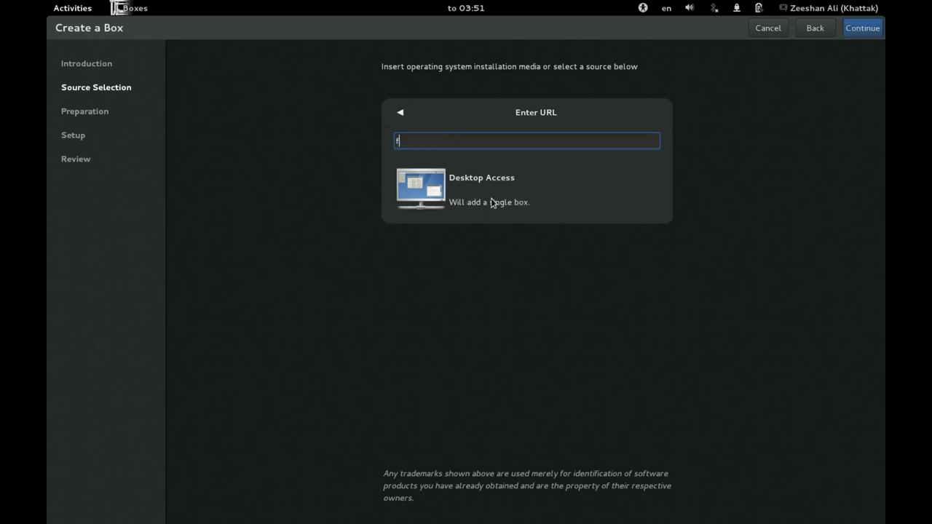
type("ile://")
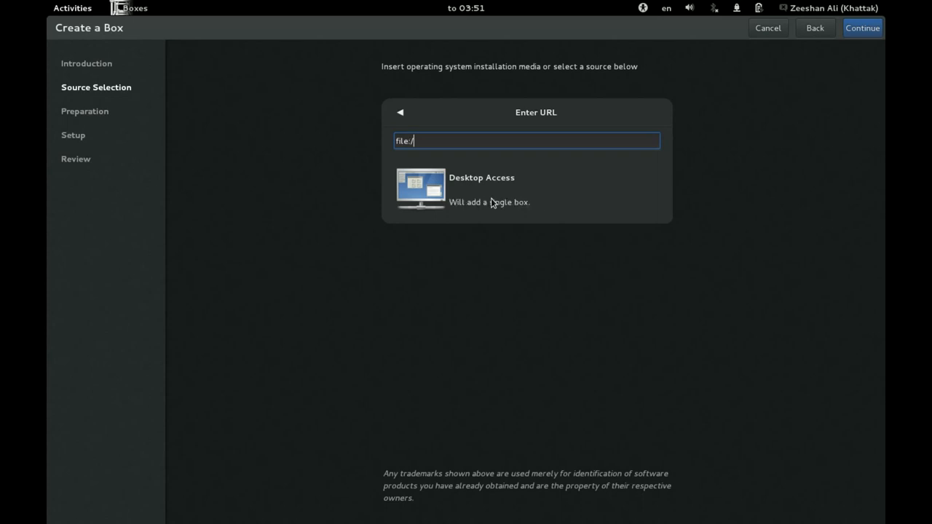
type("sp")
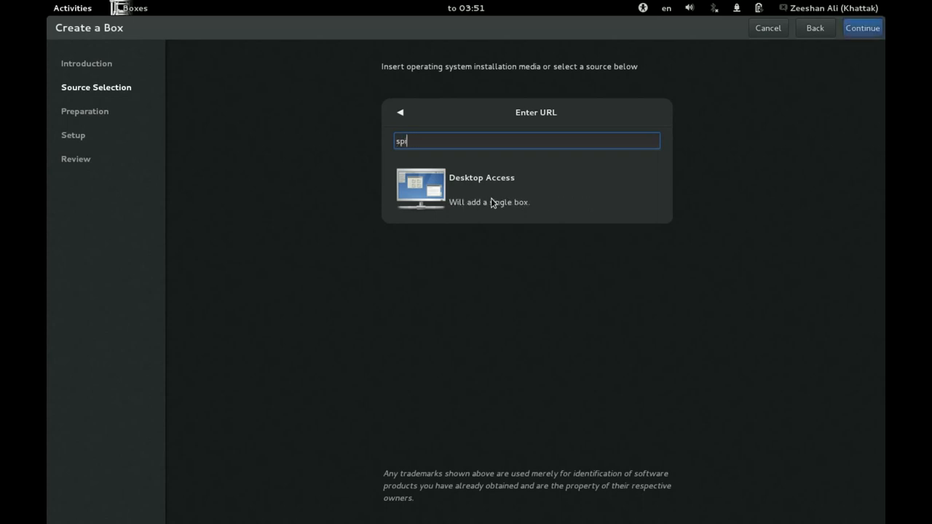
type("ice://")
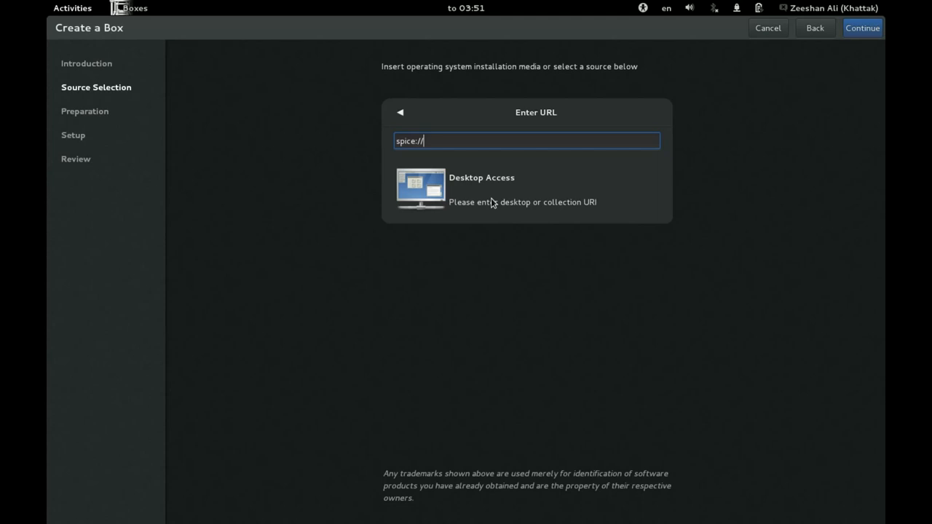
mouse_move(516, 213)
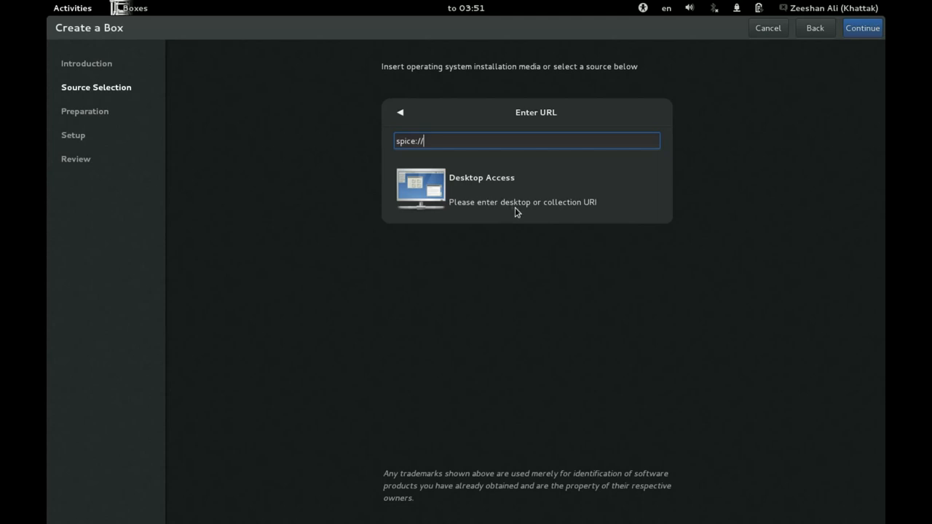
type("local")
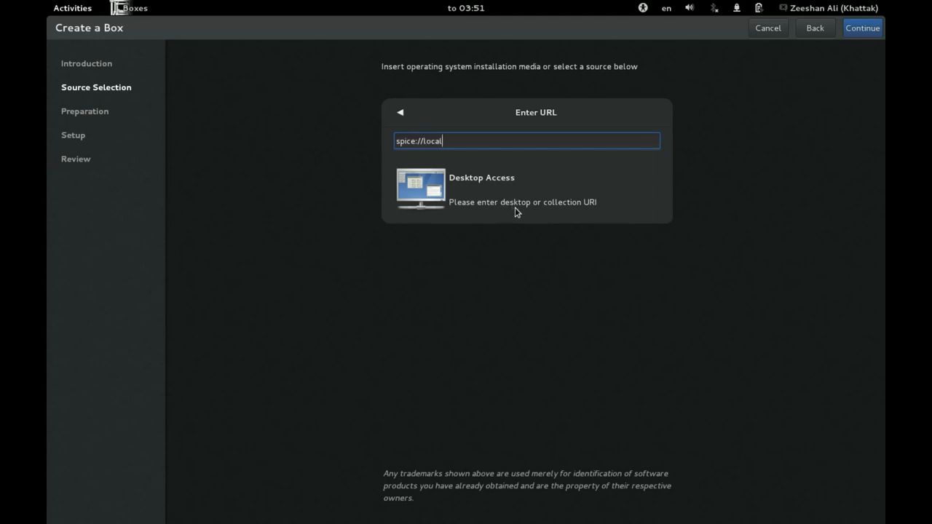
type("host")
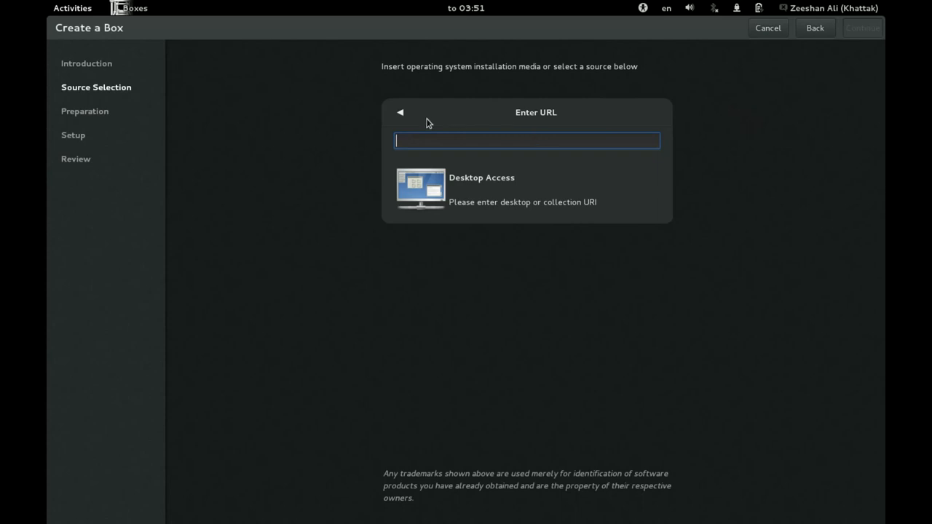
left_click(400, 112)
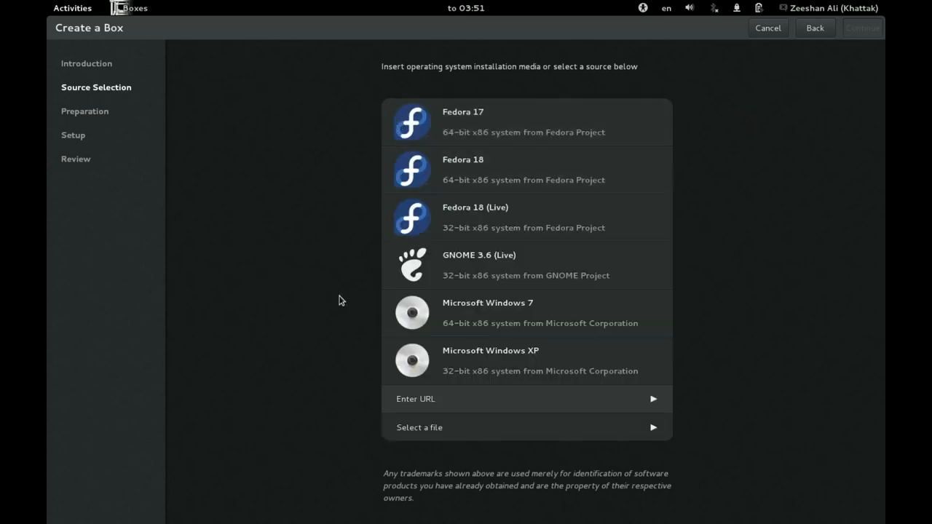
mouse_move(484, 367)
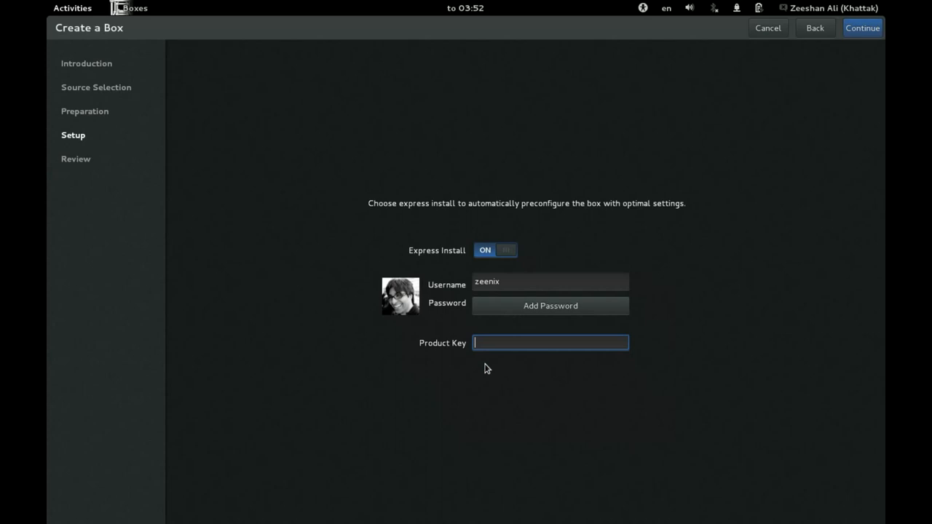
mouse_move(489, 275)
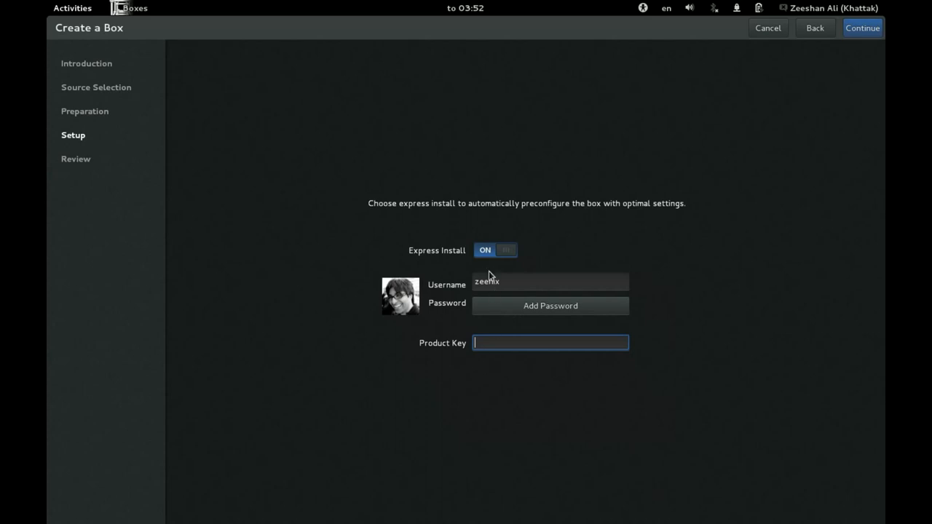
- Add a password for the Windows XP express-install account, then discard it, leaving none
left_click(549, 305)
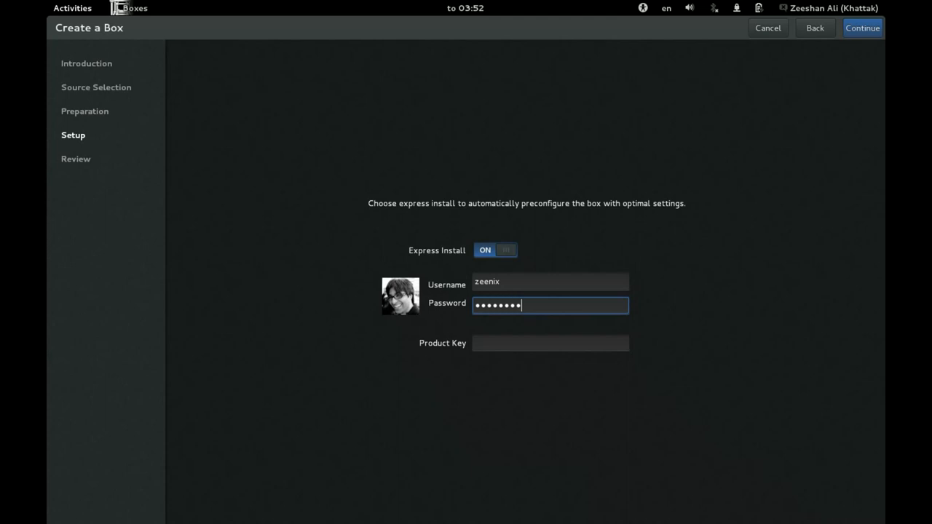
mouse_move(571, 247)
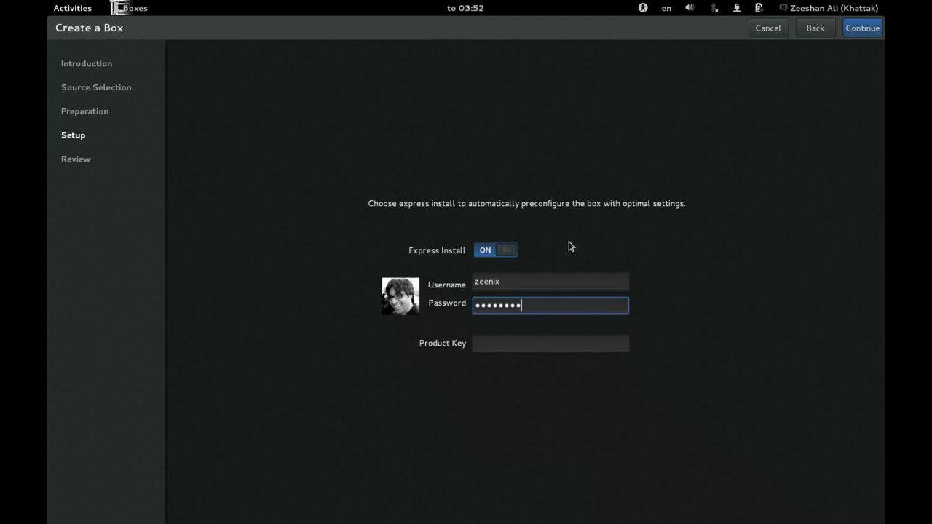
mouse_move(531, 268)
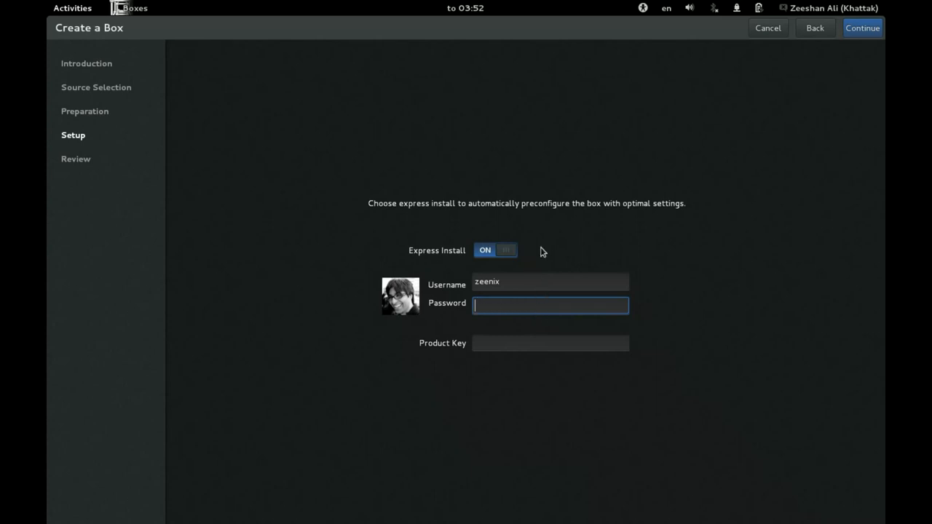
left_click(550, 282)
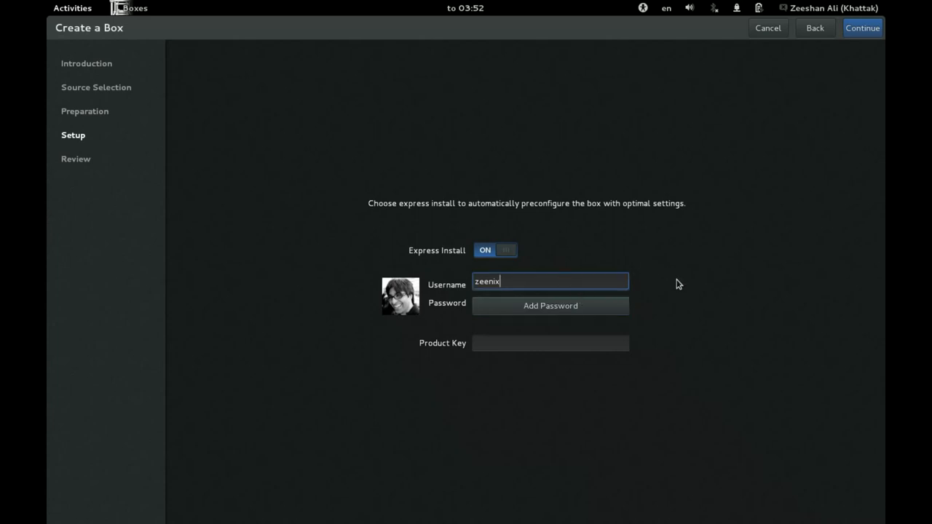
mouse_move(500, 344)
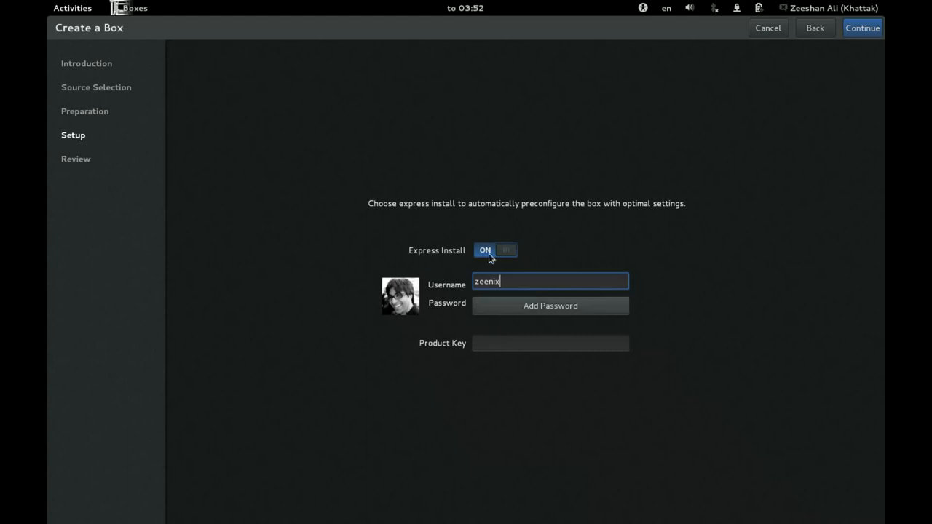
- Switch Express Install off and back on so it stays enabled
left_click(495, 250)
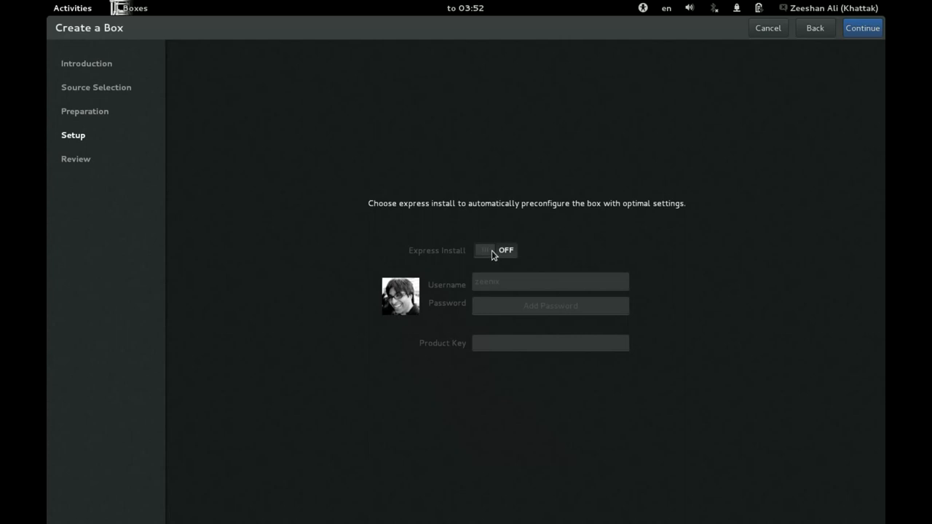
left_click(495, 249)
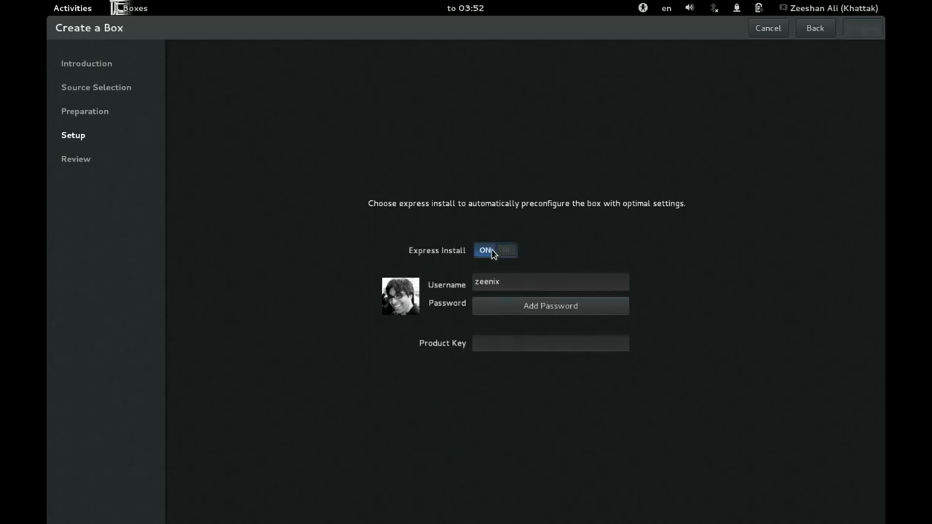
mouse_move(524, 337)
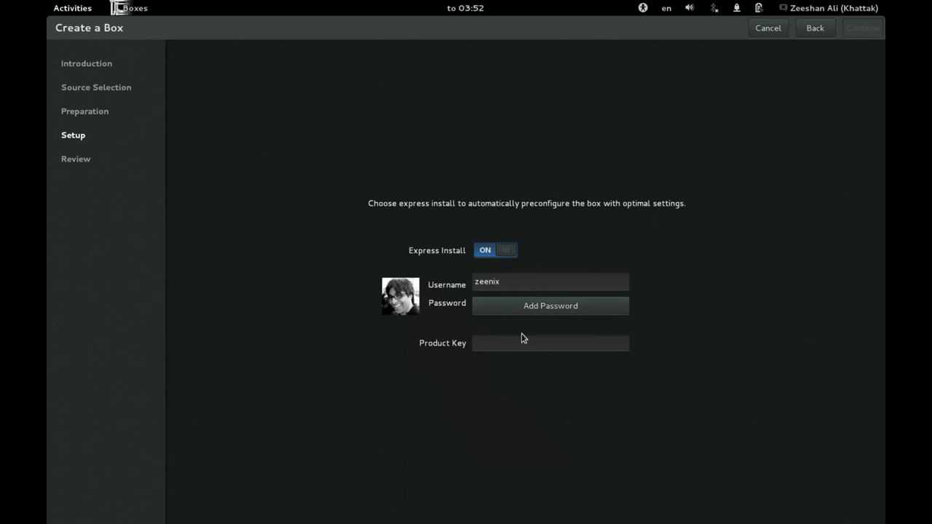
mouse_move(539, 273)
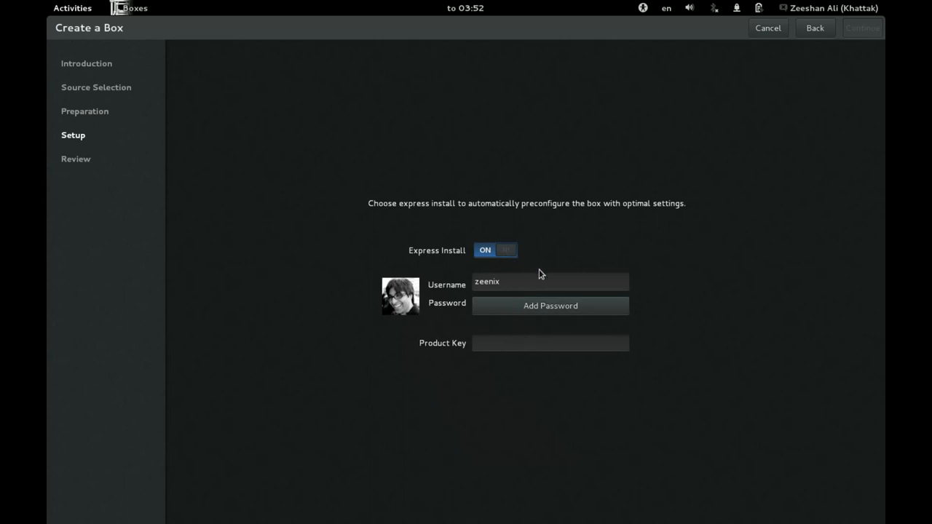
mouse_move(569, 346)
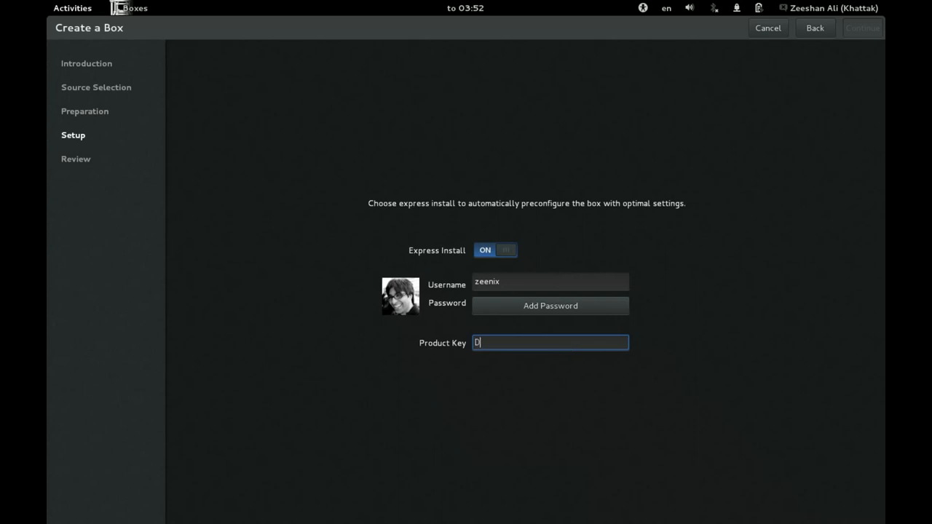
- Enter the placeholder product key, correcting its last groups to XXXXX-XXXXX
type("DDDD-DDDDD-DDDDD-DDDDD-DDDDD")
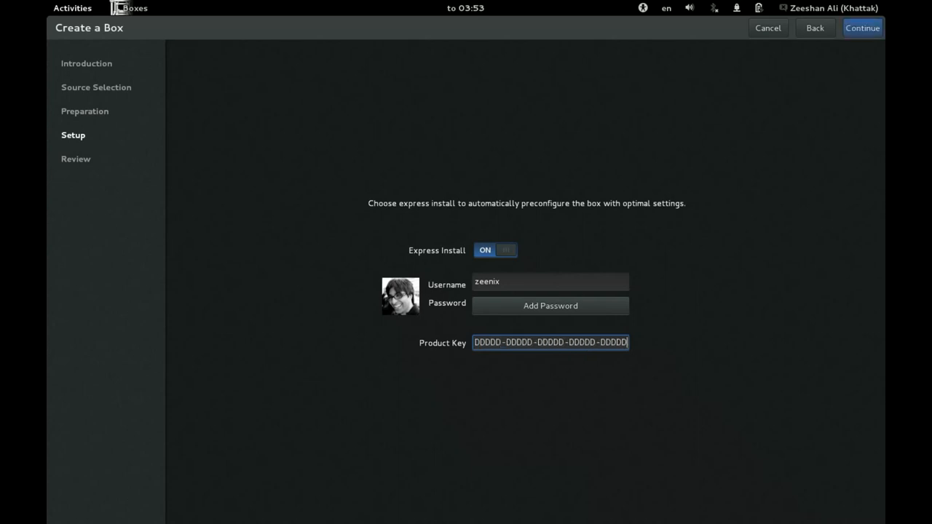
key("BackSpace")
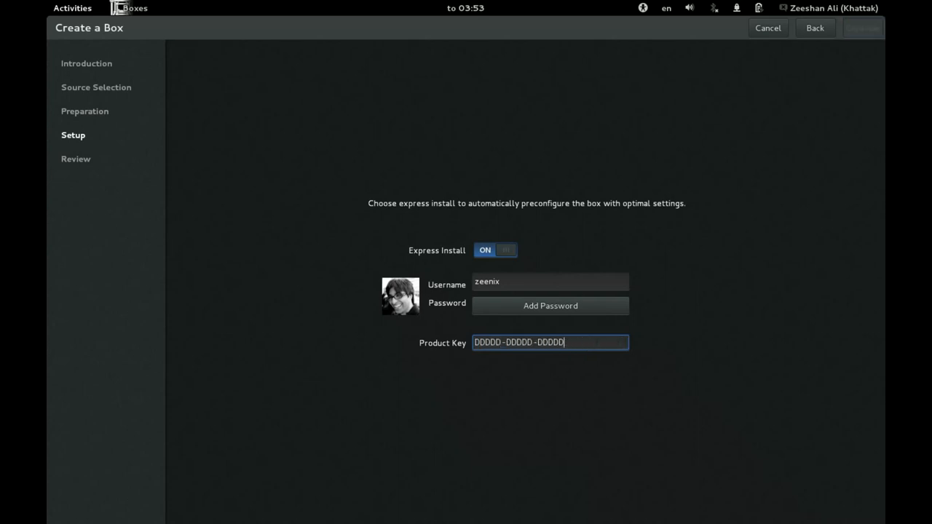
type("-XXXXX-XXXXX")
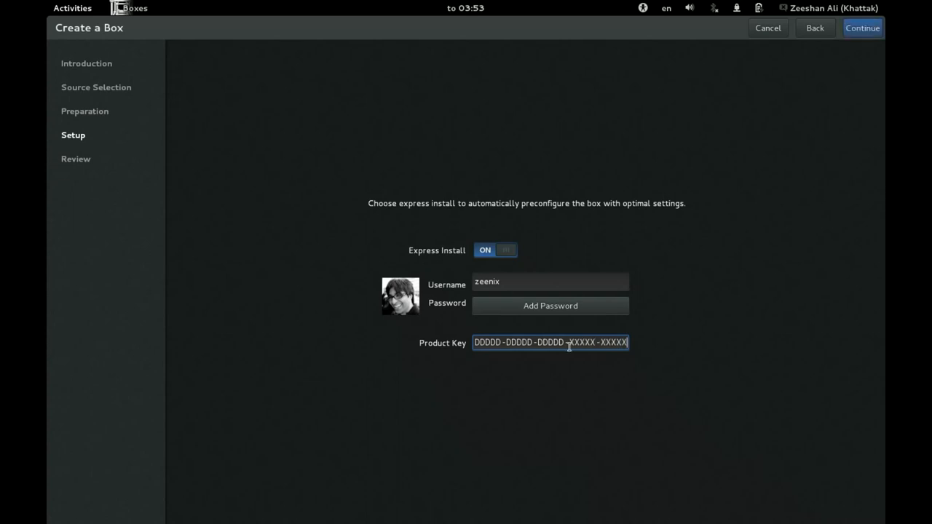
mouse_move(662, 302)
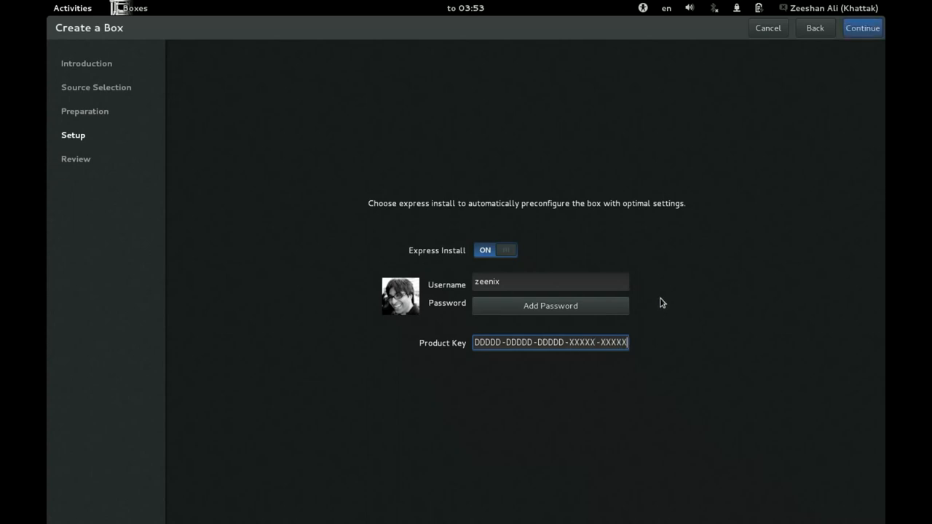
mouse_move(781, 103)
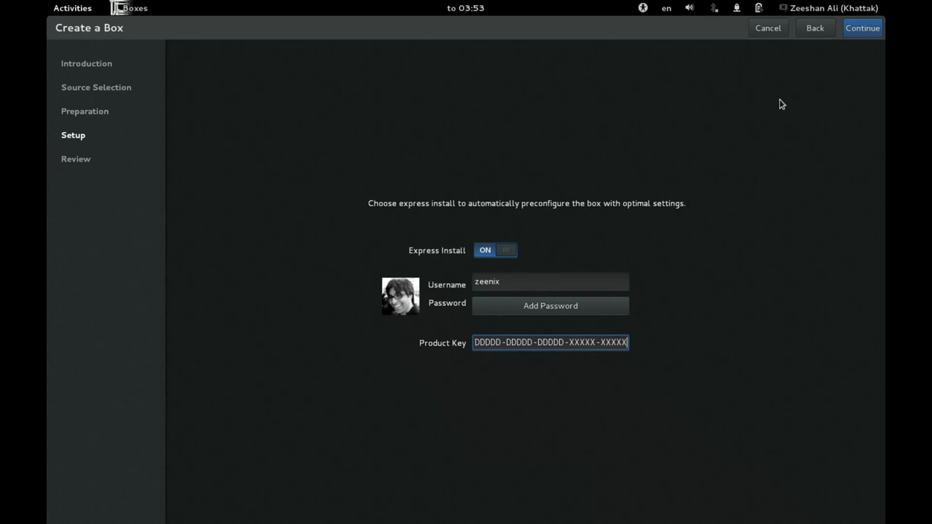
mouse_move(856, 46)
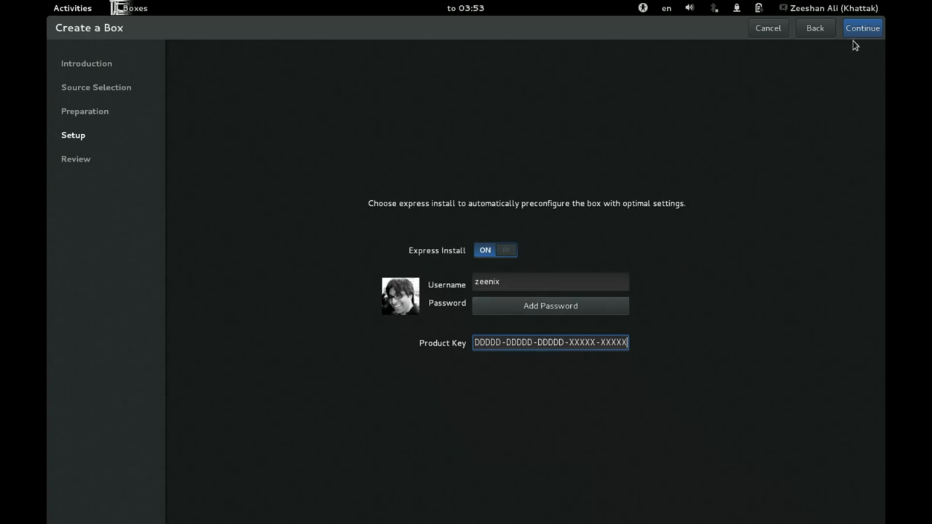
left_click(862, 28)
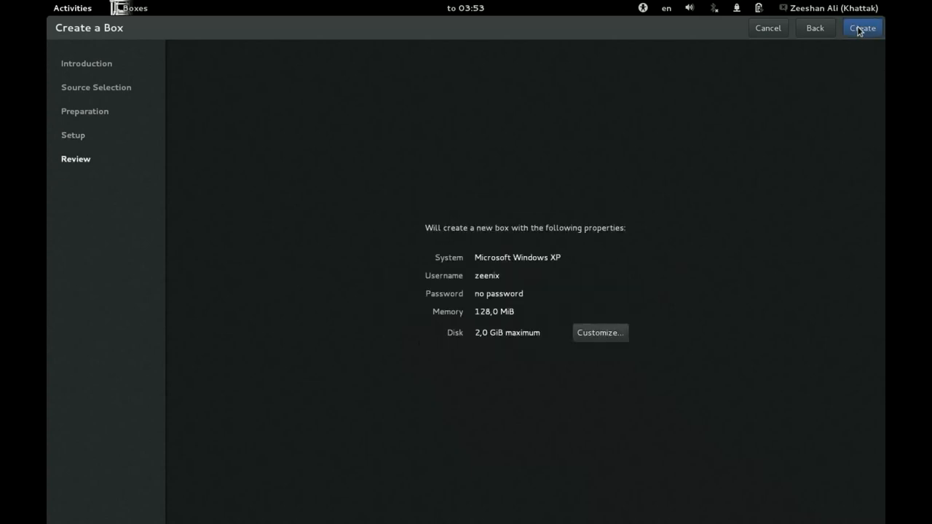
mouse_move(479, 304)
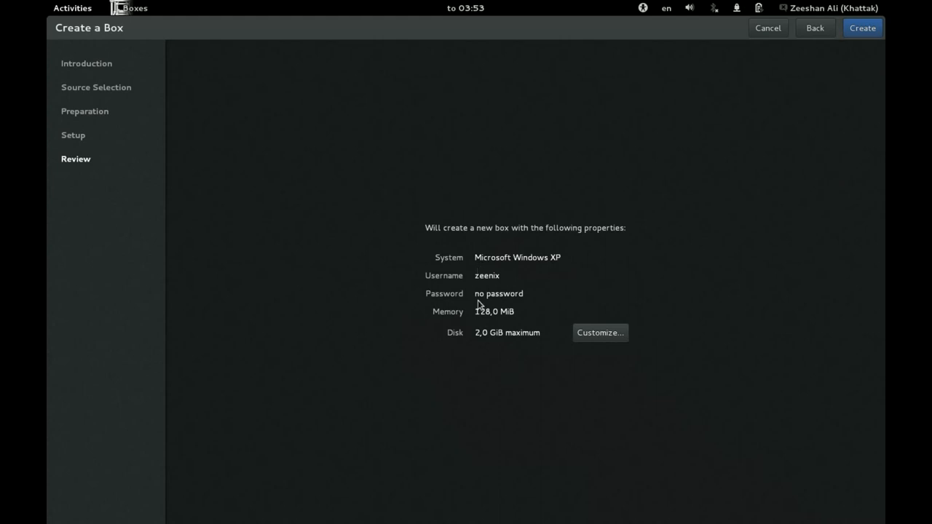
mouse_move(600, 333)
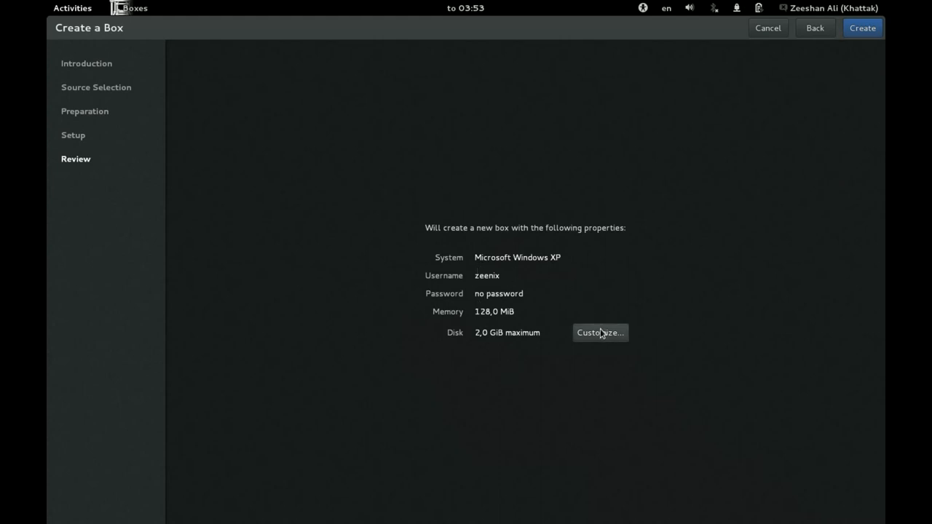
mouse_move(581, 295)
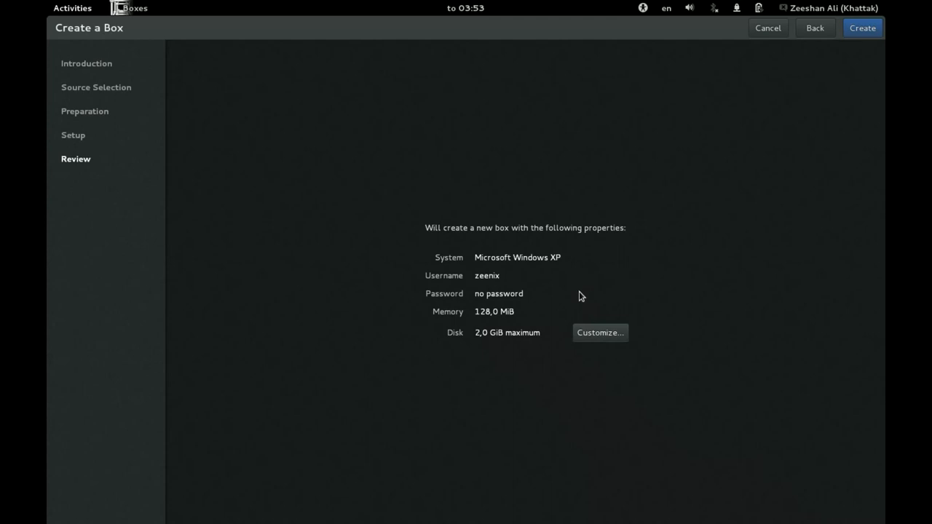
mouse_move(508, 335)
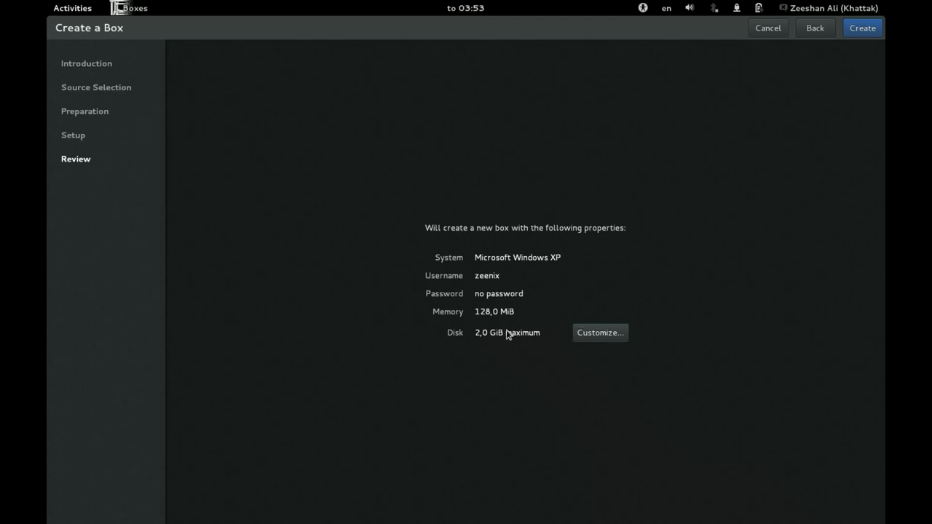
mouse_move(495, 327)
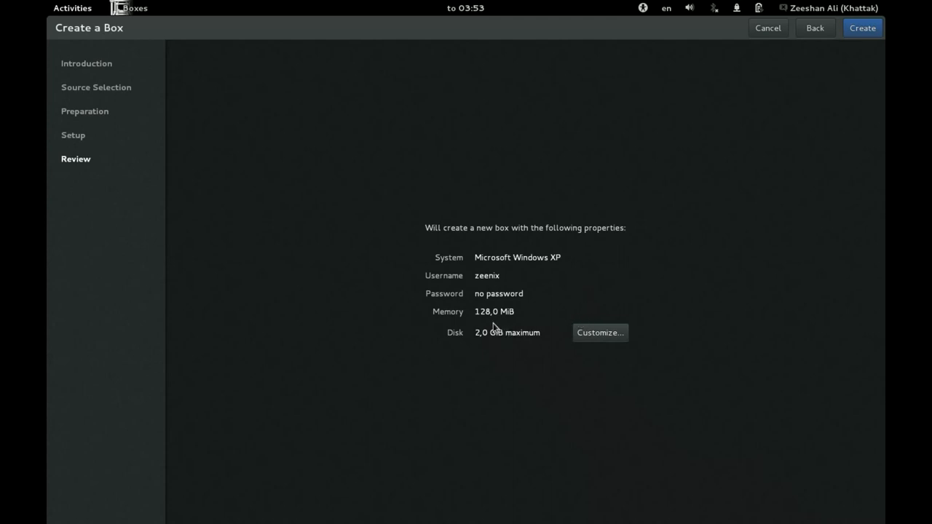
mouse_move(460, 323)
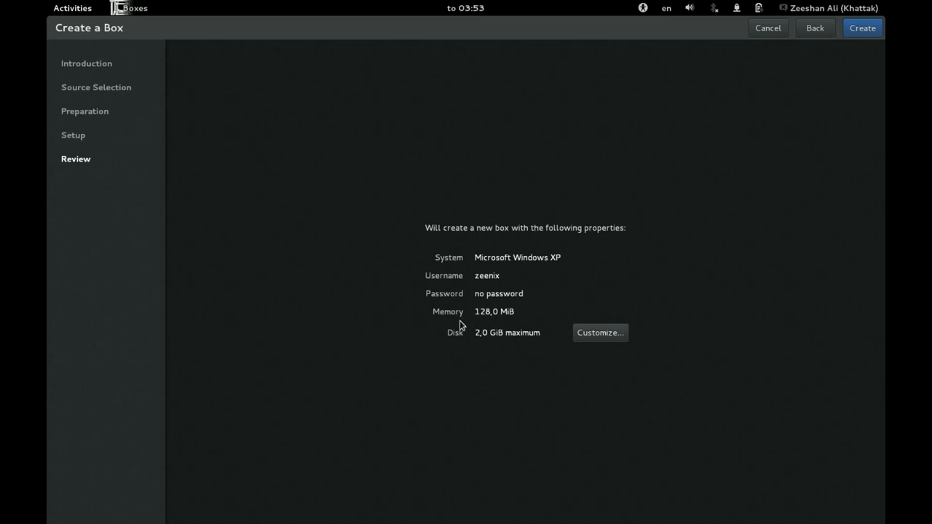
mouse_move(470, 341)
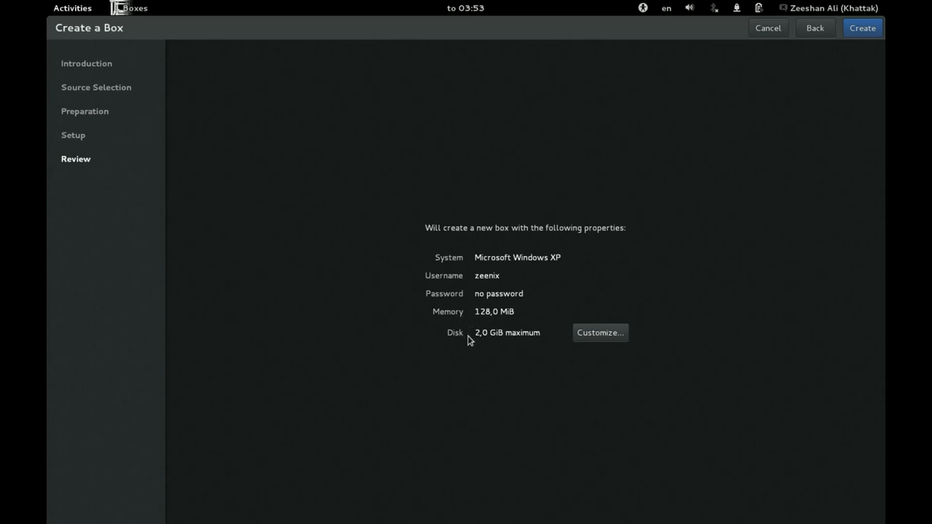
mouse_move(479, 321)
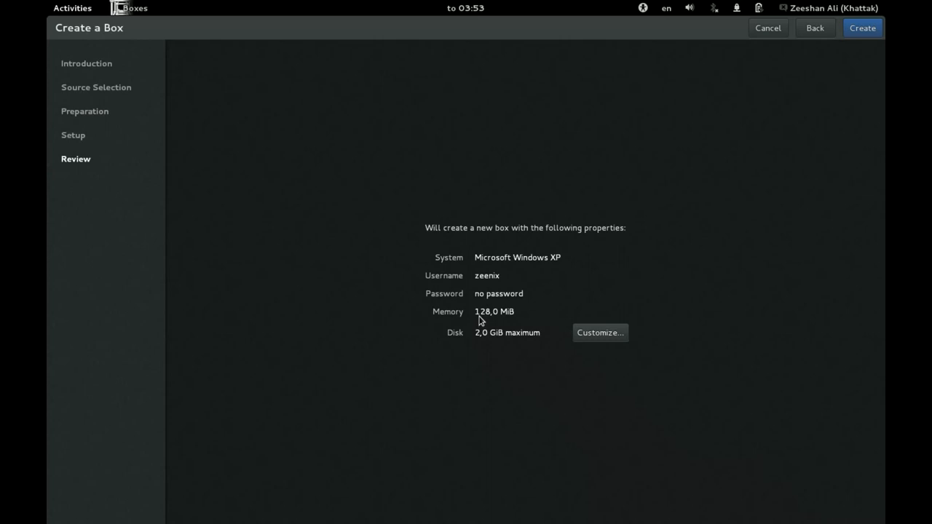
mouse_move(495, 322)
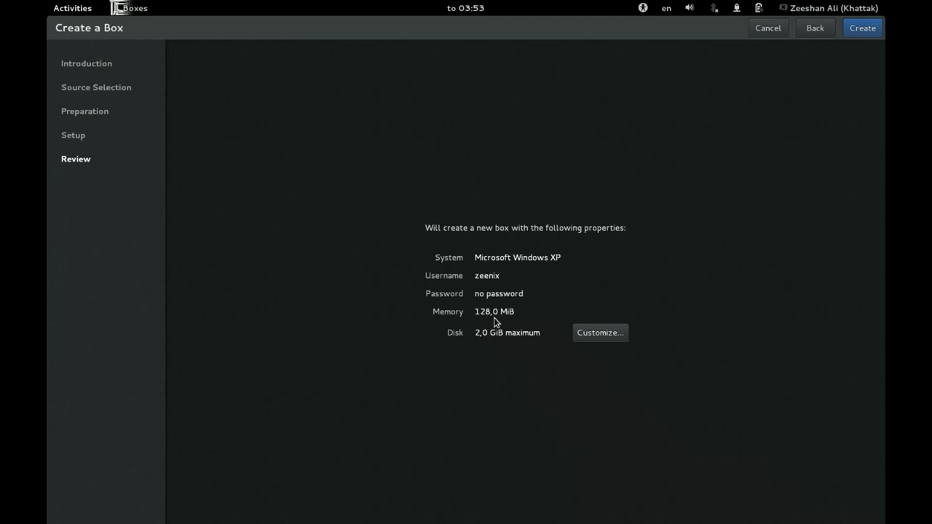
mouse_move(515, 330)
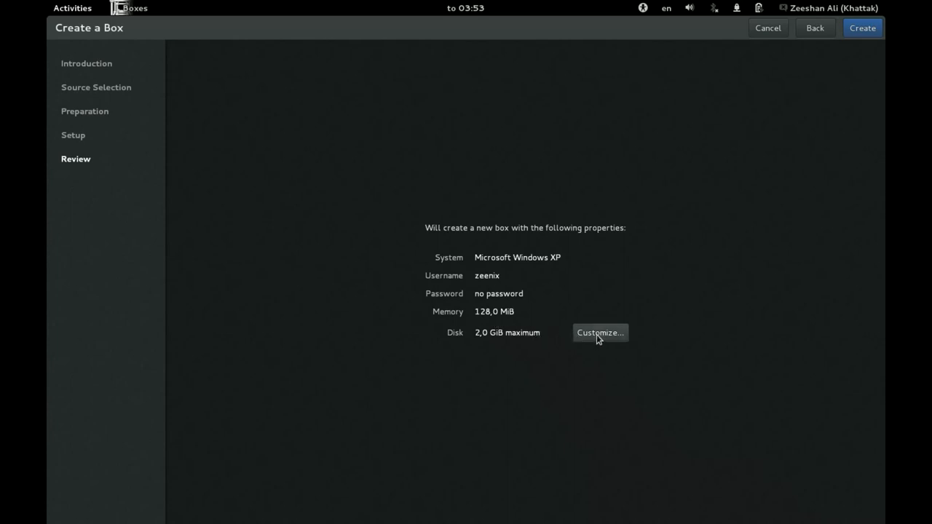
- Customize the box: raise memory to about 550 MiB and maximum disk to 4.8 GiB
left_click(599, 333)
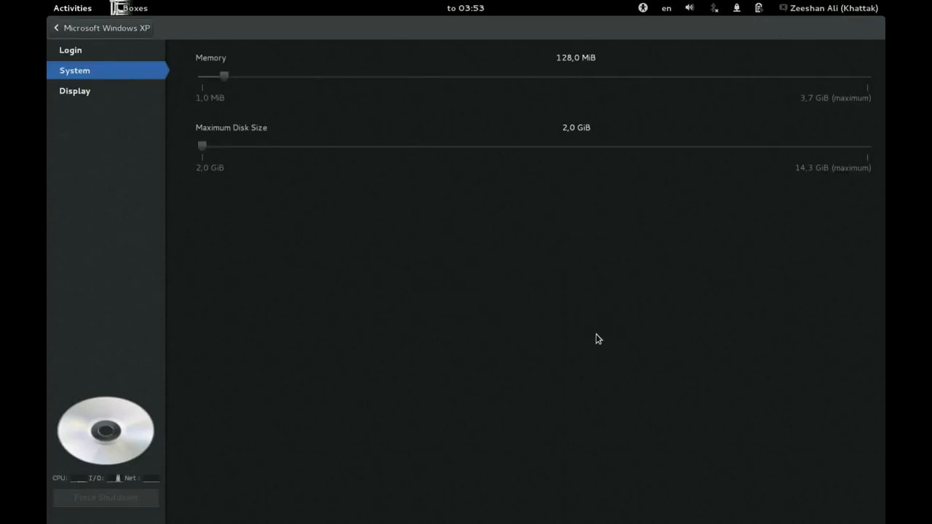
mouse_move(328, 96)
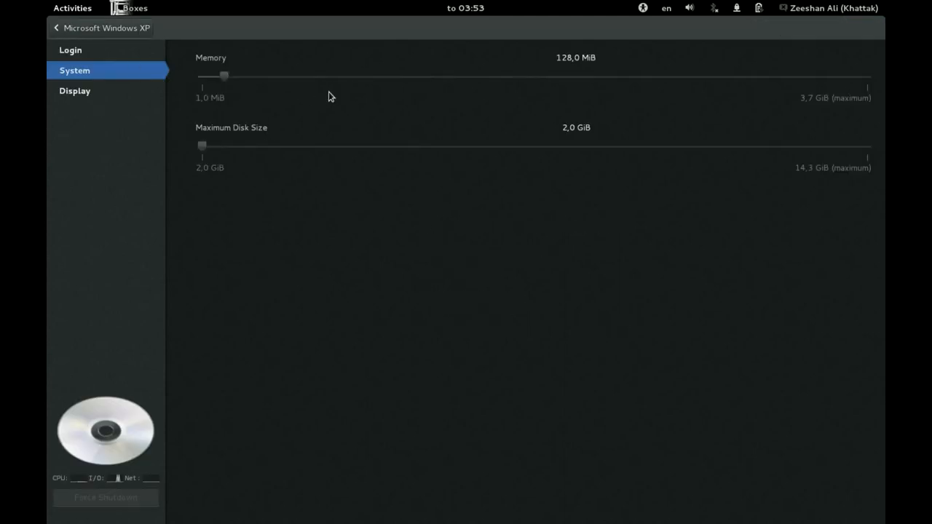
left_click_drag(224, 75, 282, 75)
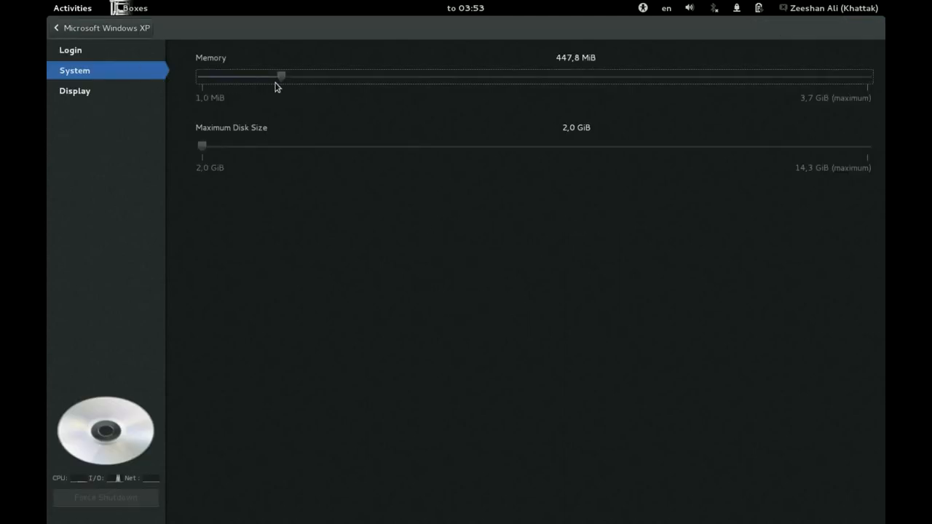
left_click_drag(281, 75, 299, 75)
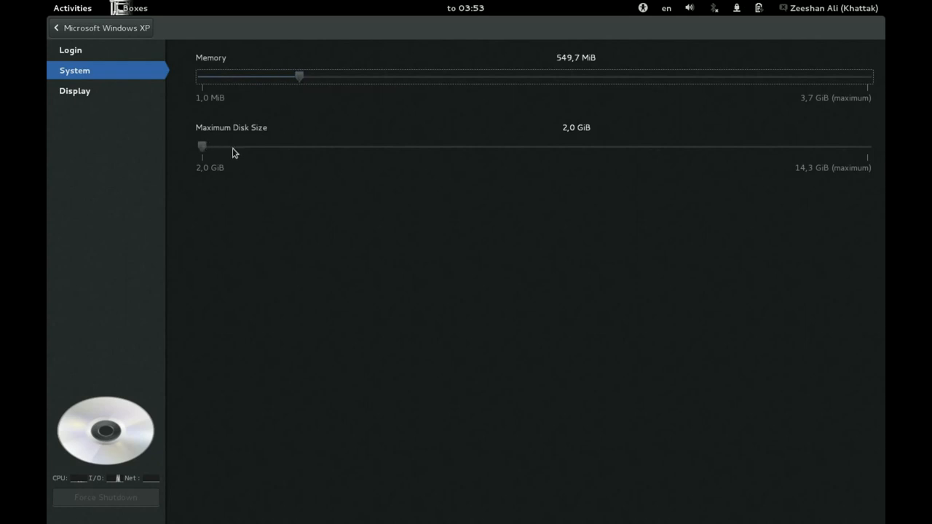
left_click_drag(202, 147, 314, 147)
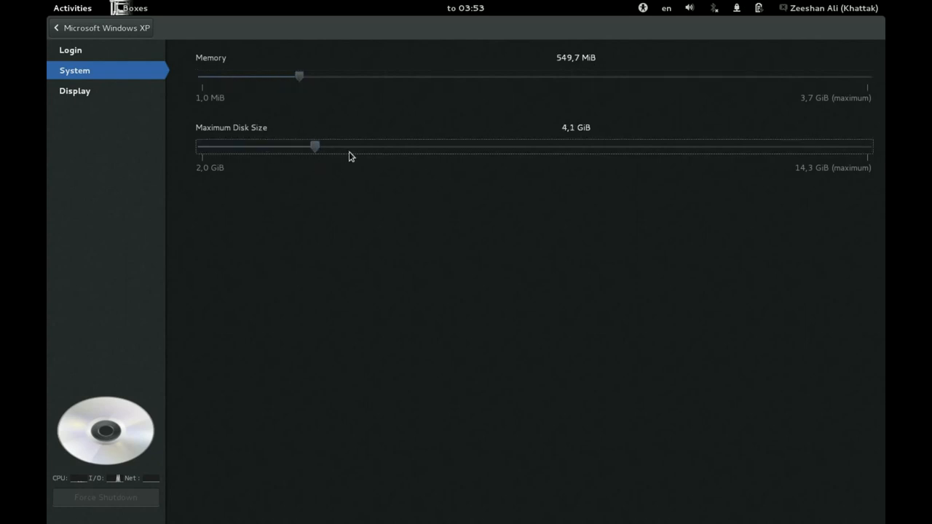
left_click_drag(314, 145, 353, 145)
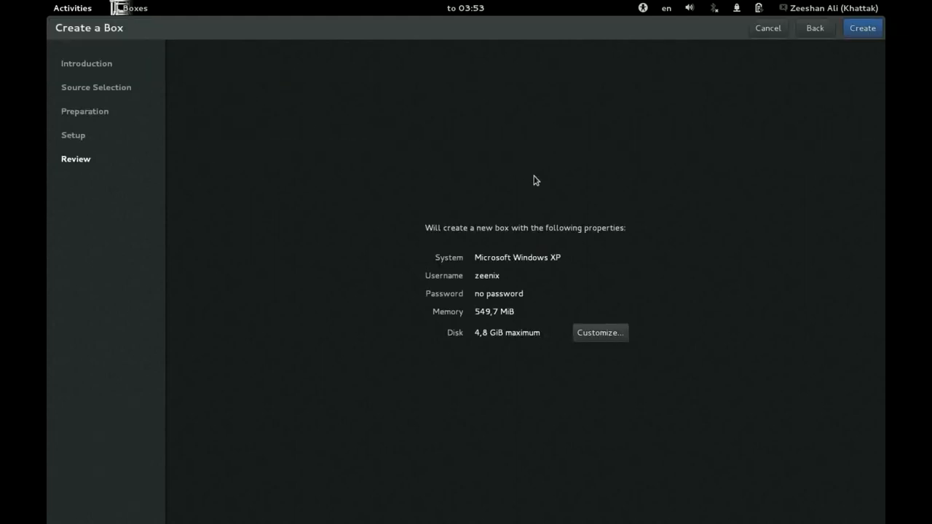
mouse_move(503, 327)
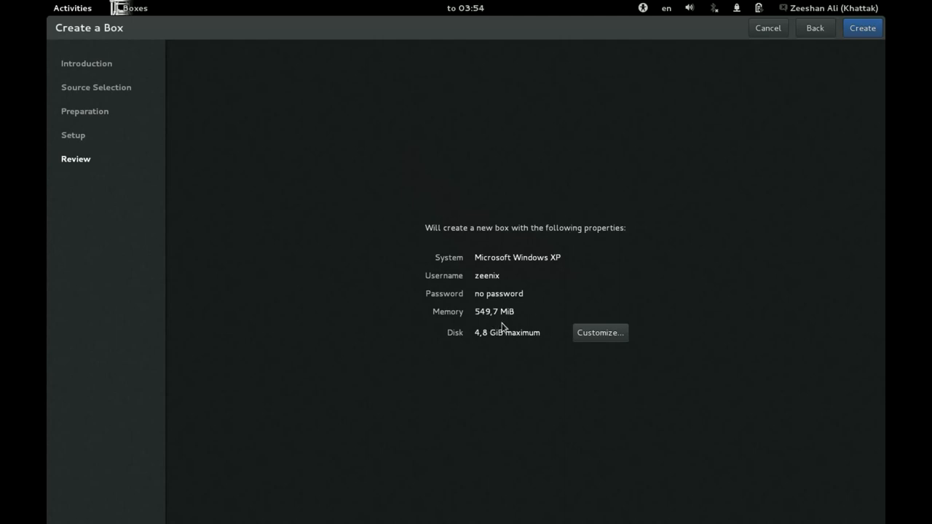
- Raise the box's memory to 1 GiB in the customize settings
left_click(599, 332)
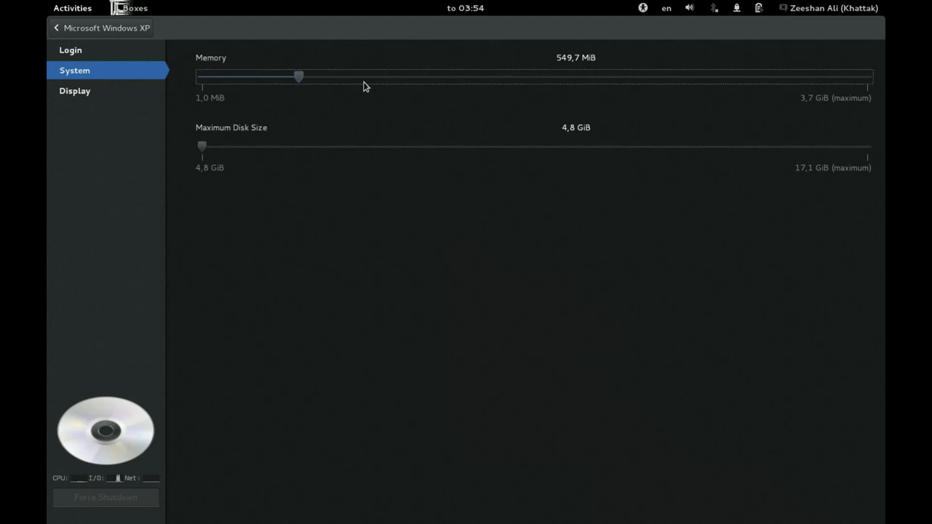
left_click_drag(299, 76, 400, 76)
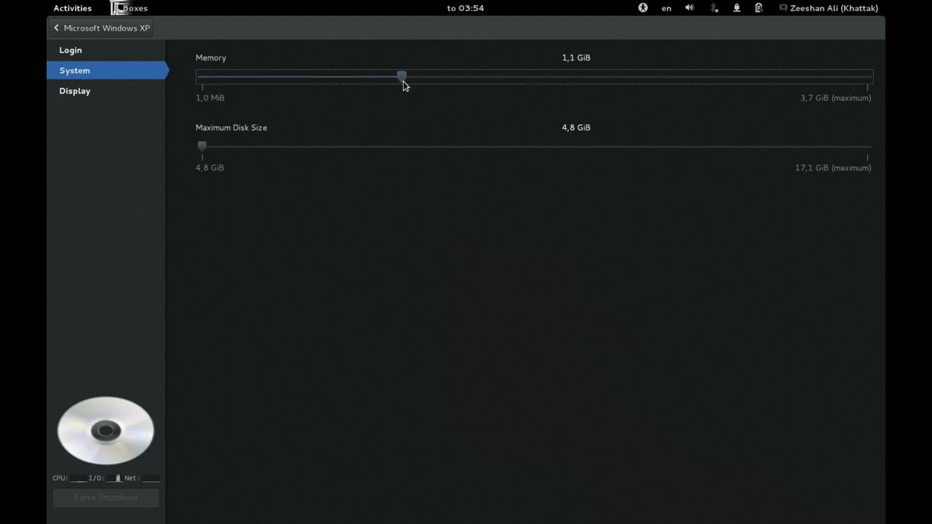
left_click_drag(400, 76, 387, 76)
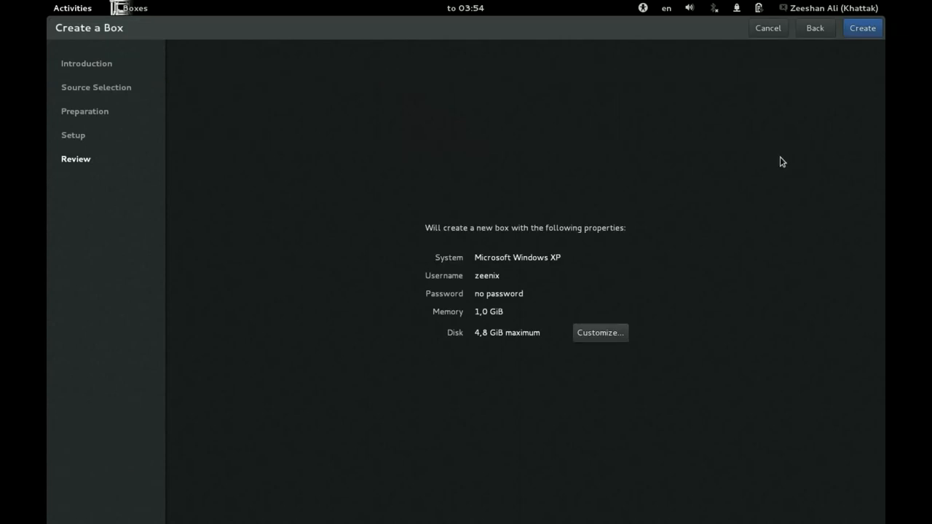
mouse_move(860, 72)
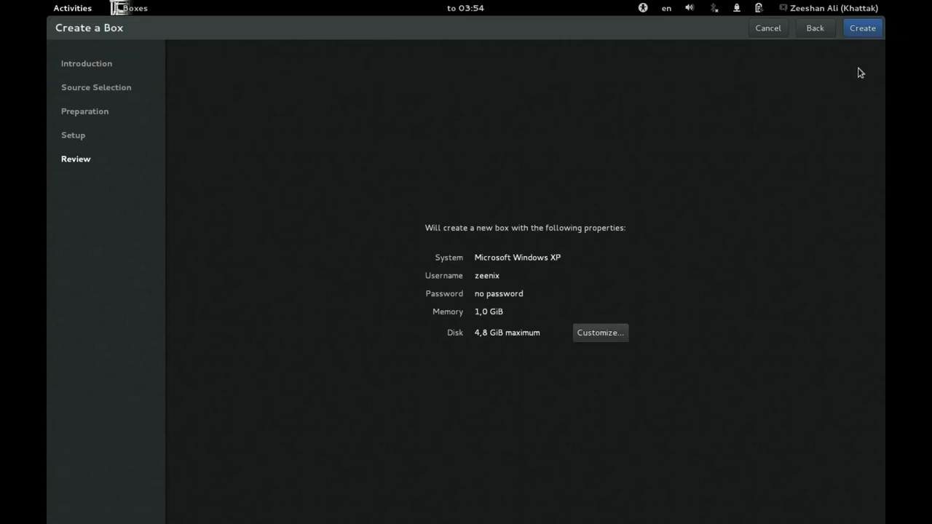
mouse_move(832, 57)
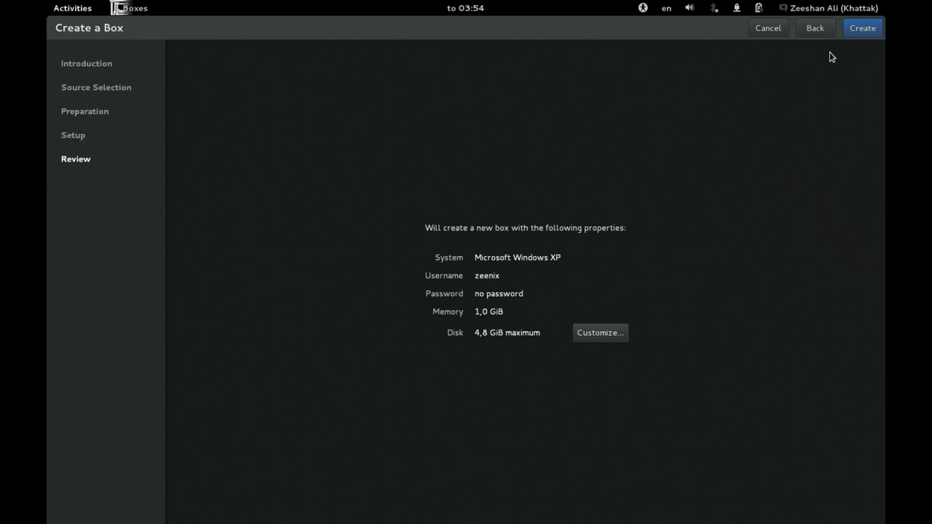
mouse_move(857, 38)
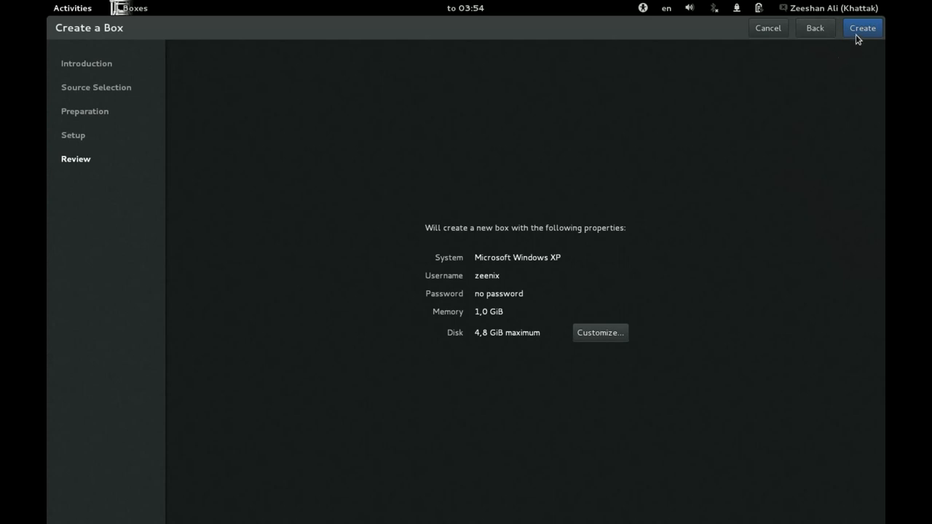
- Create the Windows XP box and start its installation
left_click(862, 28)
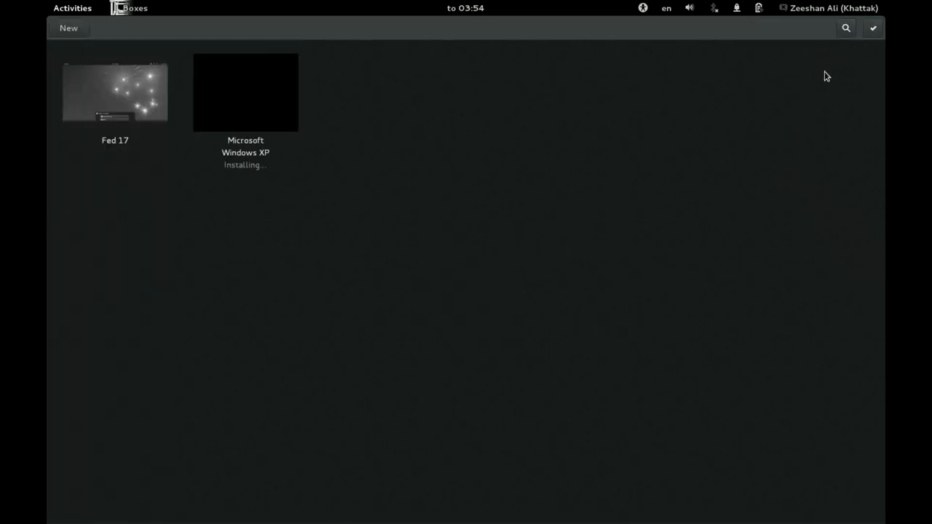
mouse_move(593, 153)
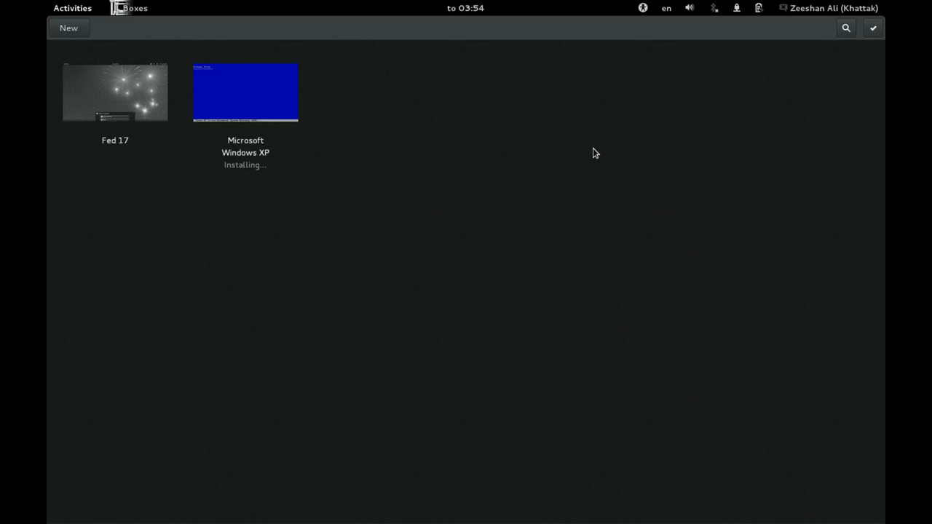
mouse_move(827, 30)
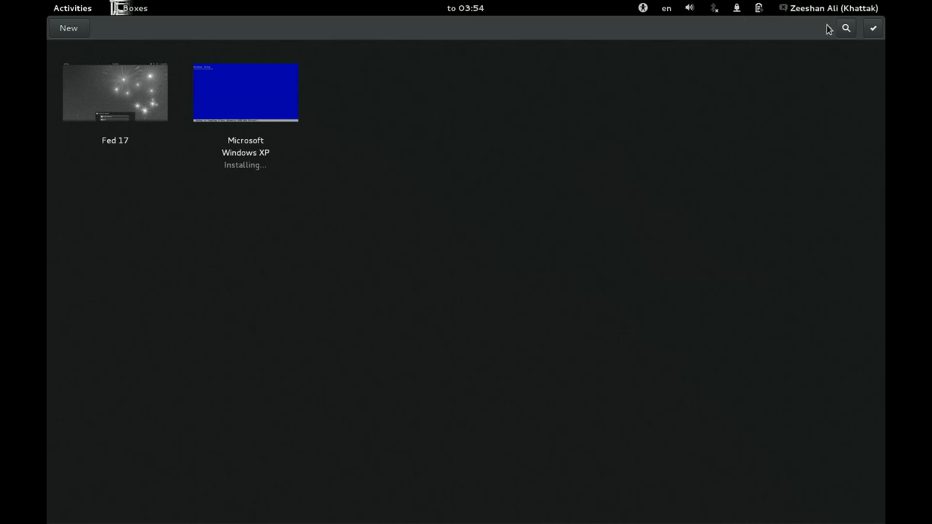
mouse_move(706, 128)
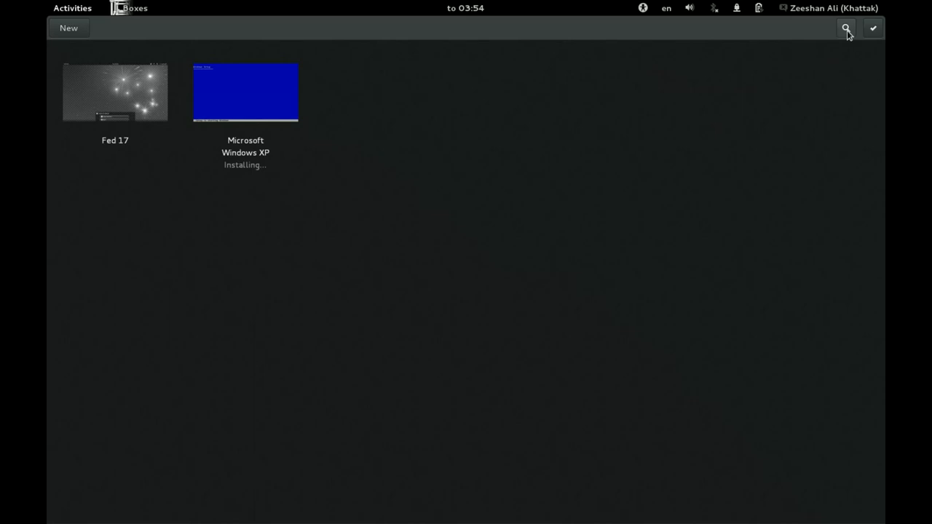
mouse_move(592, 91)
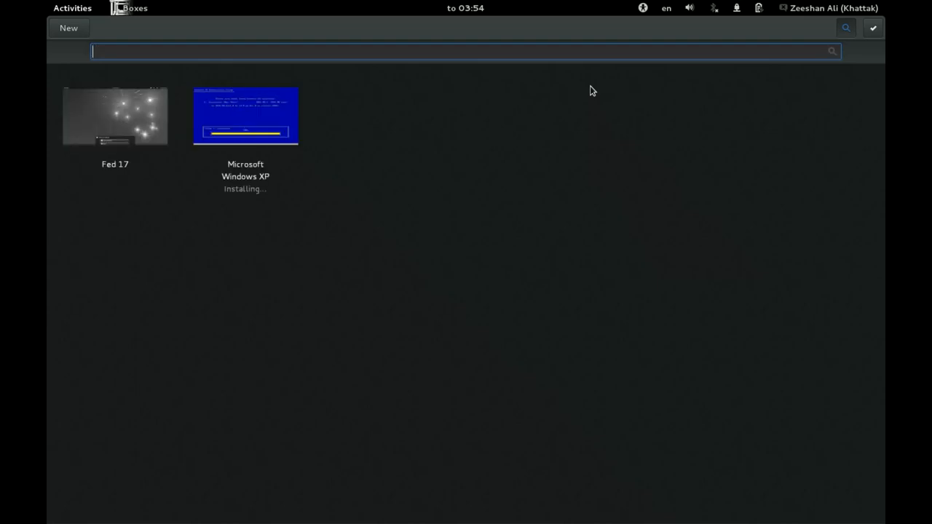
type("e")
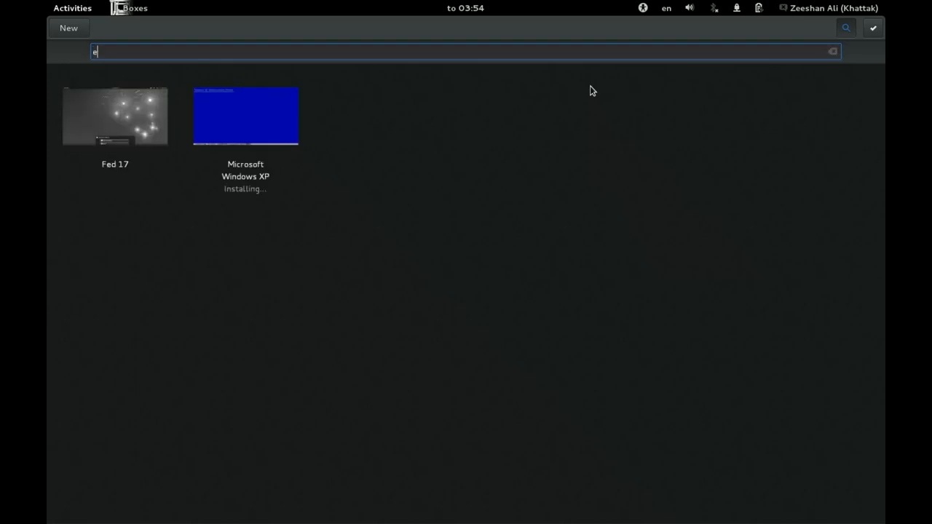
key("backspace")
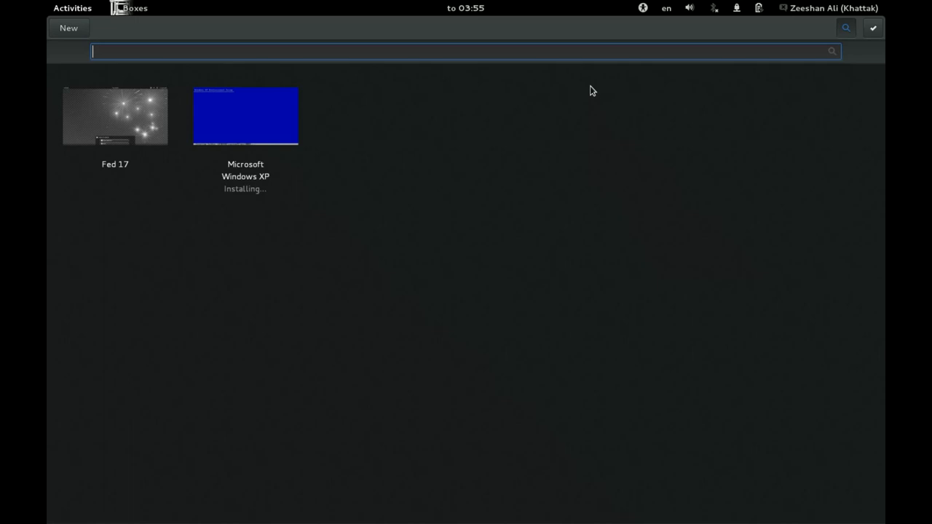
type("c")
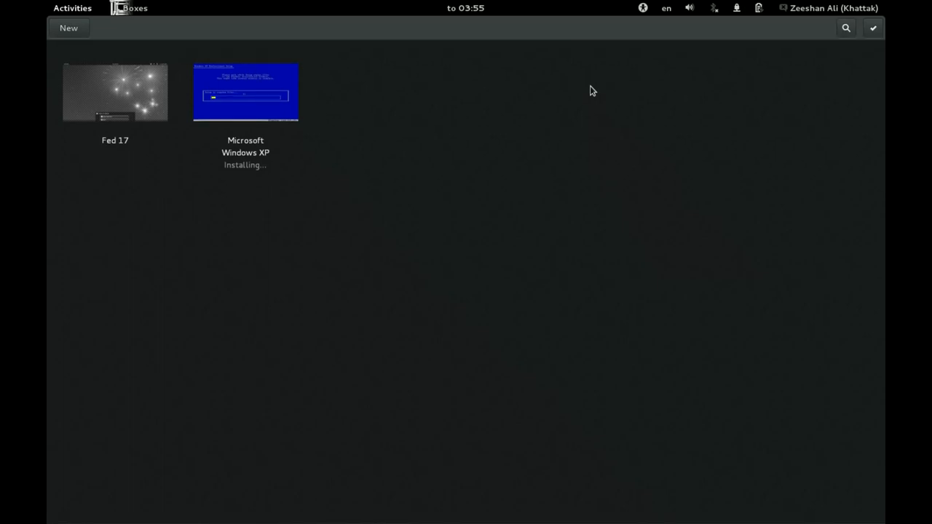
mouse_move(261, 78)
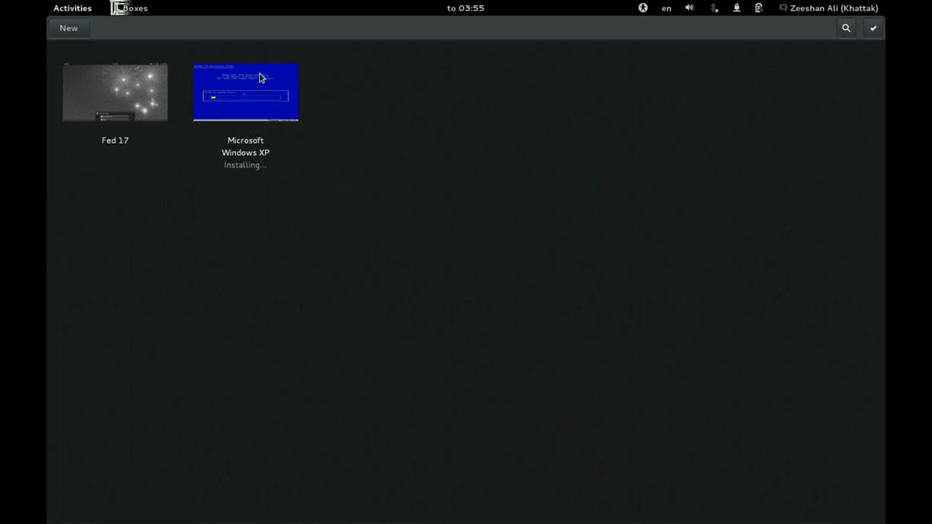
mouse_move(334, 164)
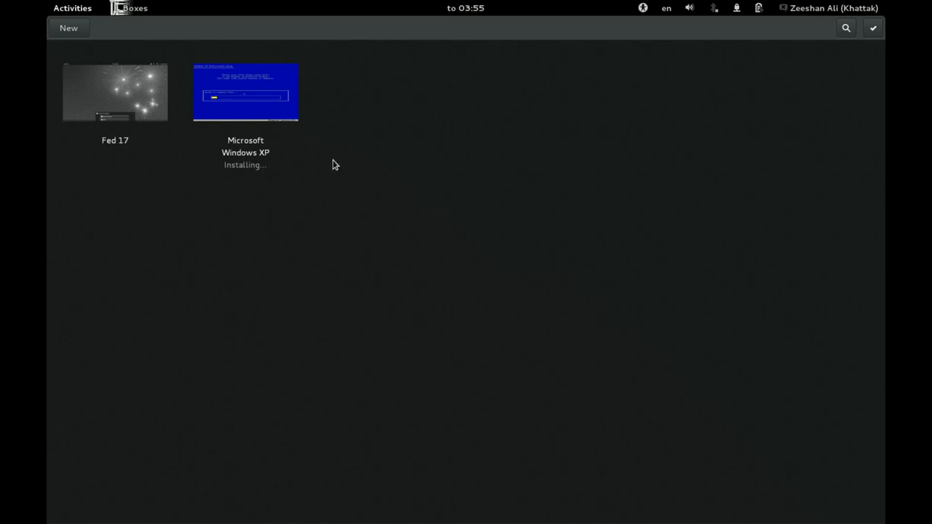
mouse_move(267, 115)
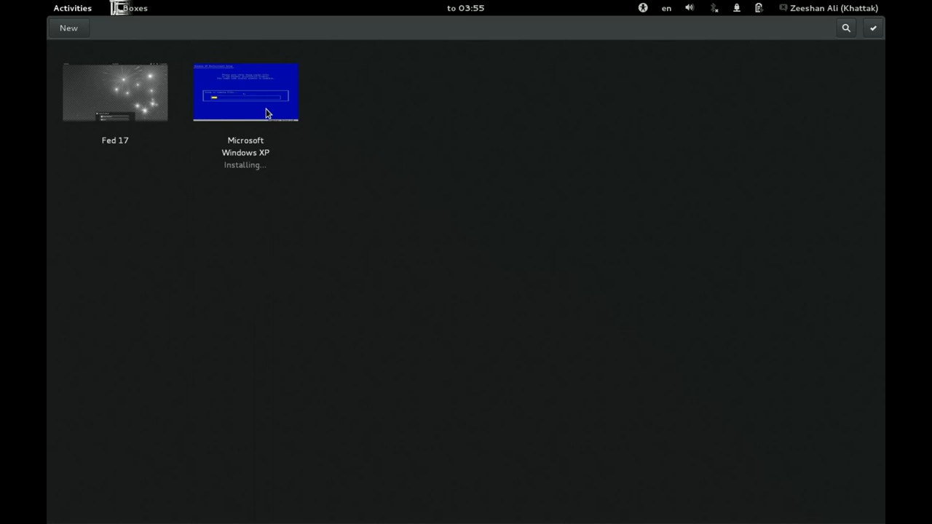
mouse_move(318, 164)
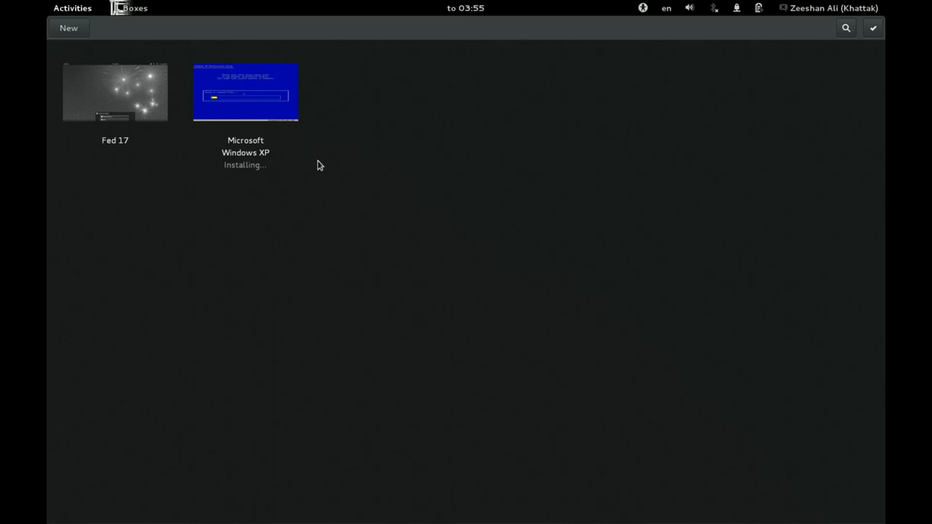
mouse_move(334, 148)
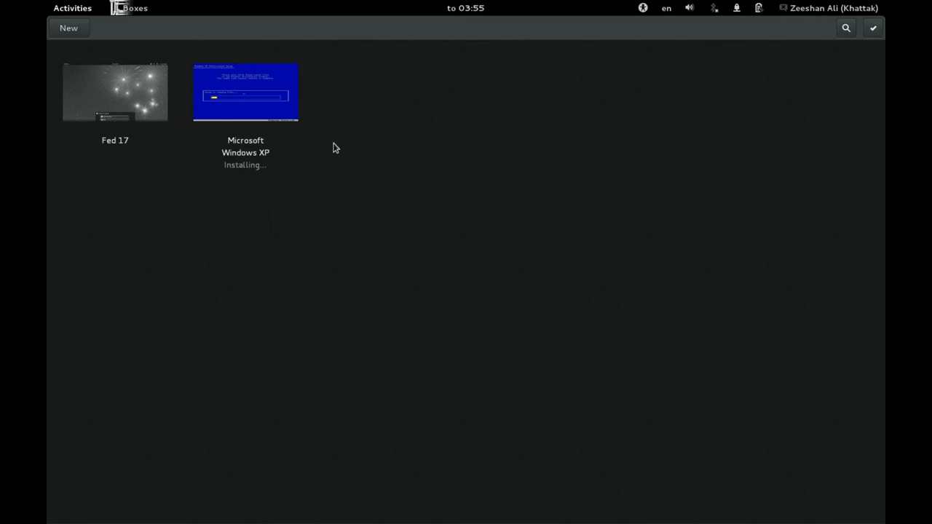
mouse_move(364, 184)
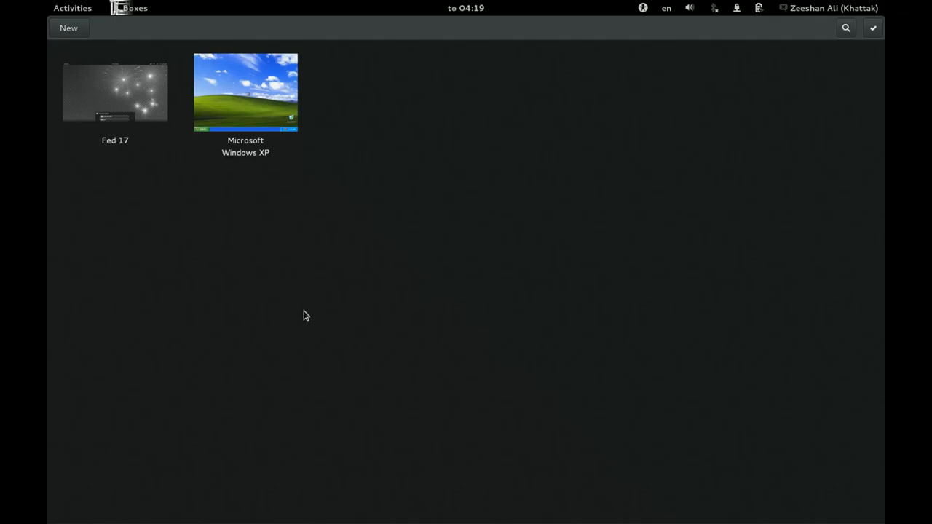
mouse_move(397, 309)
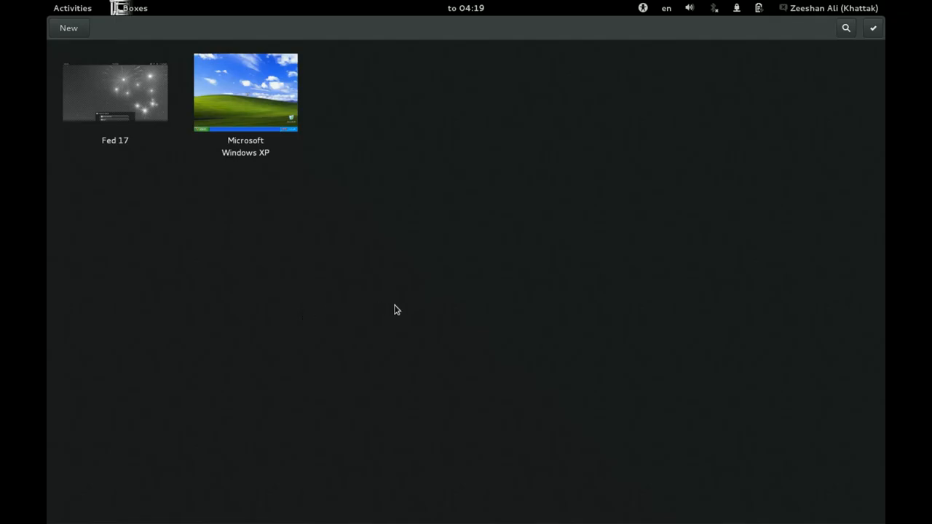
mouse_move(265, 169)
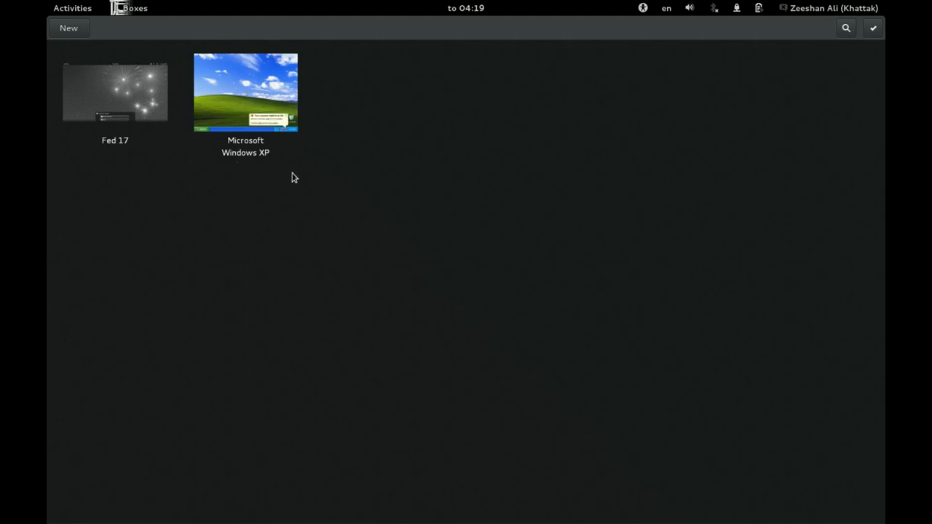
mouse_move(342, 193)
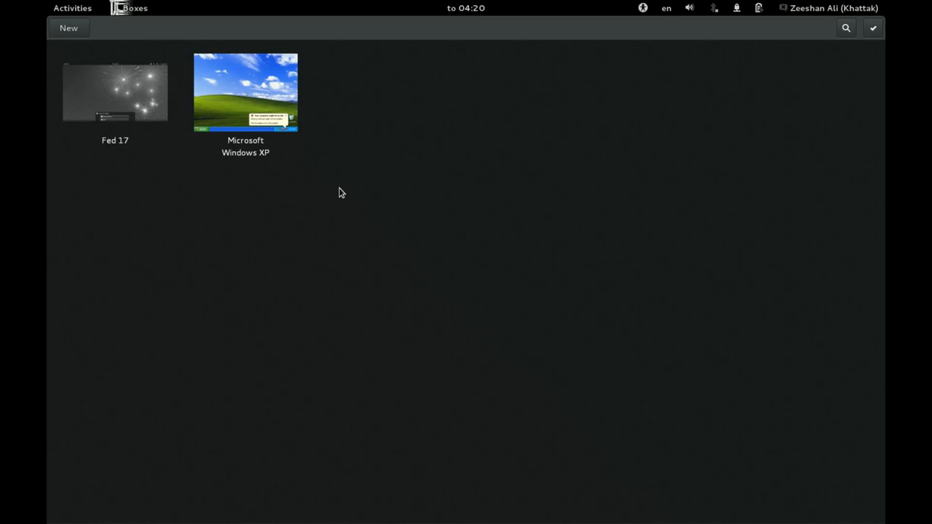
mouse_move(236, 89)
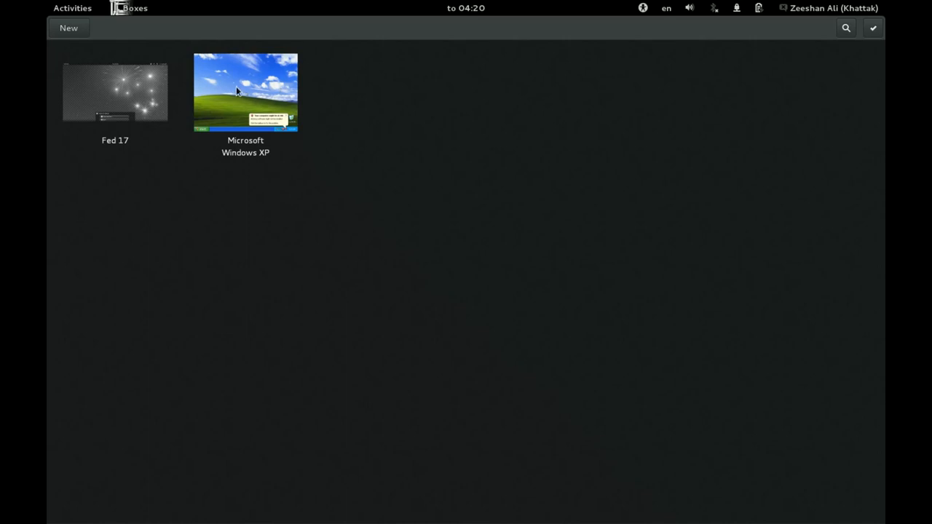
mouse_move(245, 98)
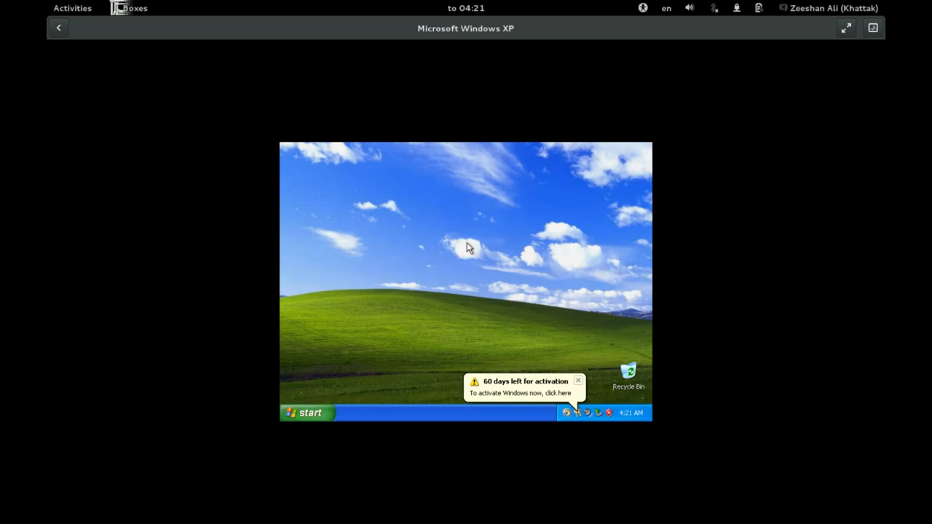
mouse_move(515, 388)
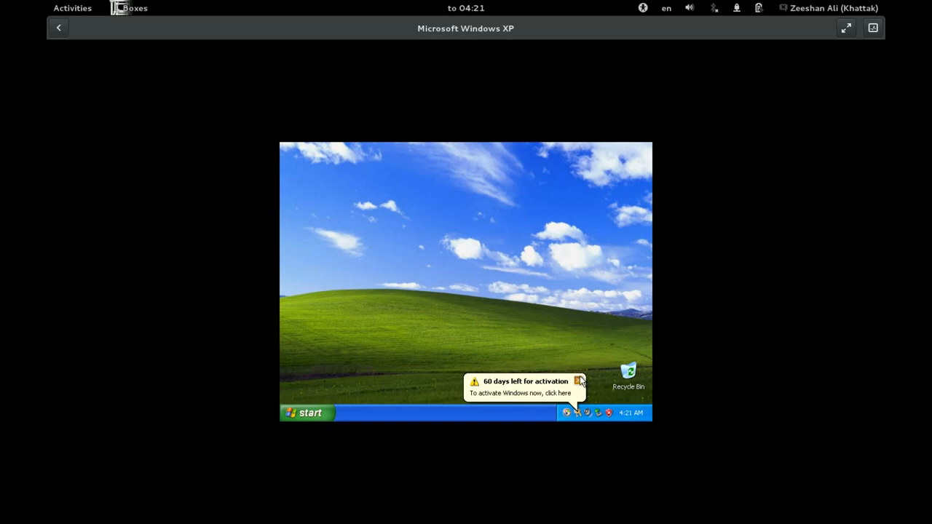
- Dismiss the '60 days left for activation' balloon and right-click the XP desktop
left_click(579, 379)
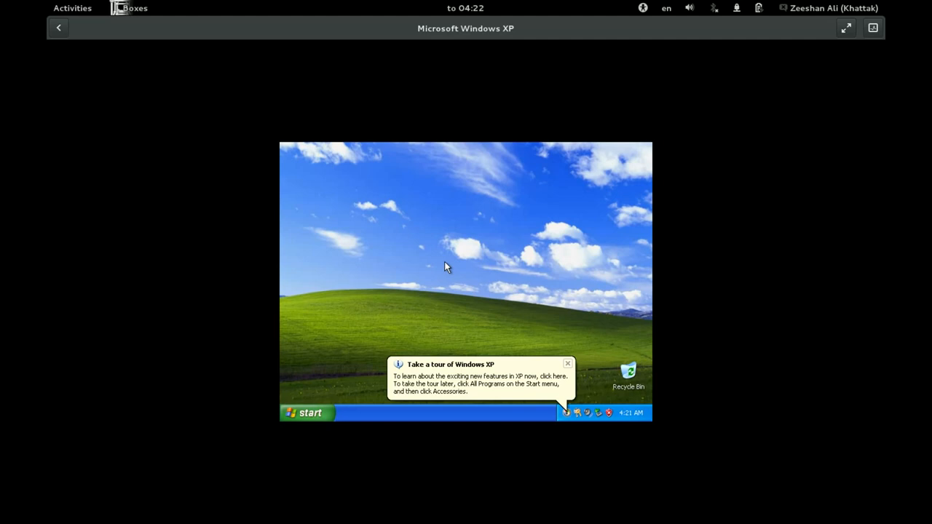
right_click(447, 267)
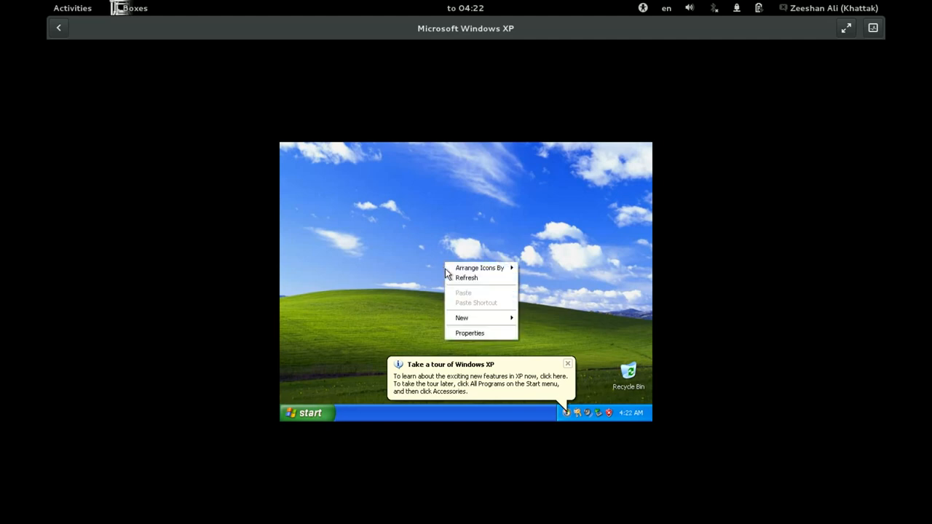
mouse_move(469, 332)
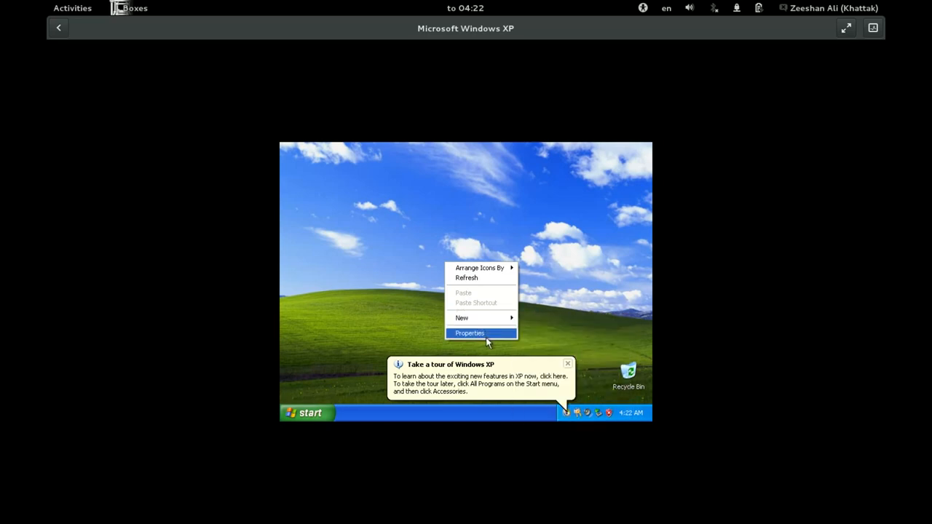
- In Display Properties, try applying 1152 by 864 resolution, then revert it
left_click(470, 333)
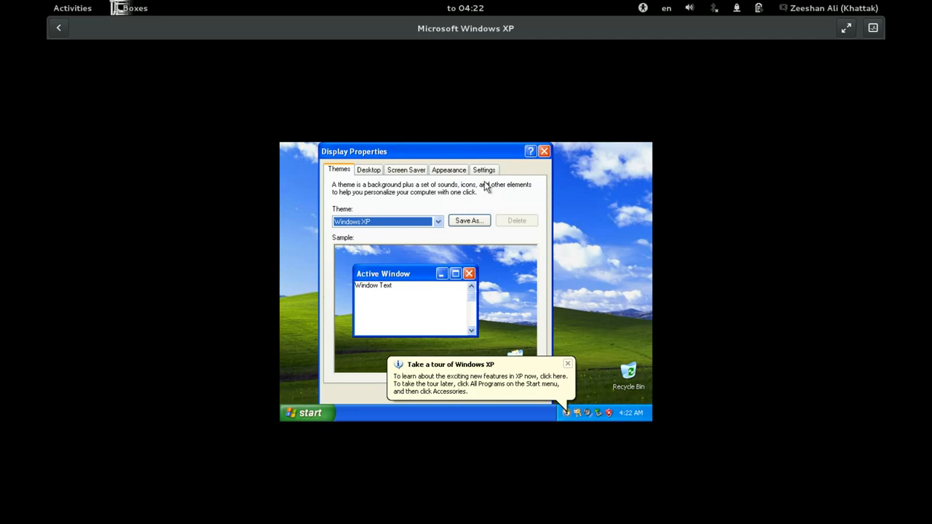
left_click(483, 170)
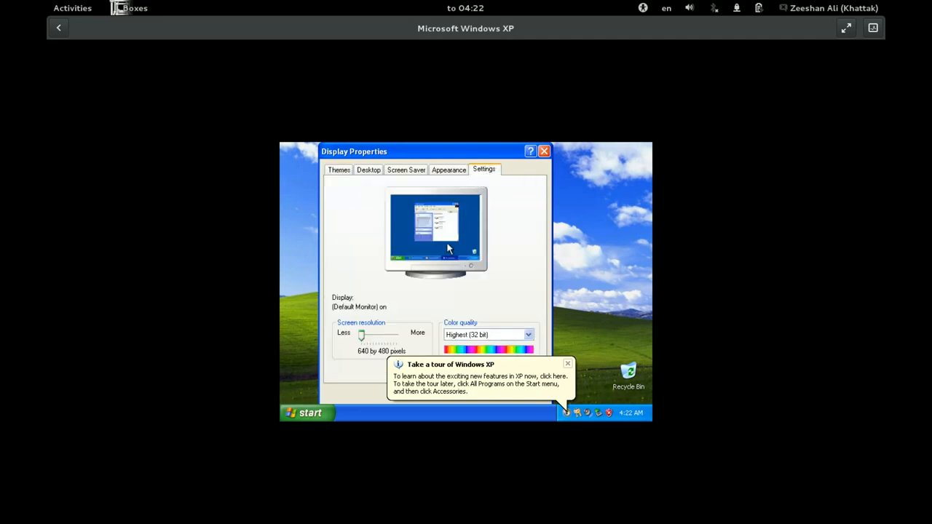
mouse_move(383, 333)
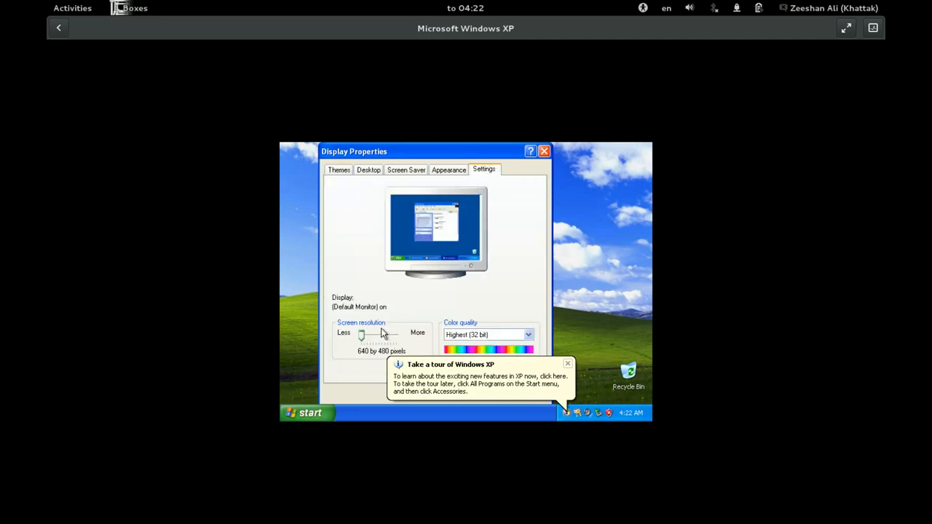
left_click_drag(362, 334, 366, 334)
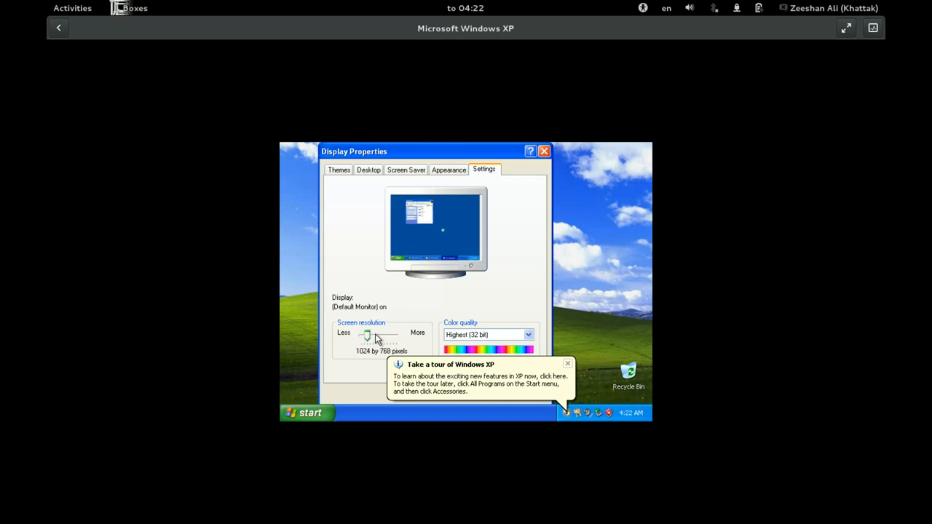
left_click_drag(366, 334, 372, 334)
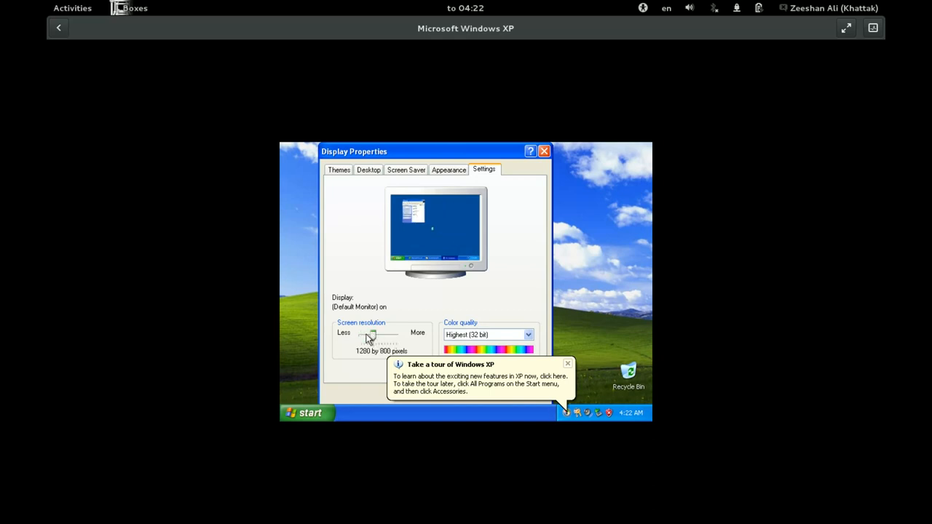
left_click_drag(373, 333, 367, 333)
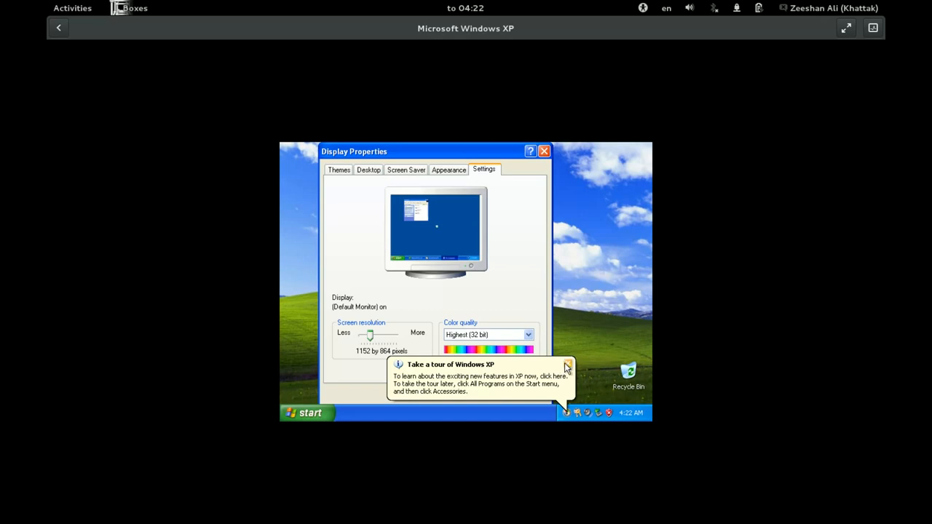
left_click(567, 365)
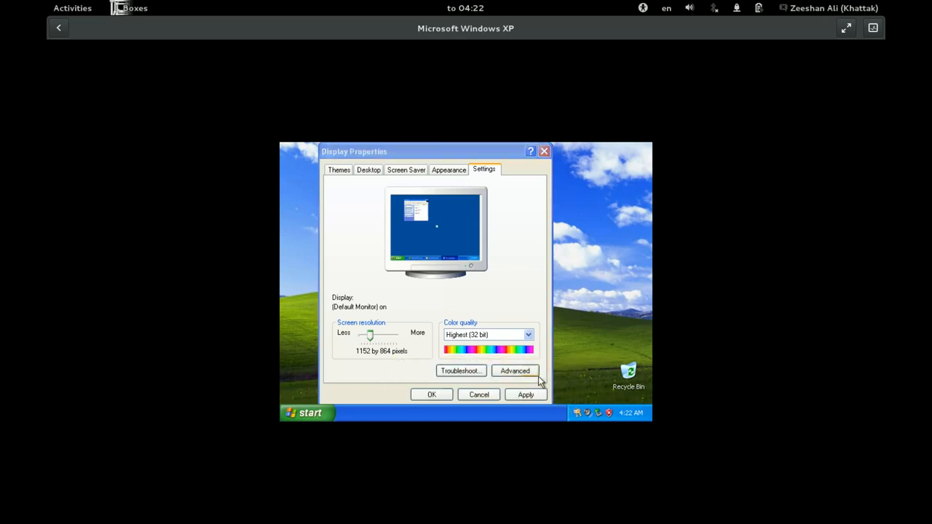
left_click(525, 394)
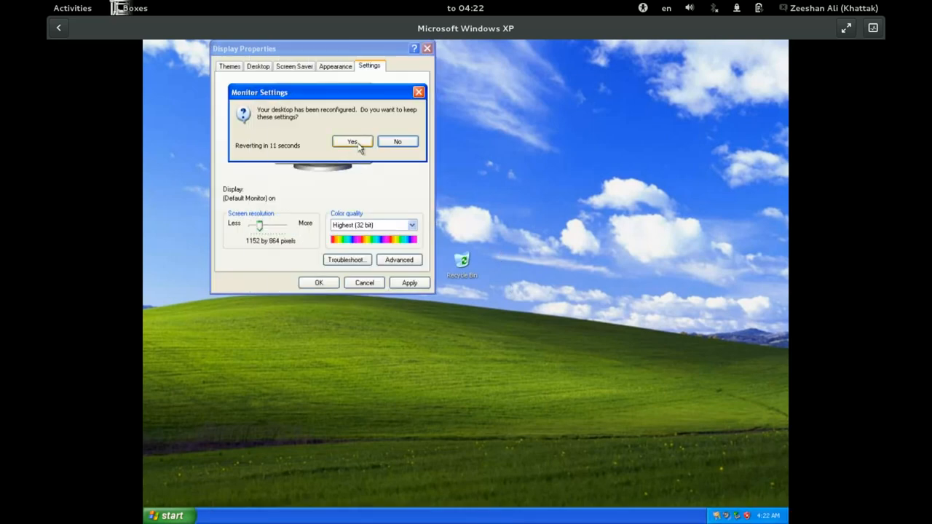
mouse_move(398, 141)
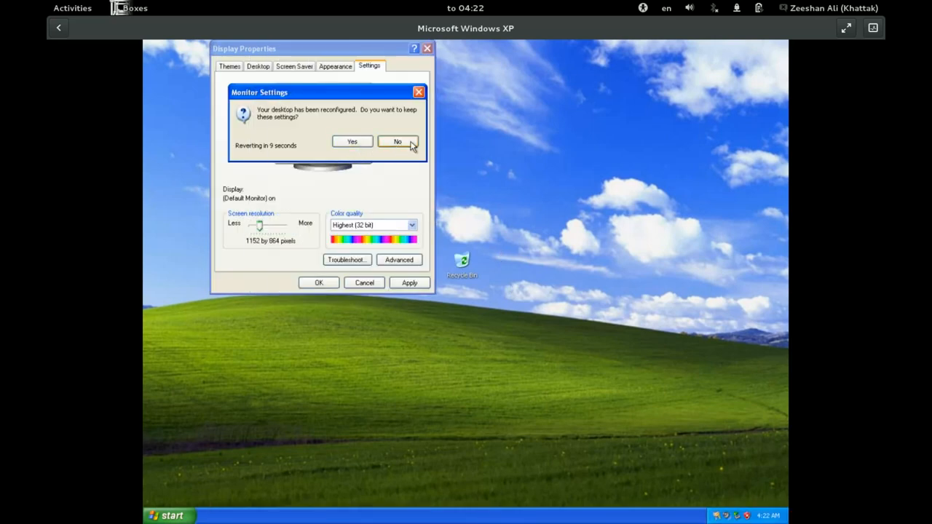
left_click(398, 141)
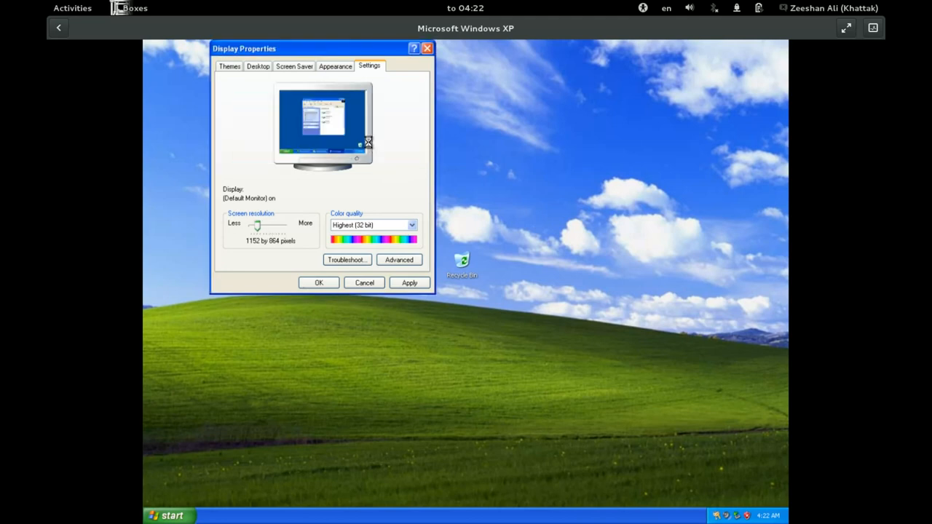
- Apply and keep 1024 by 768 resolution, then close Display Properties
left_click(410, 283)
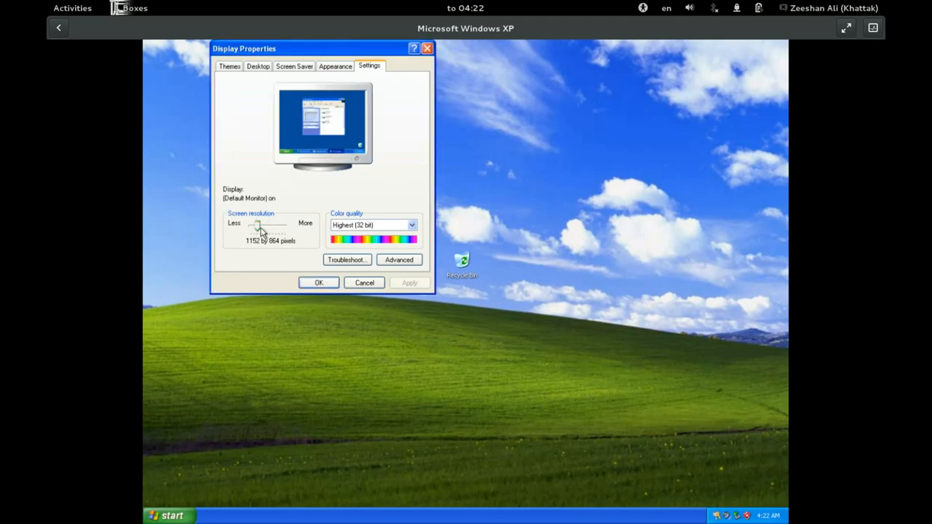
left_click_drag(261, 225, 252, 225)
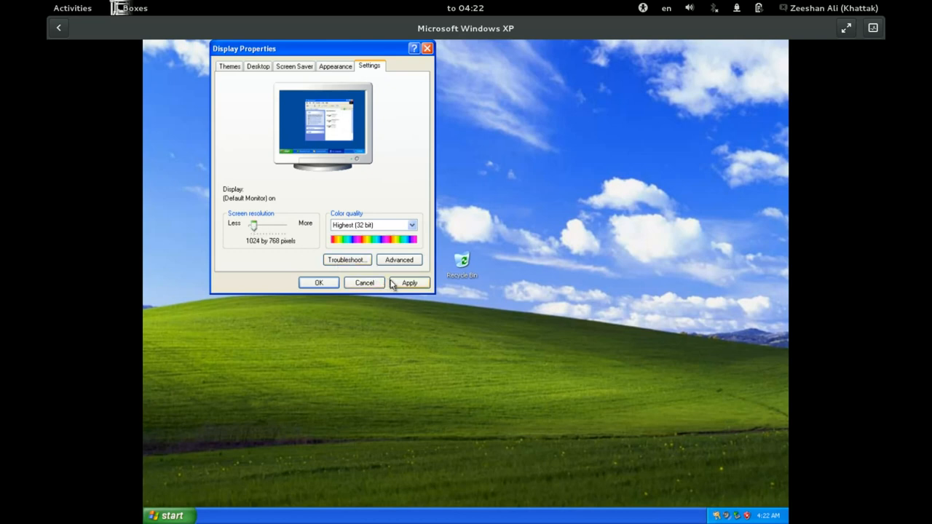
left_click(409, 282)
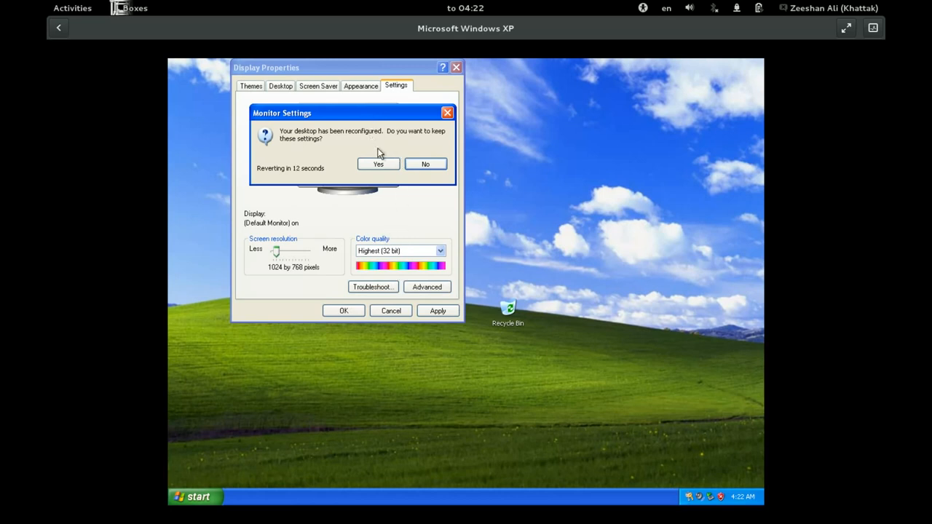
left_click(378, 164)
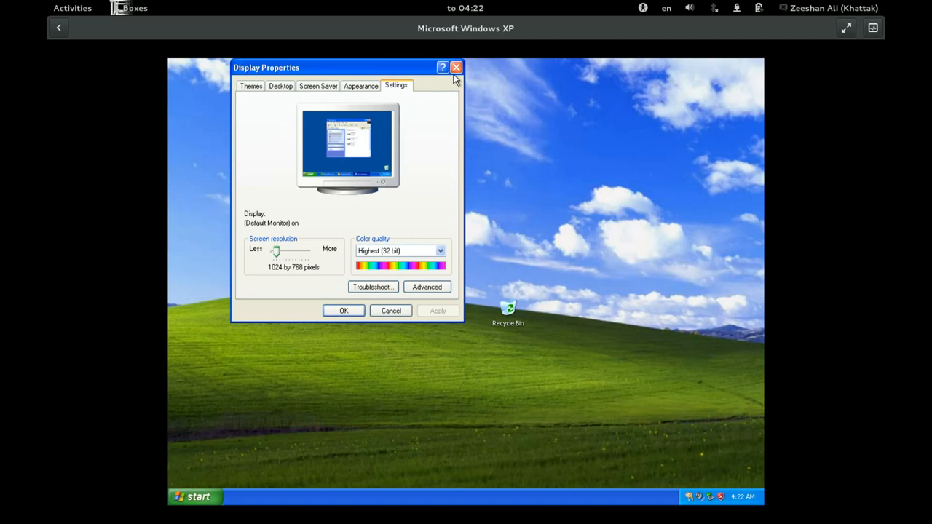
left_click(457, 67)
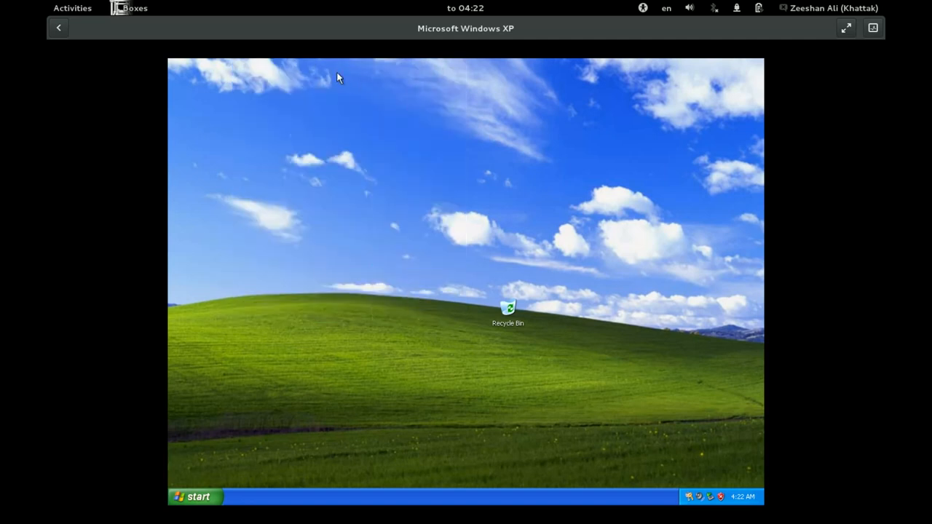
mouse_move(120, 20)
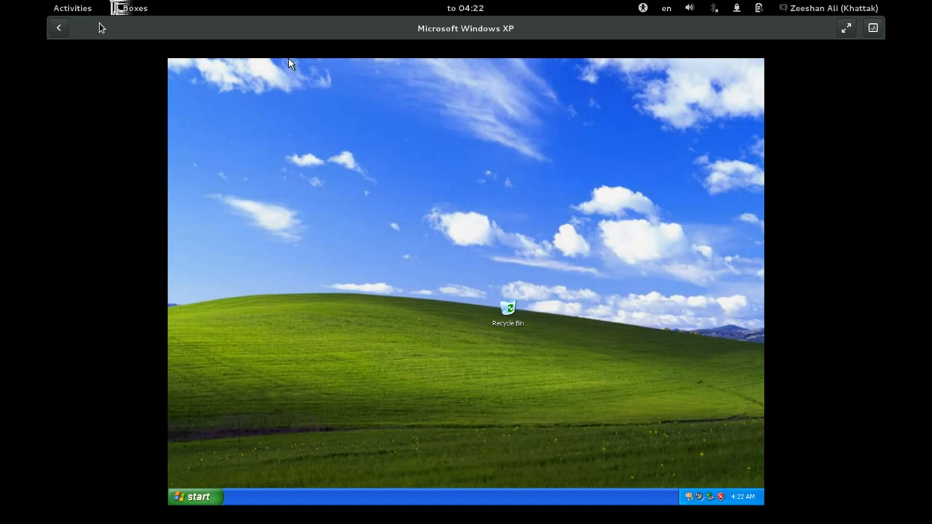
mouse_move(285, 486)
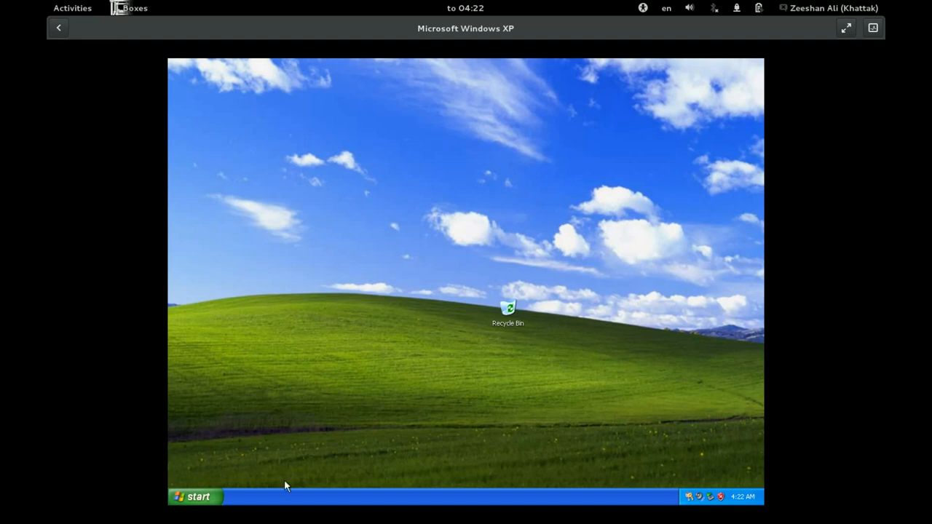
- Bring up and then close the XP Start menu, leaving the plain desktop
left_click(194, 495)
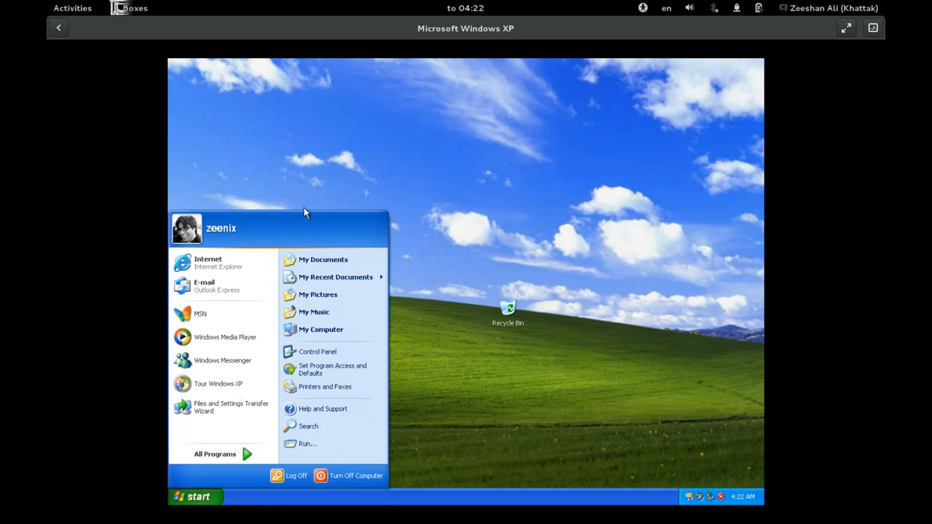
mouse_move(197, 226)
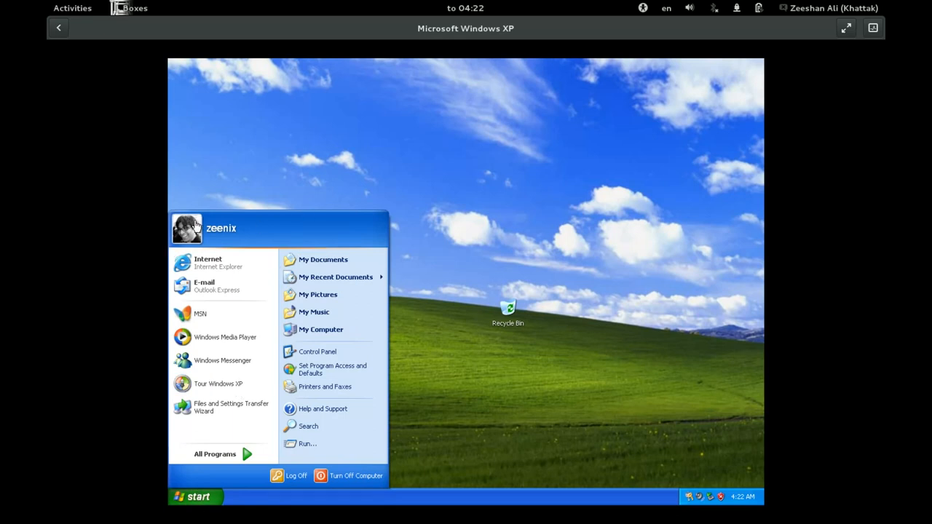
left_click(479, 86)
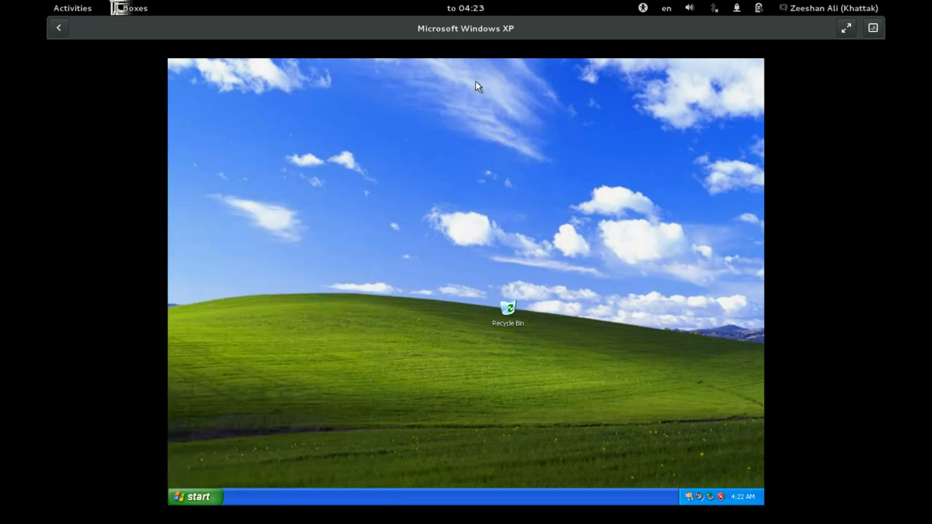
mouse_move(324, 67)
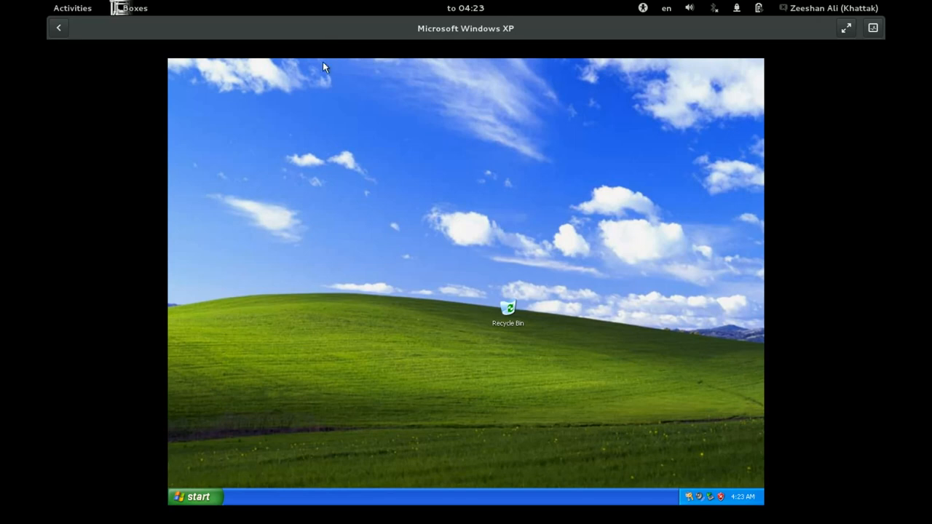
mouse_move(131, 39)
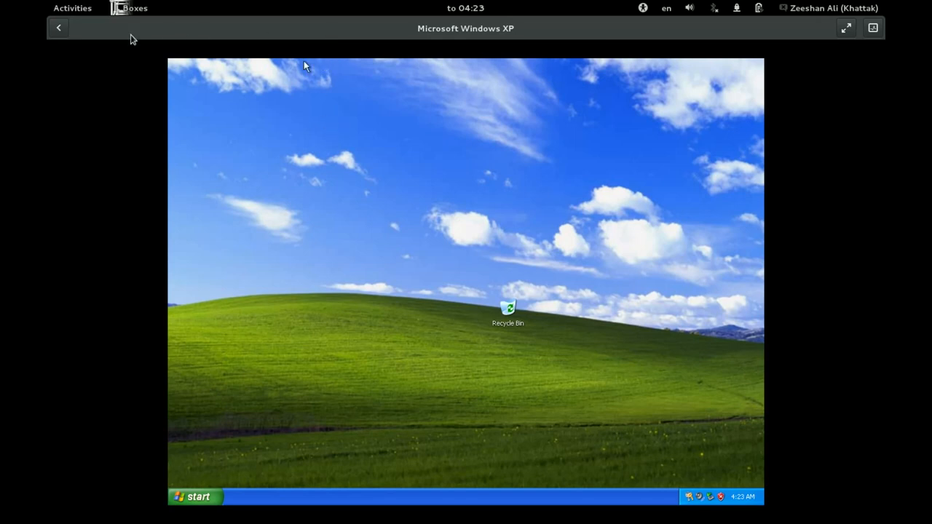
mouse_move(305, 66)
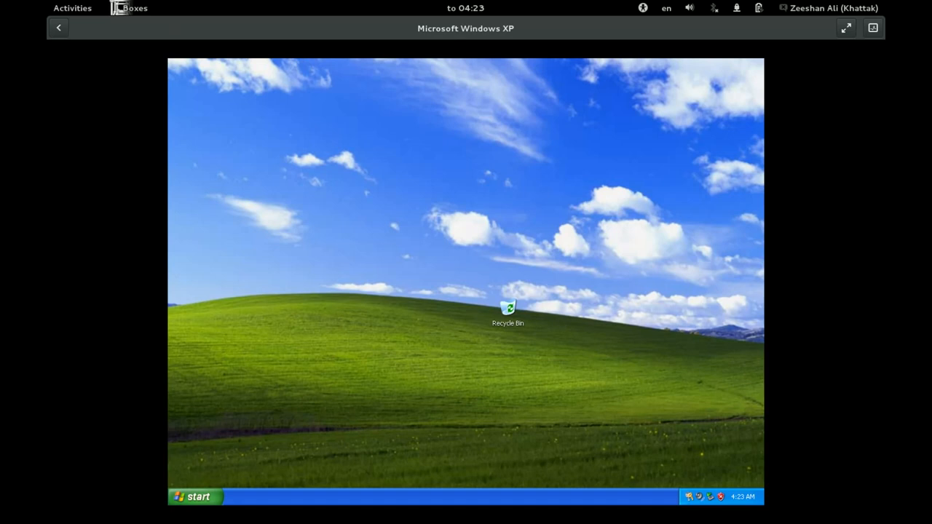
mouse_move(437, 294)
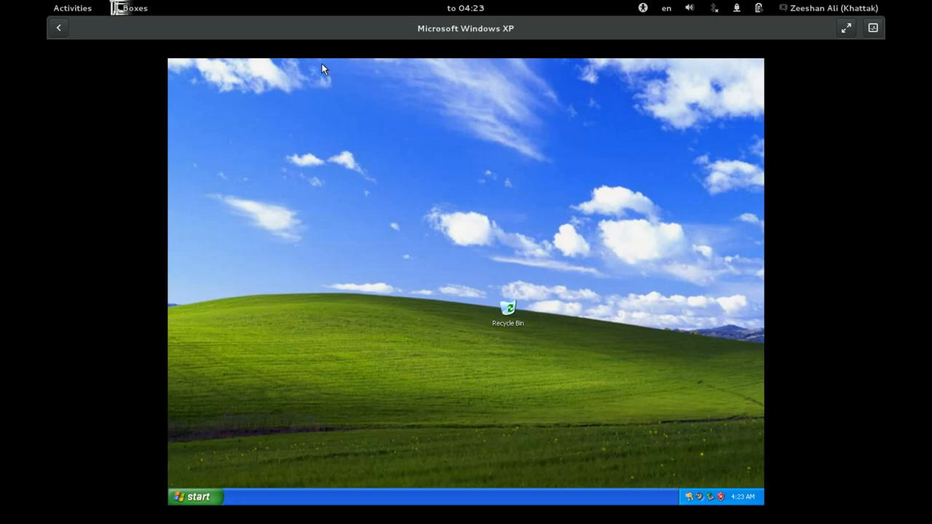
mouse_move(146, 9)
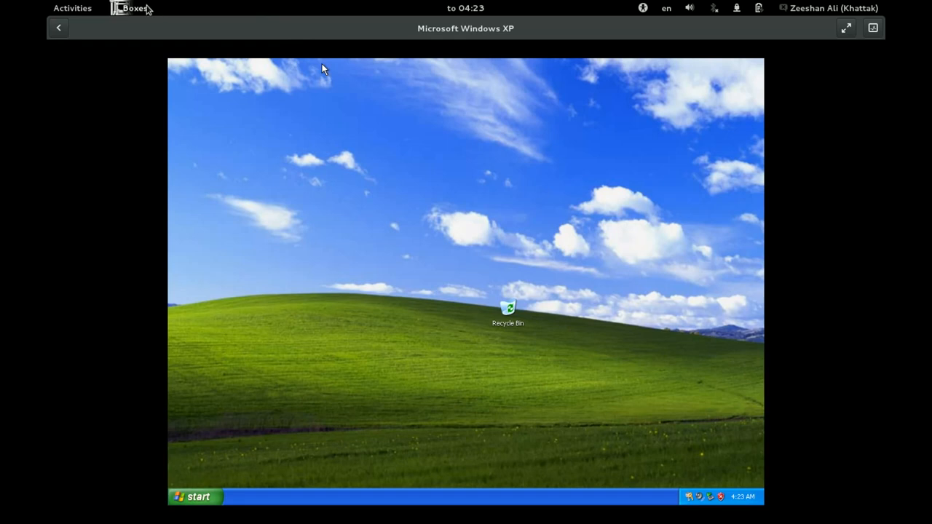
left_click(131, 8)
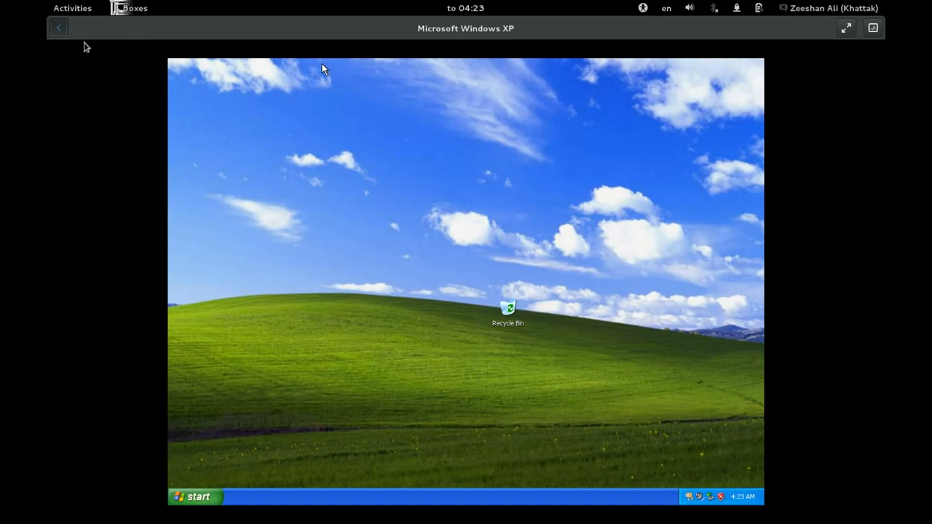
- Return to the collection and view the About Boxes credits
left_click(58, 27)
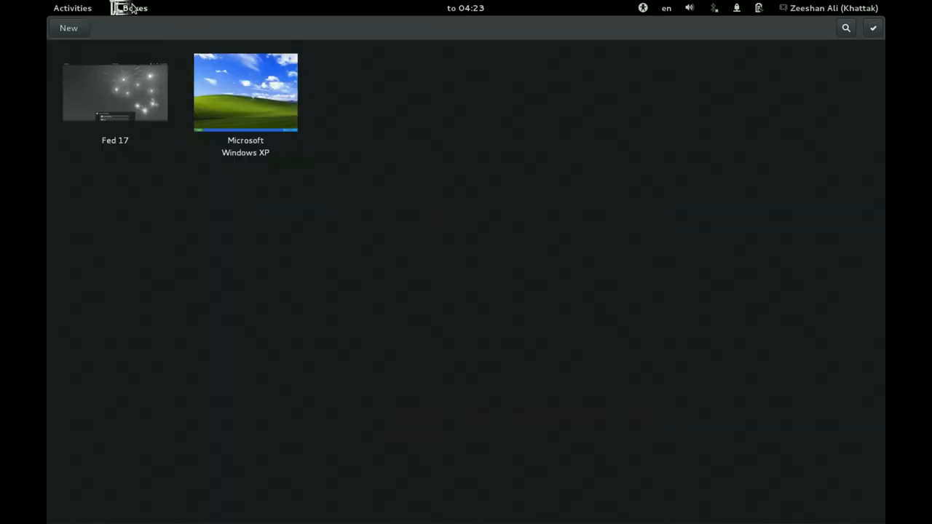
left_click(130, 8)
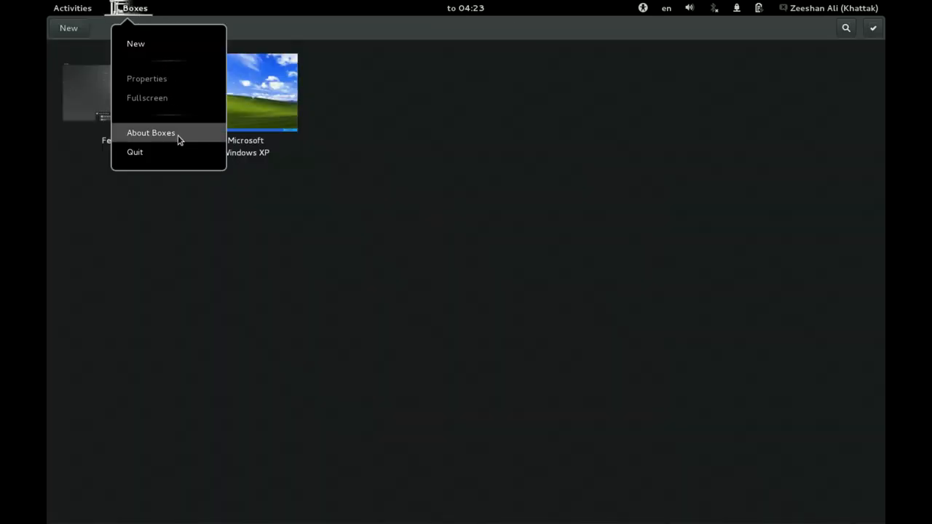
mouse_move(236, 172)
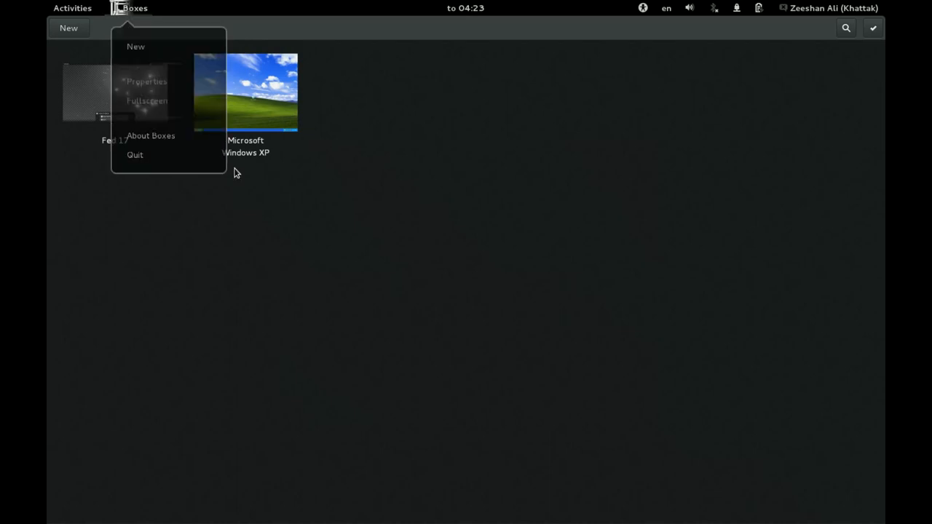
left_click(151, 136)
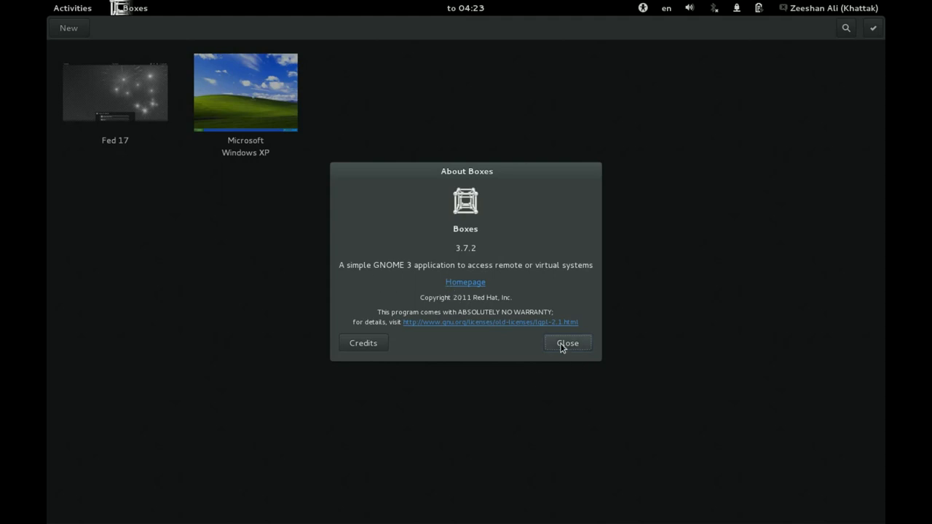
left_click(362, 342)
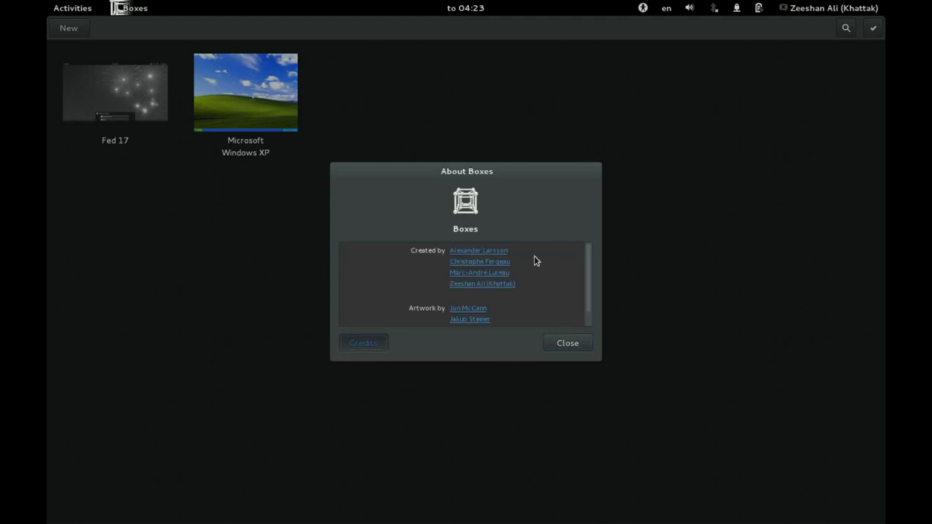
mouse_move(568, 343)
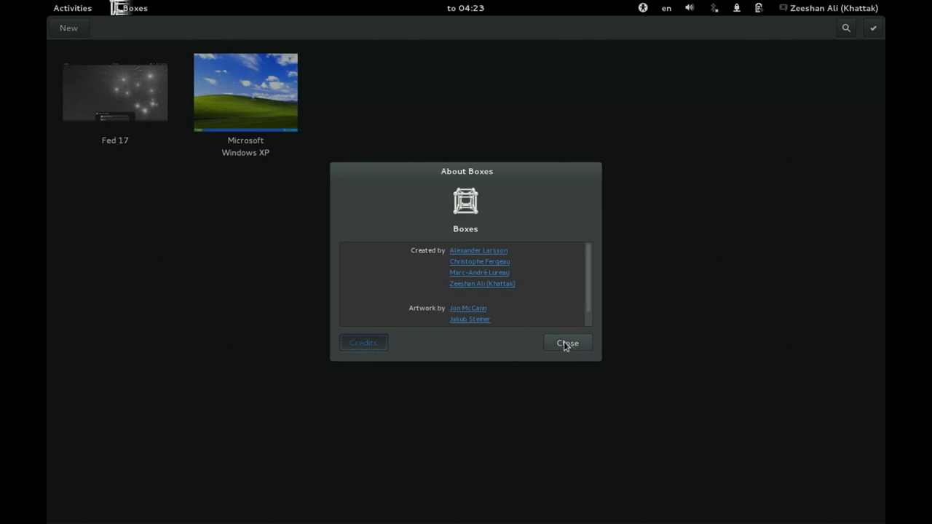
mouse_move(498, 284)
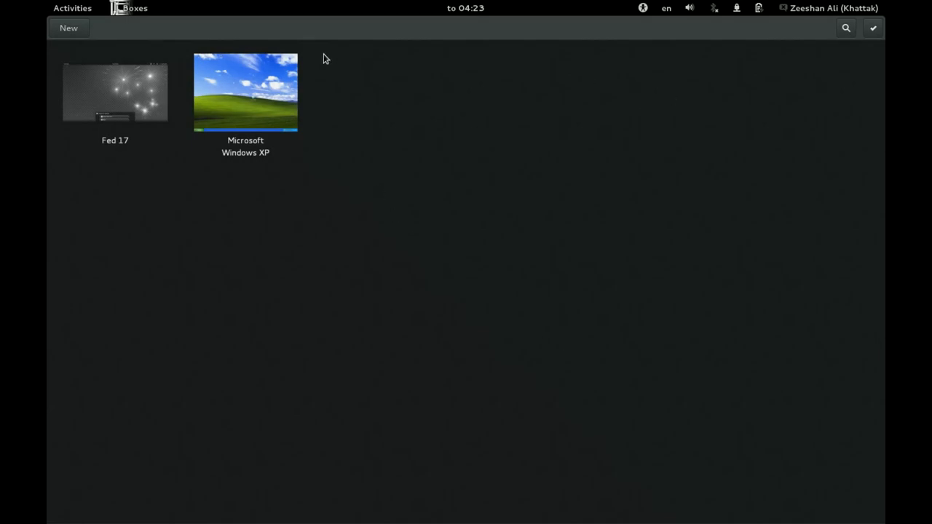
- Bring up the Boxes application menu with its Quit option
left_click(133, 8)
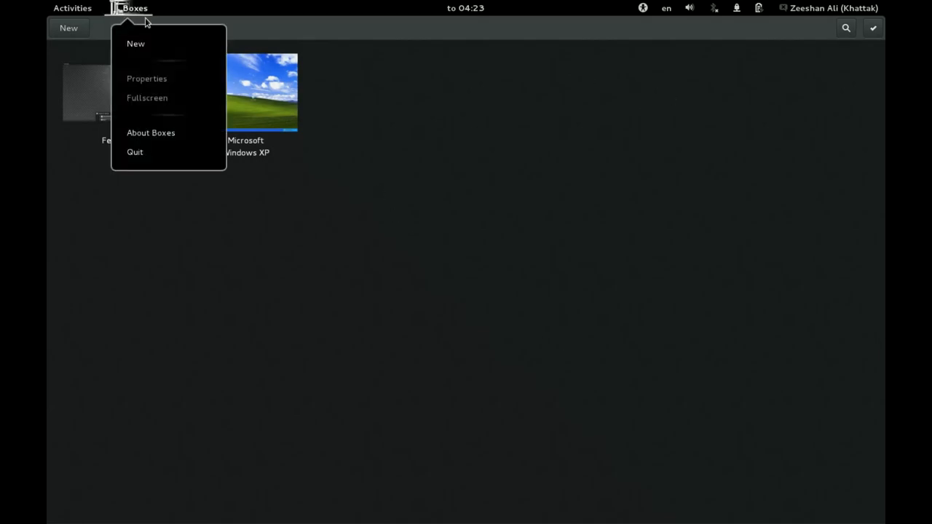
mouse_move(317, 208)
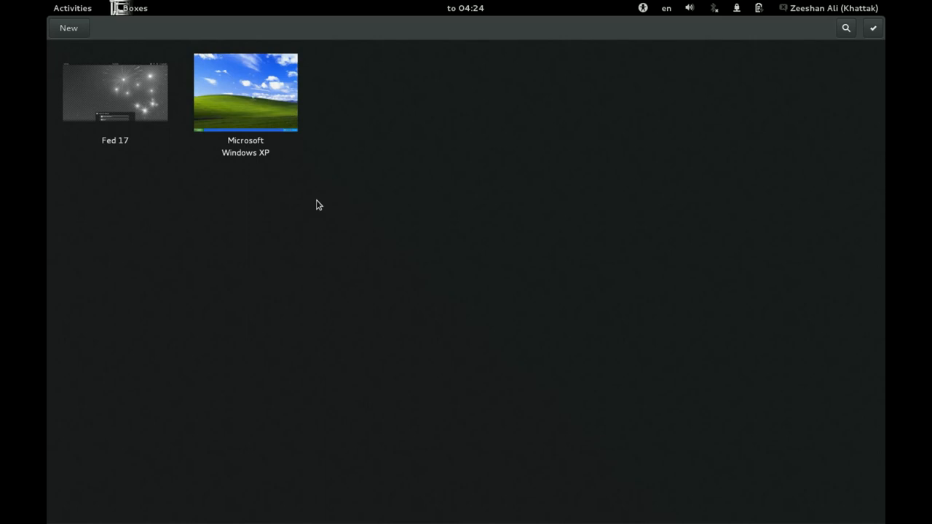
mouse_move(142, 8)
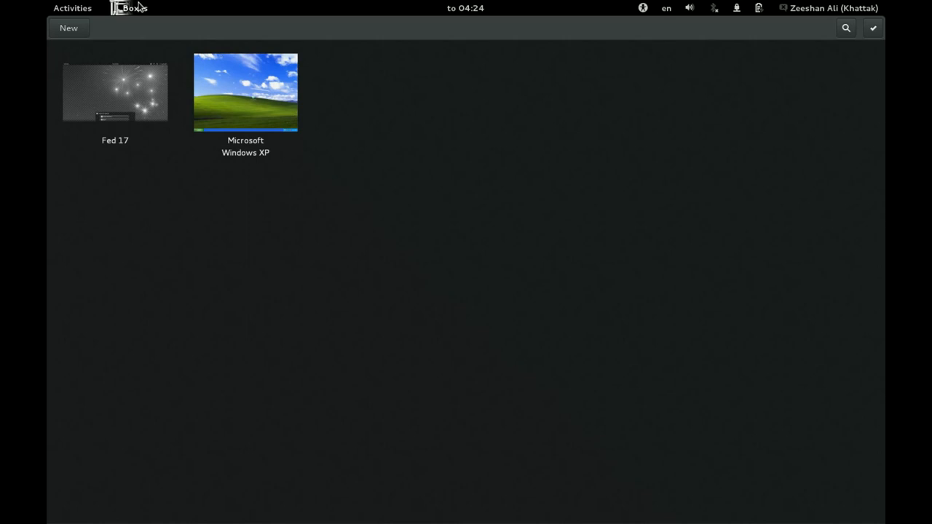
mouse_move(255, 251)
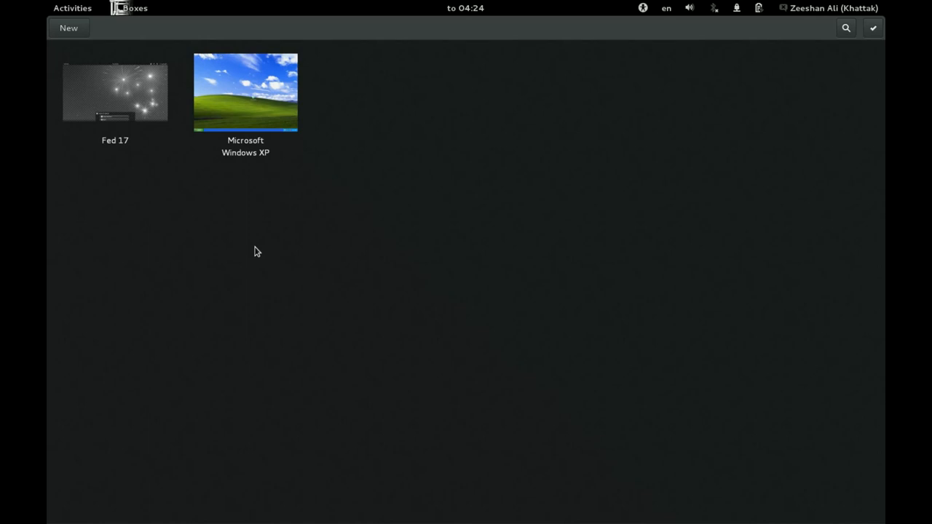
mouse_move(306, 187)
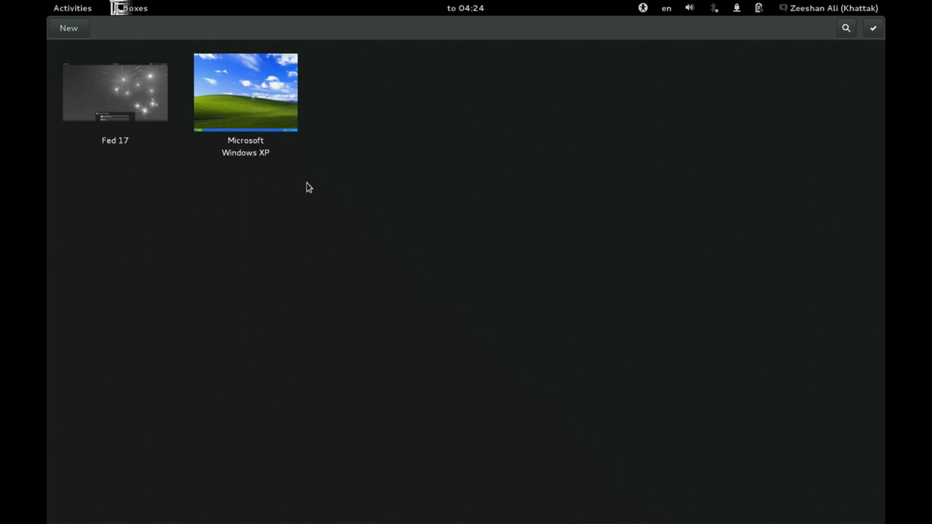
mouse_move(305, 181)
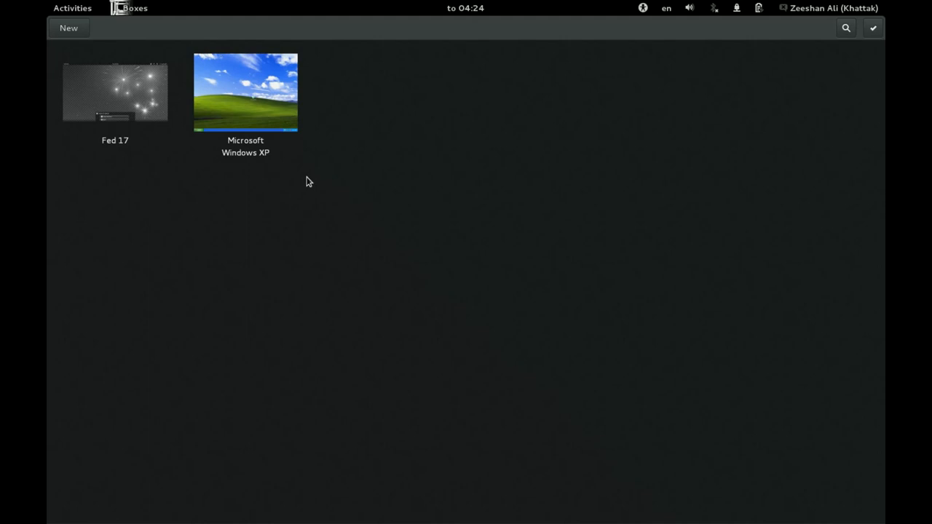
mouse_move(127, 10)
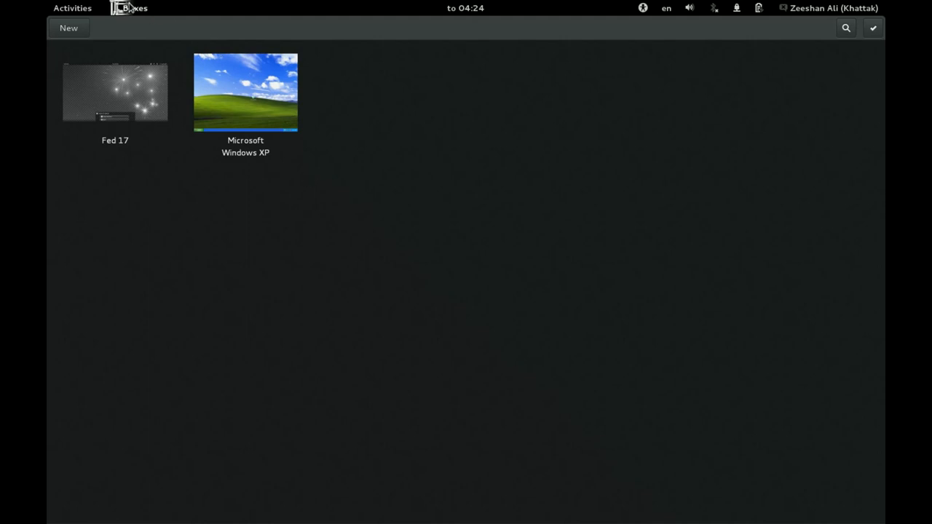
left_click(131, 8)
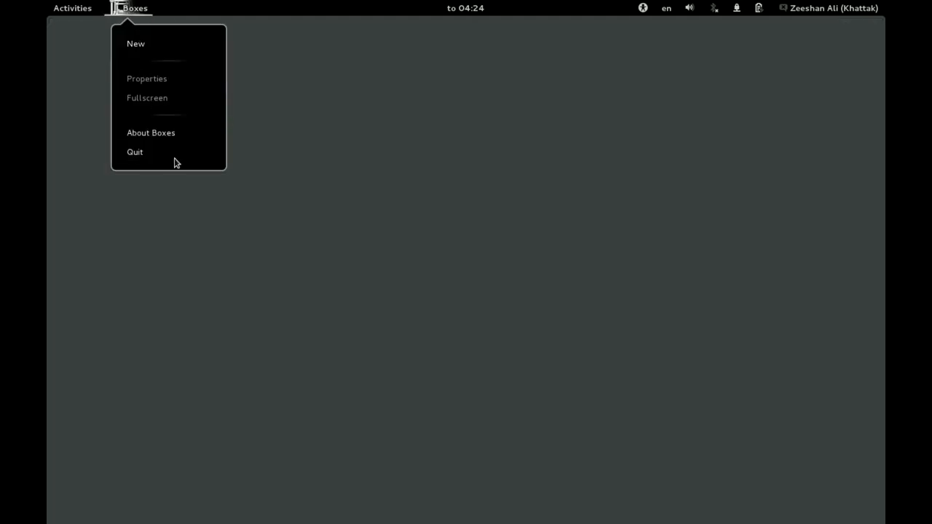